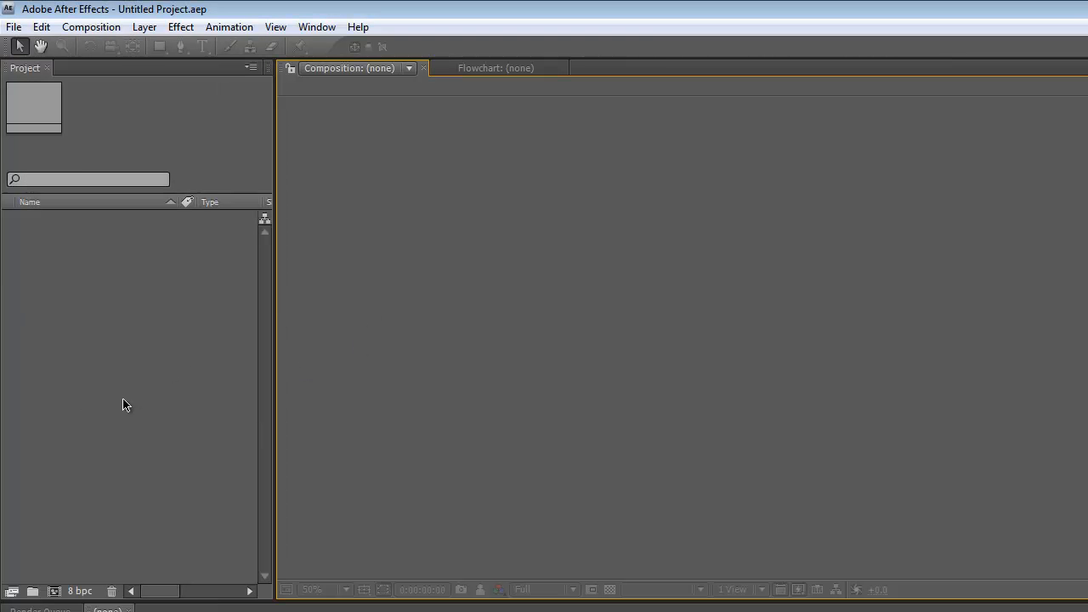
mouse_move(128, 415)
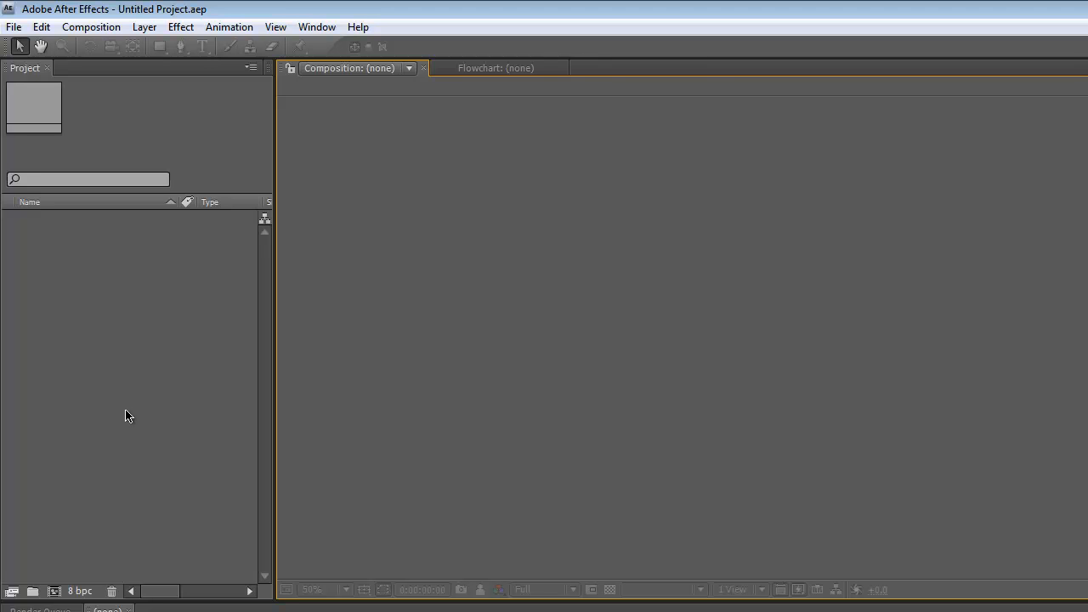
mouse_move(130, 418)
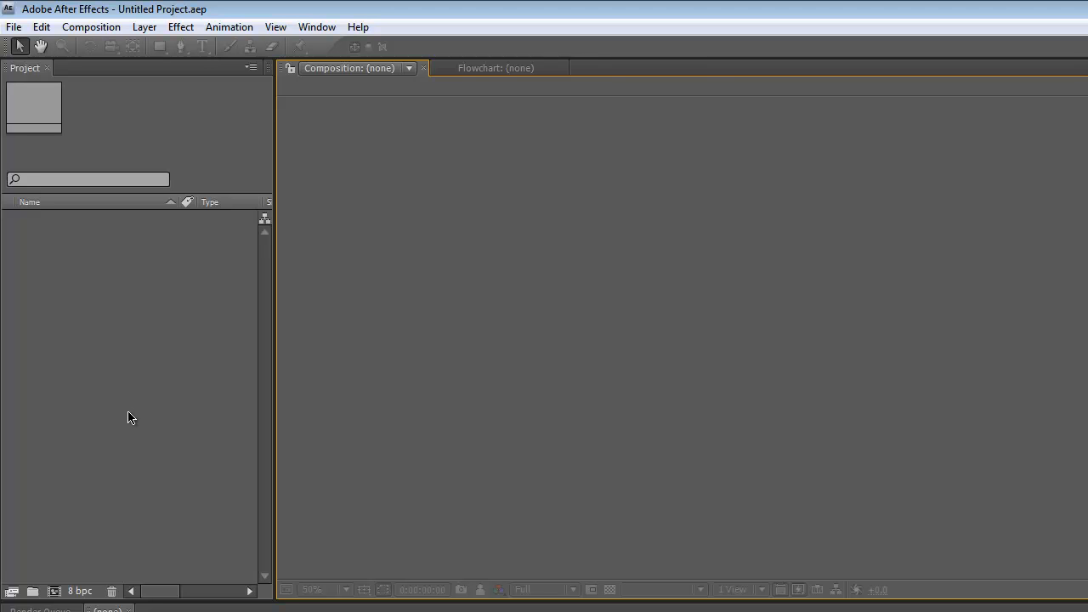
mouse_move(132, 397)
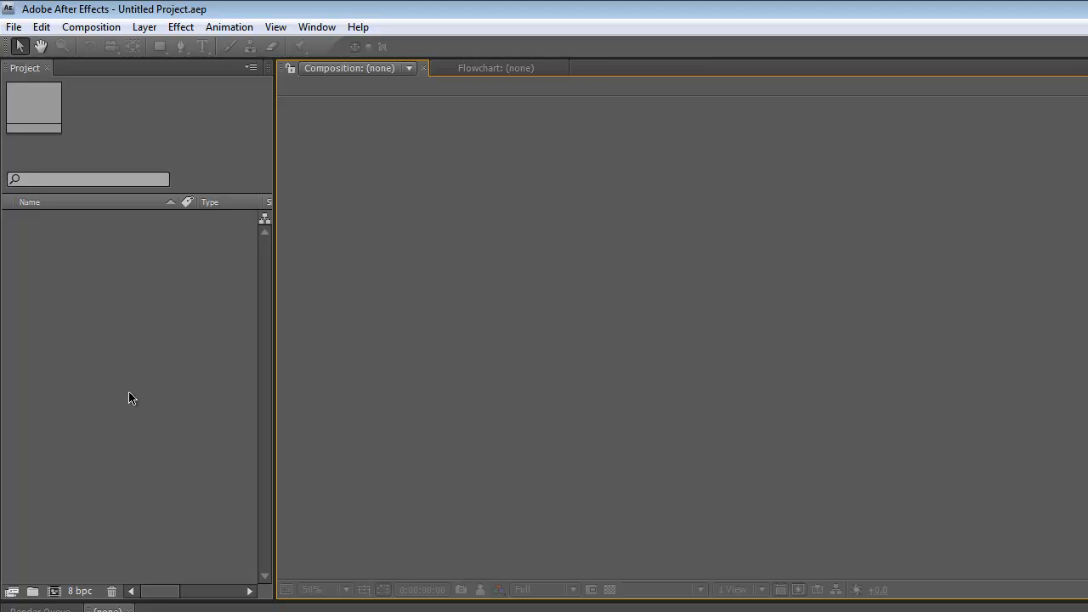
mouse_move(138, 412)
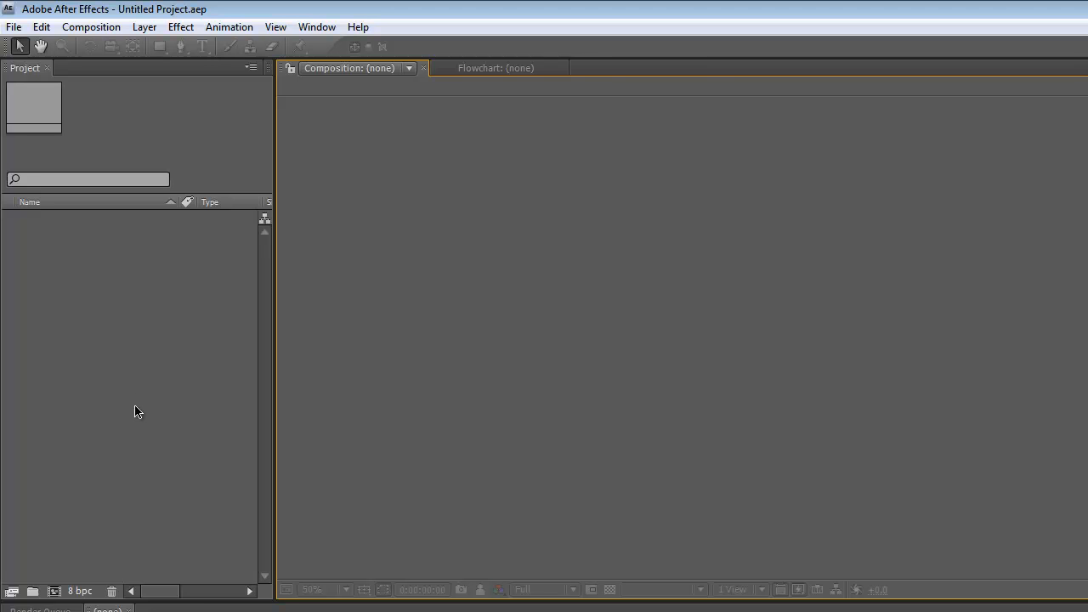
mouse_move(144, 360)
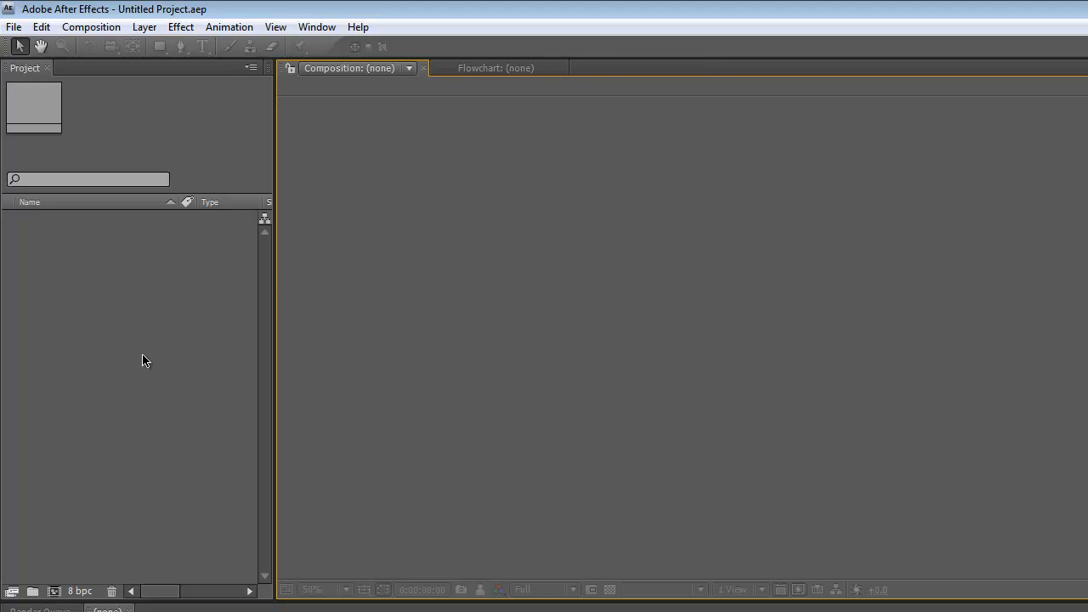
mouse_move(175, 345)
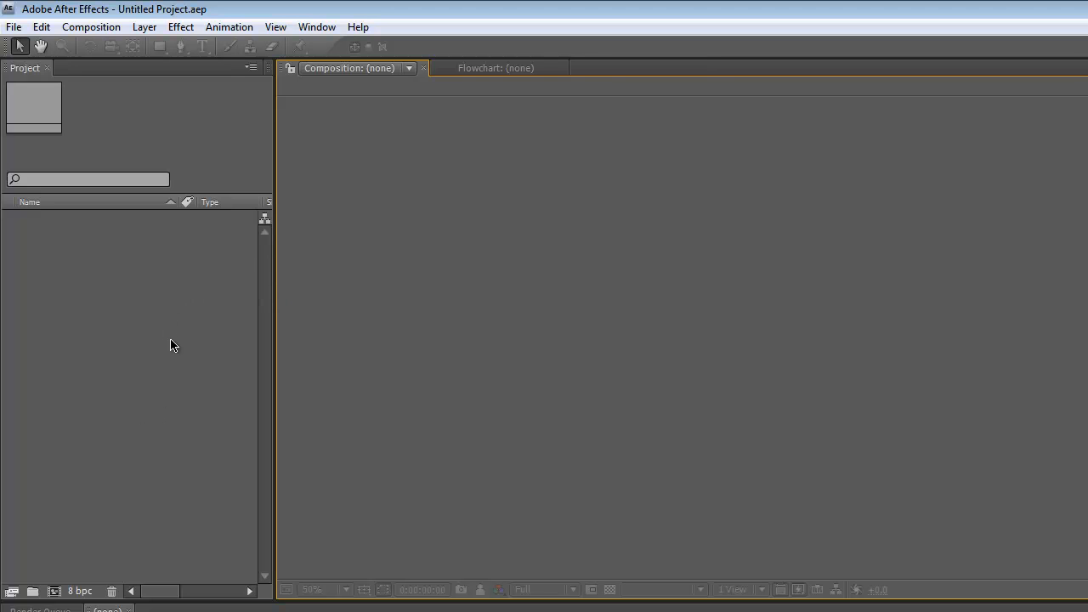
mouse_move(109, 315)
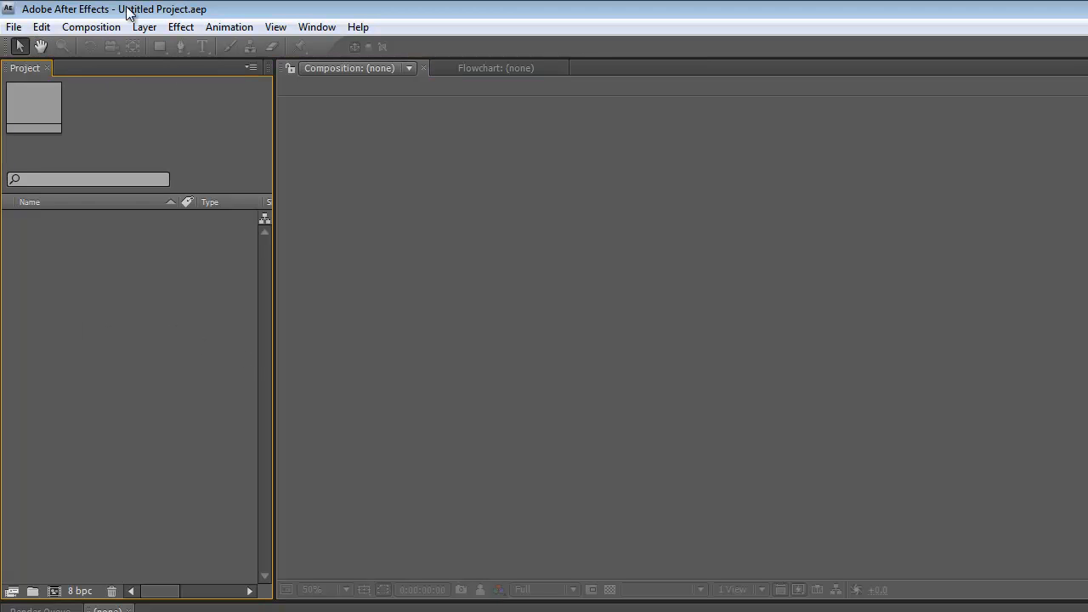
mouse_move(82, 244)
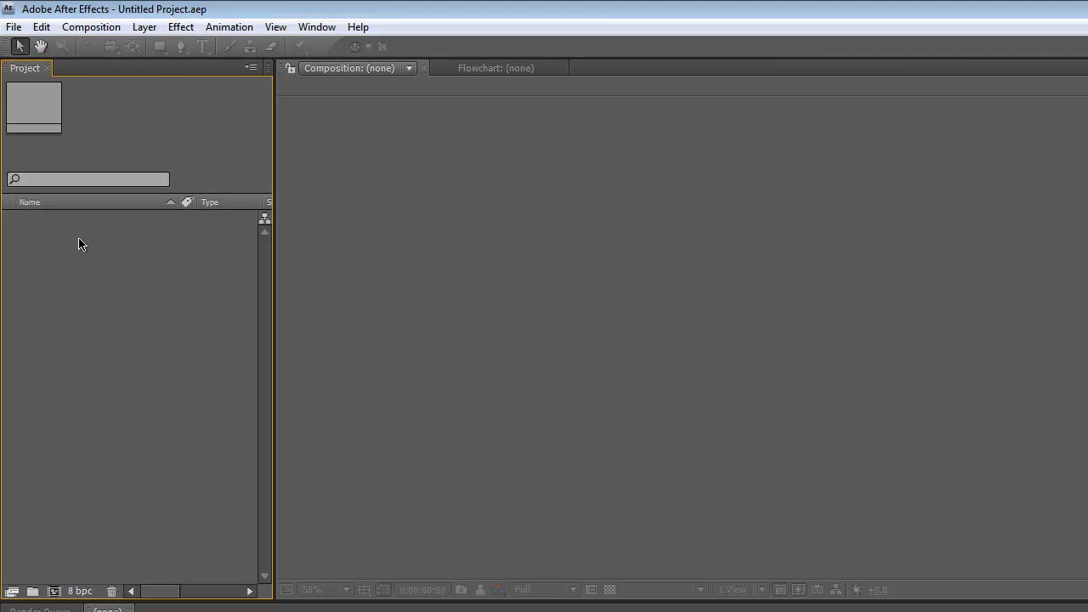
mouse_move(67, 271)
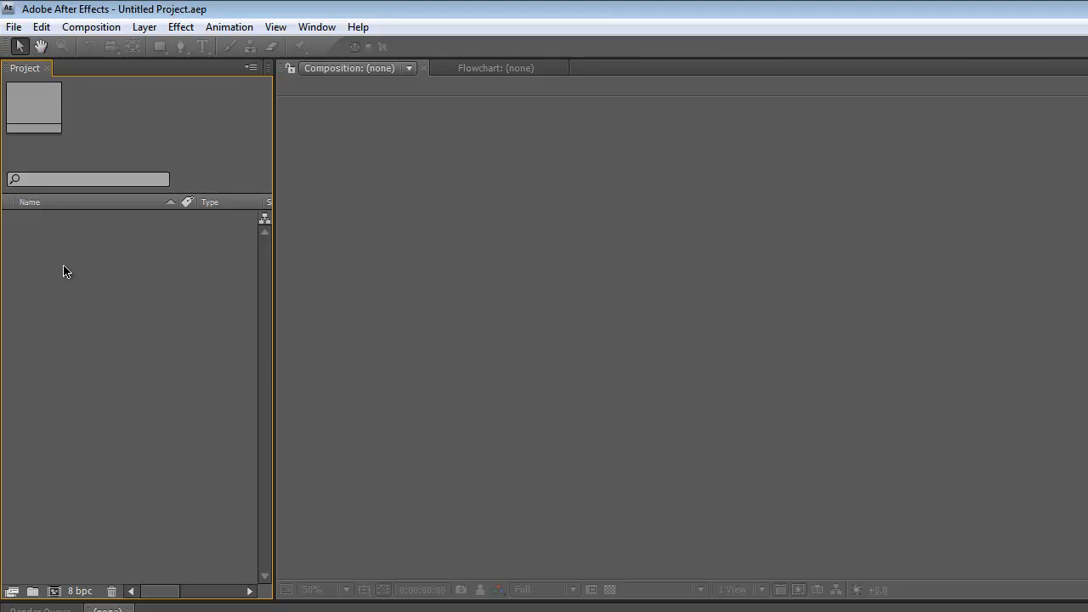
Step: Start a 'title sequence' composition with the HDV/HDTV 720 25 preset (1280×720, 25 fps, 10 s)
right_click(66, 272)
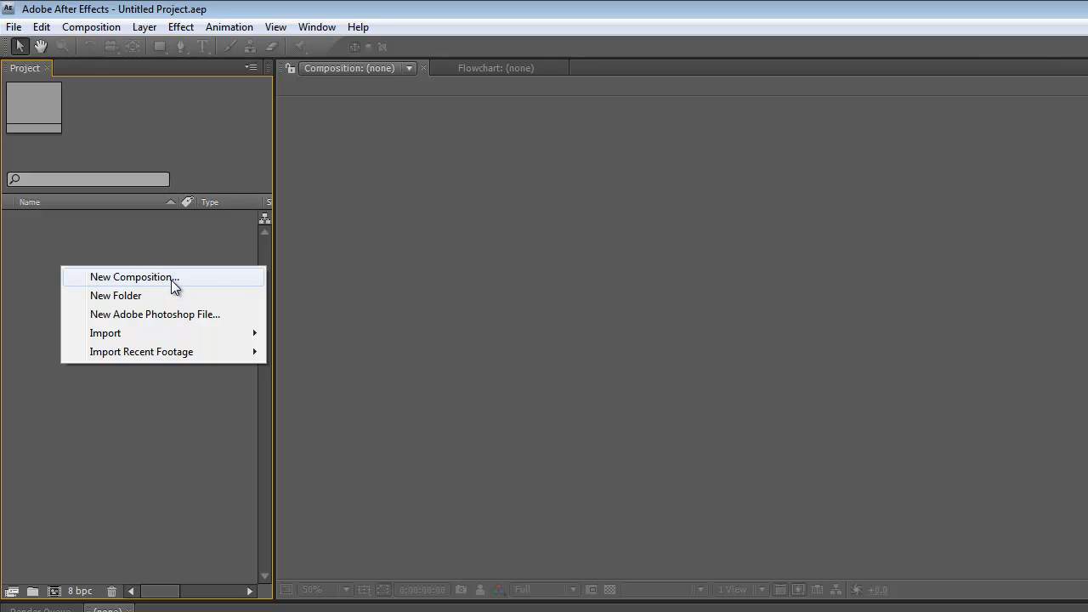
left_click(133, 277)
type("title sequence")
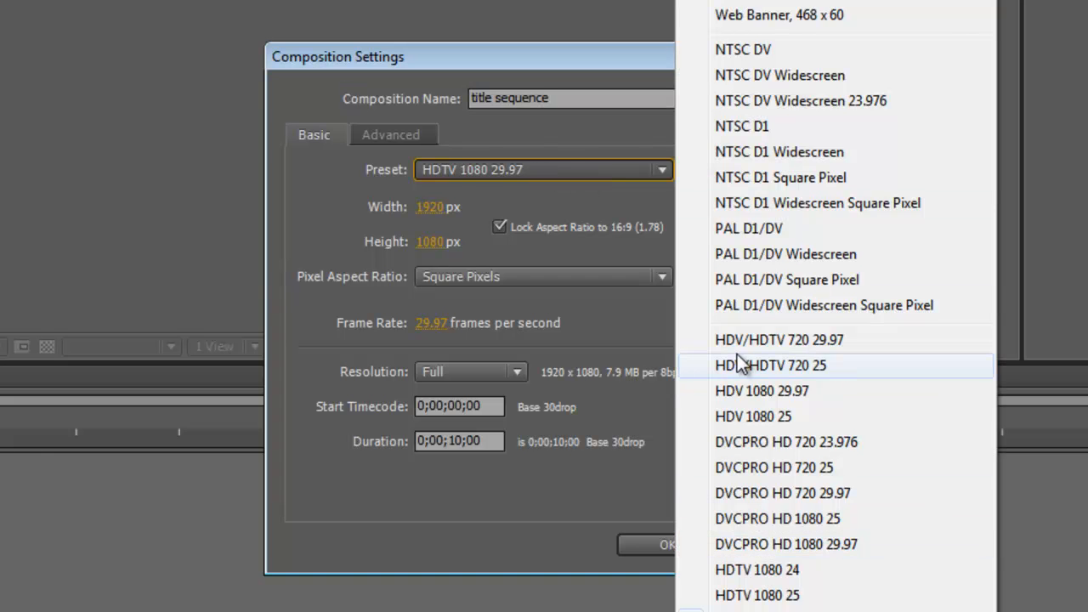
left_click(770, 364)
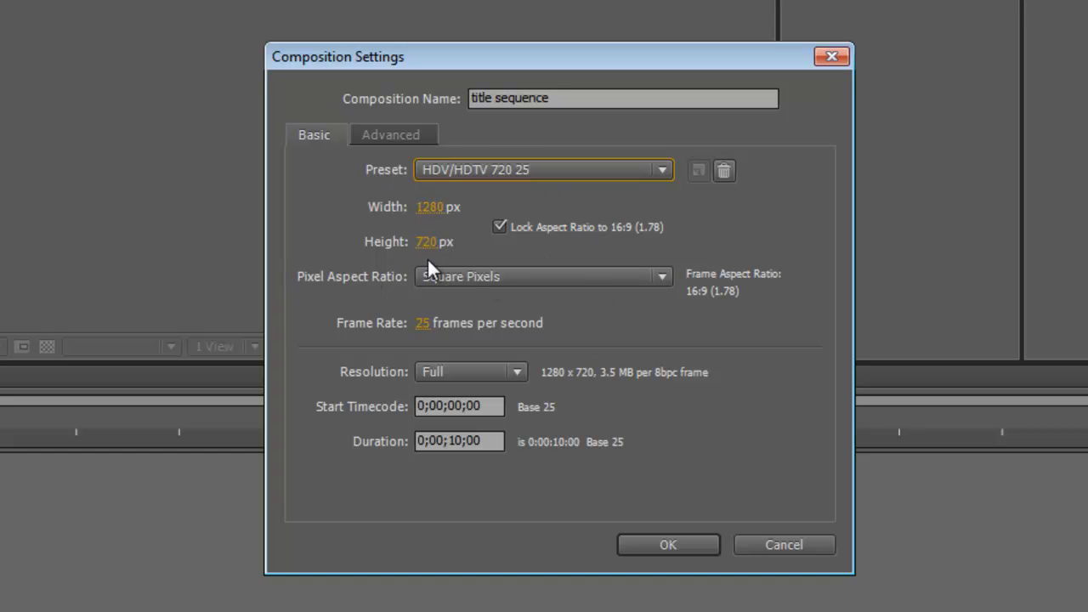
mouse_move(436, 421)
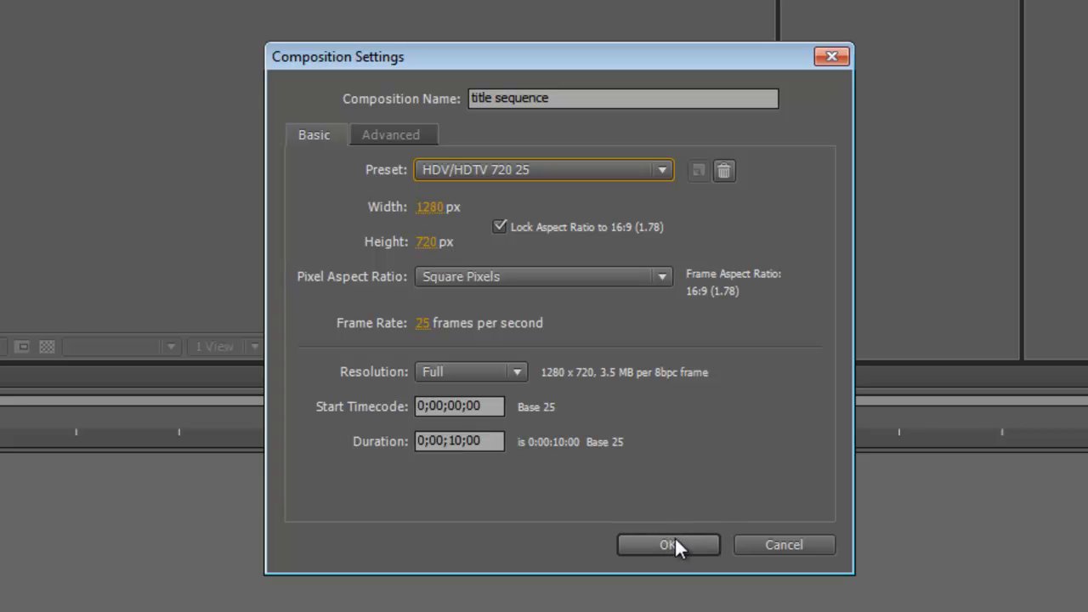
Step: Confirm Composition Settings so the empty 1280×720 title sequence comp opens
left_click(667, 545)
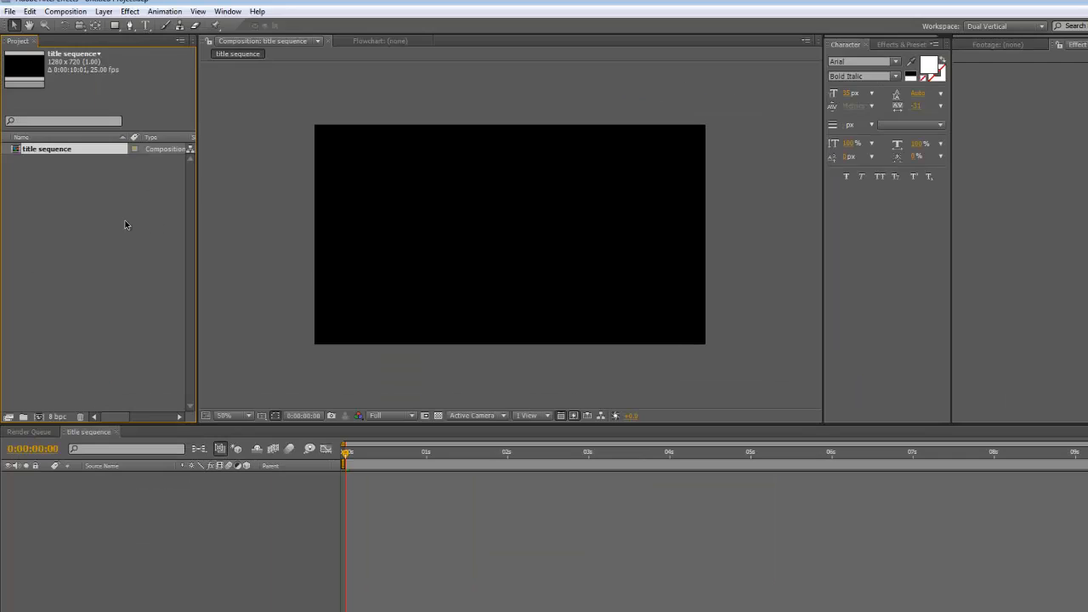
mouse_move(291, 536)
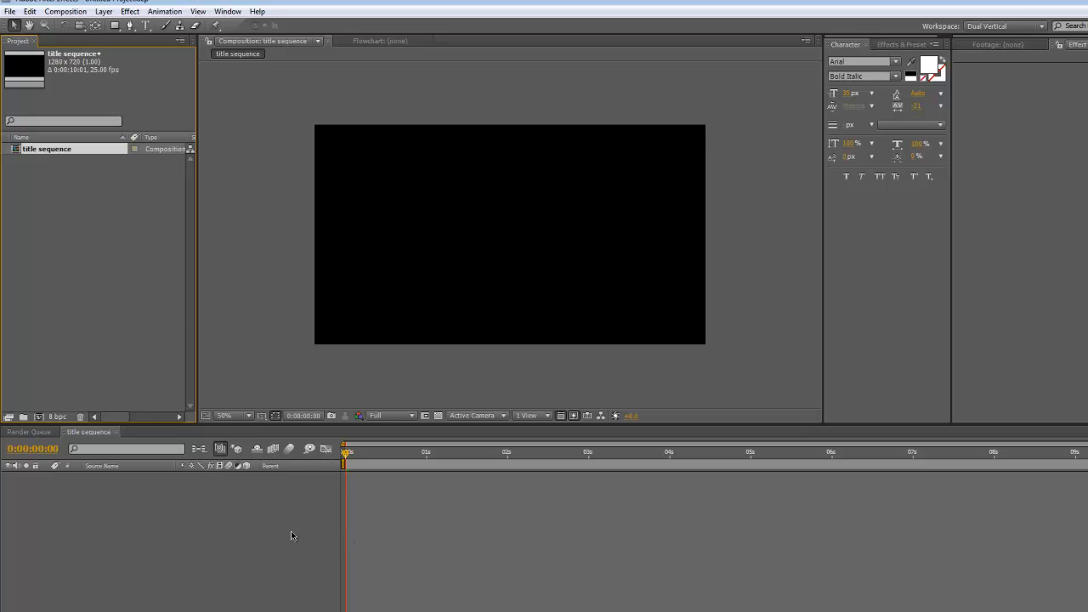
mouse_move(129, 487)
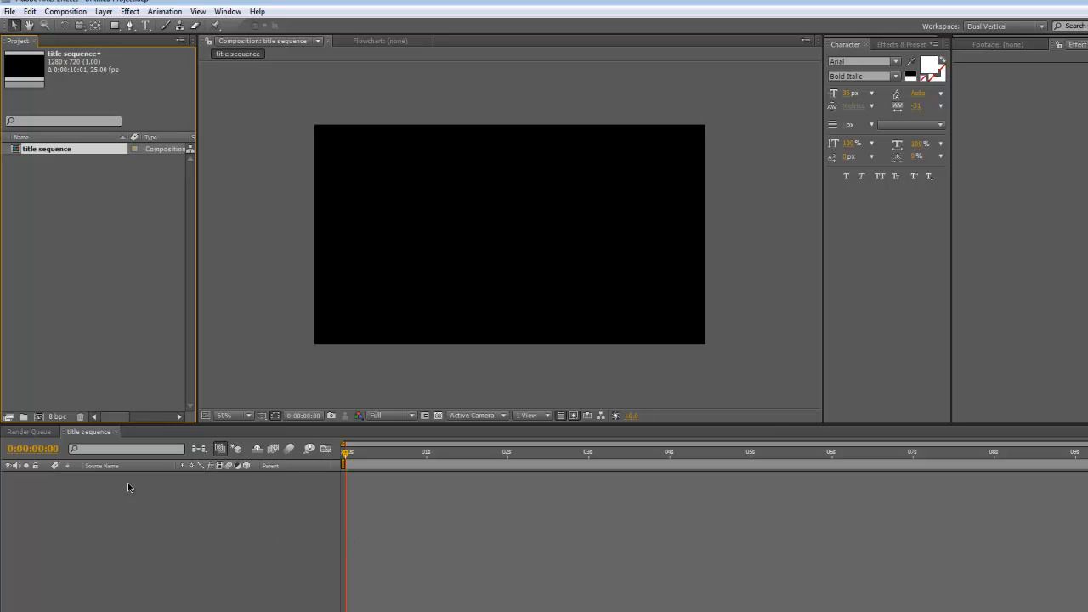
mouse_move(807, 470)
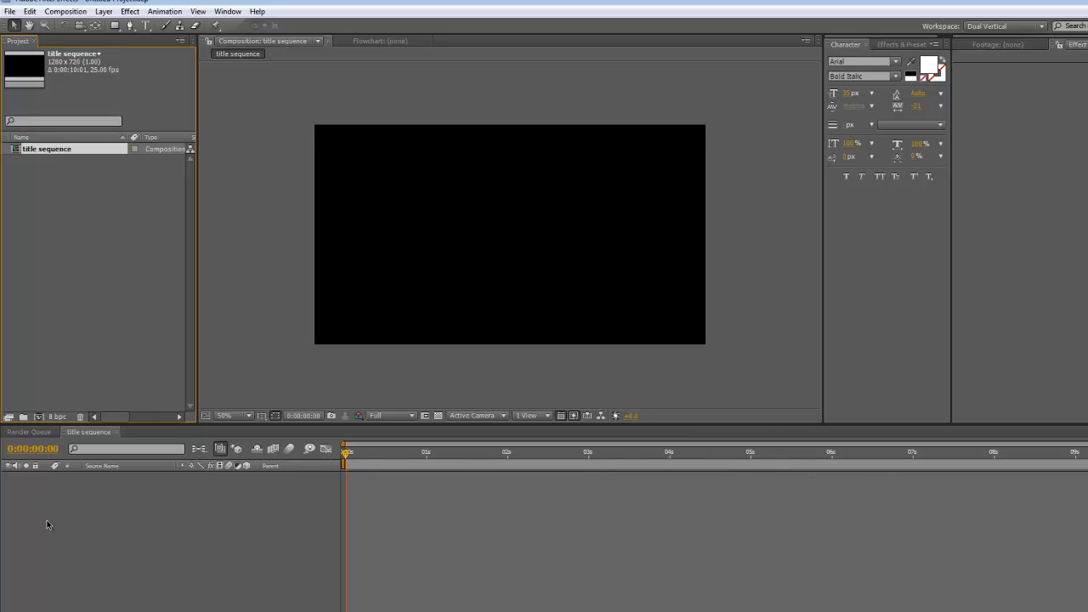
mouse_move(82, 601)
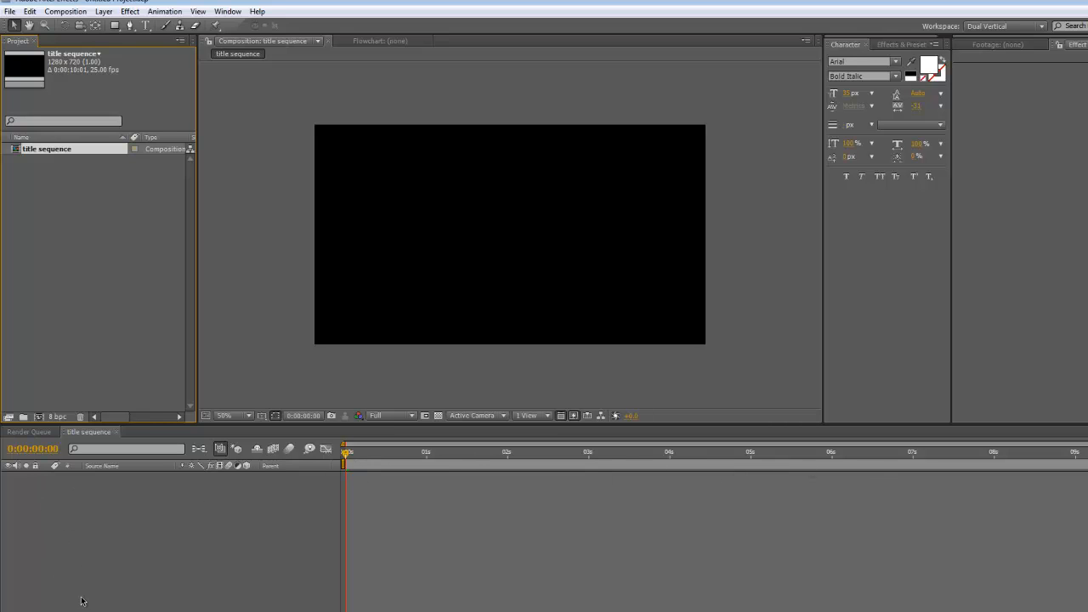
mouse_move(54, 379)
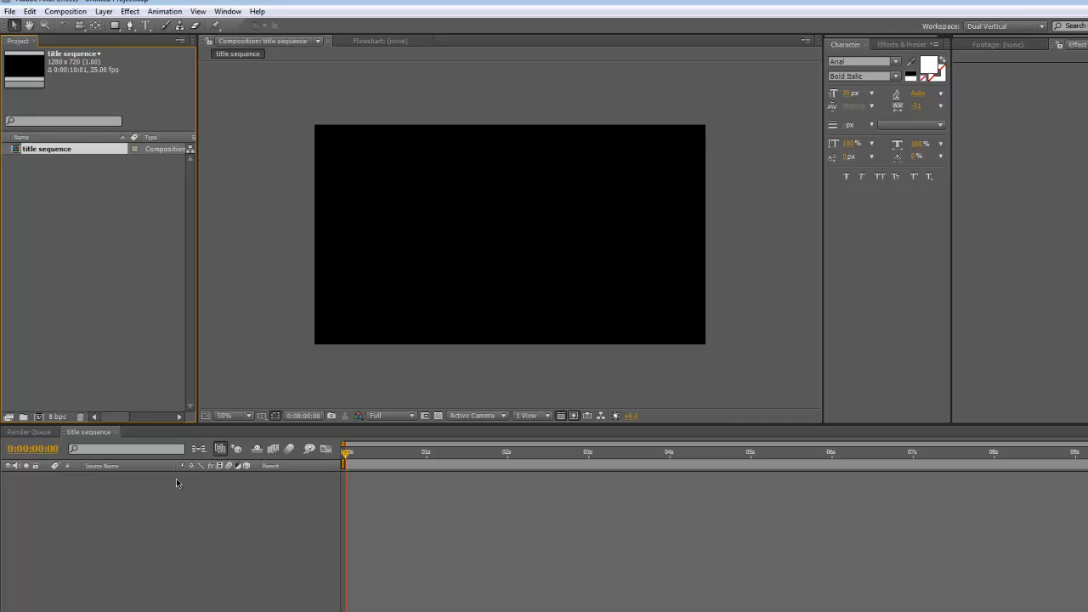
mouse_move(61, 185)
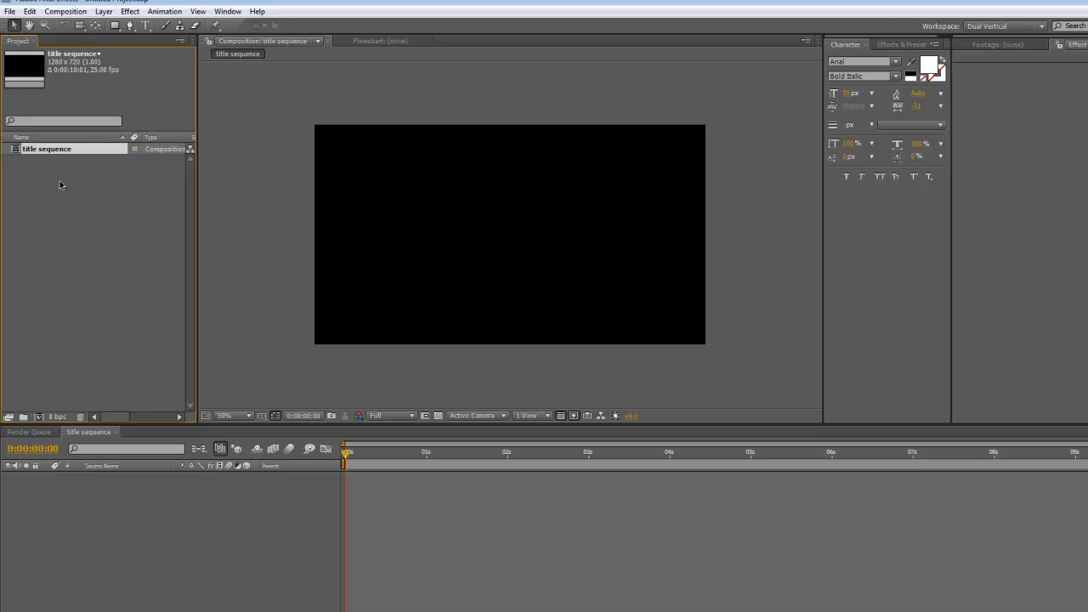
mouse_move(91, 195)
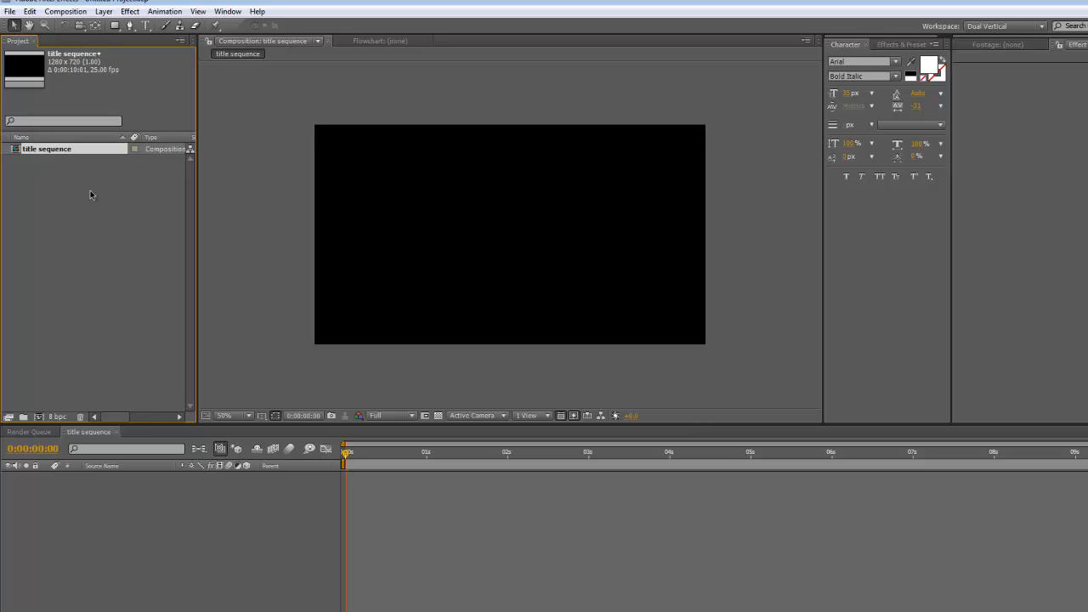
mouse_move(77, 187)
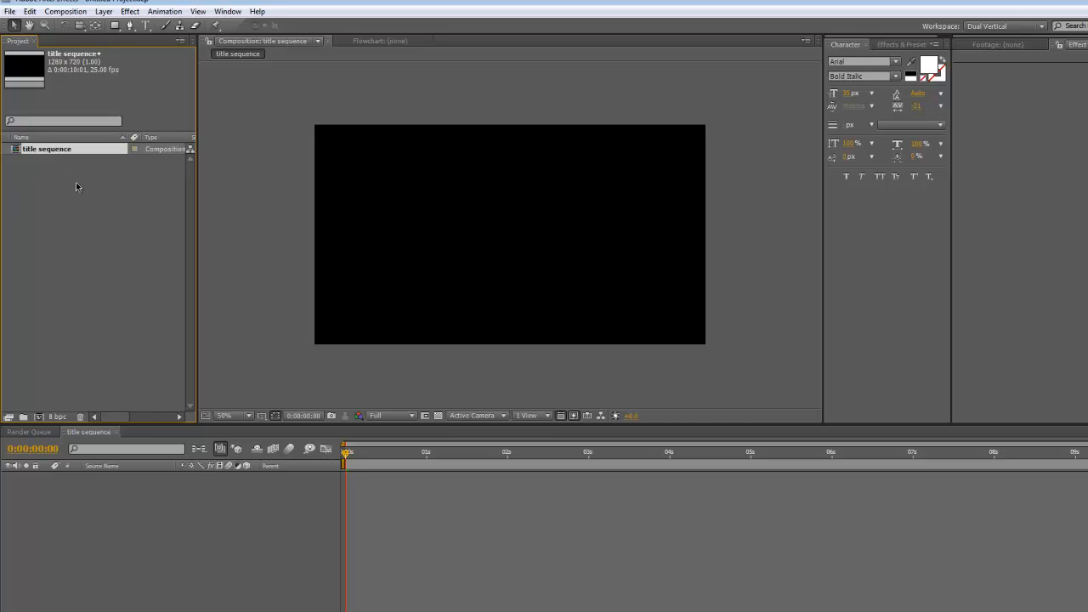
mouse_move(96, 274)
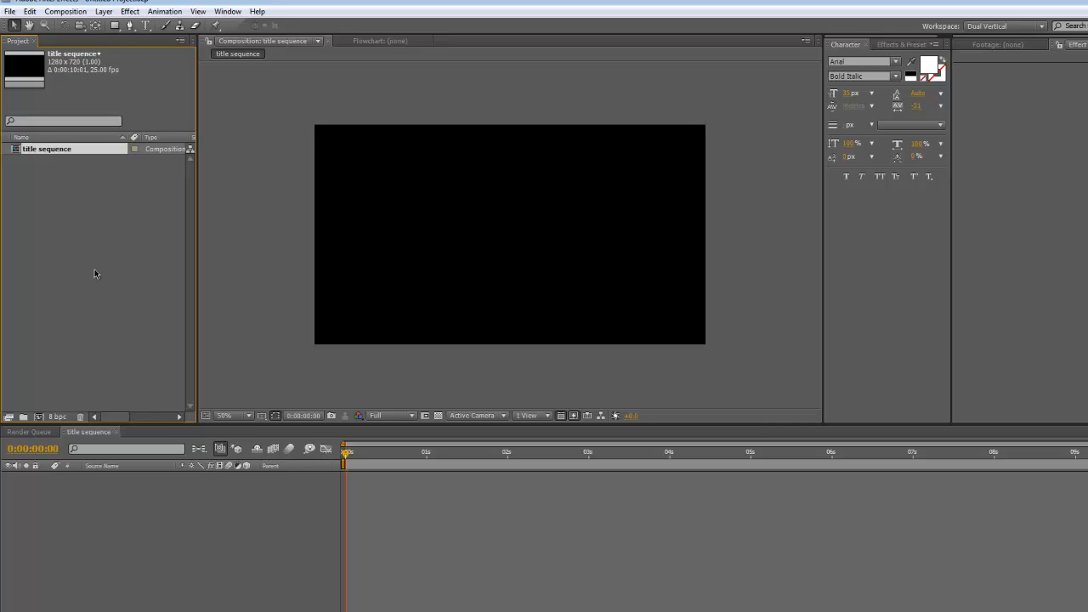
mouse_move(33, 223)
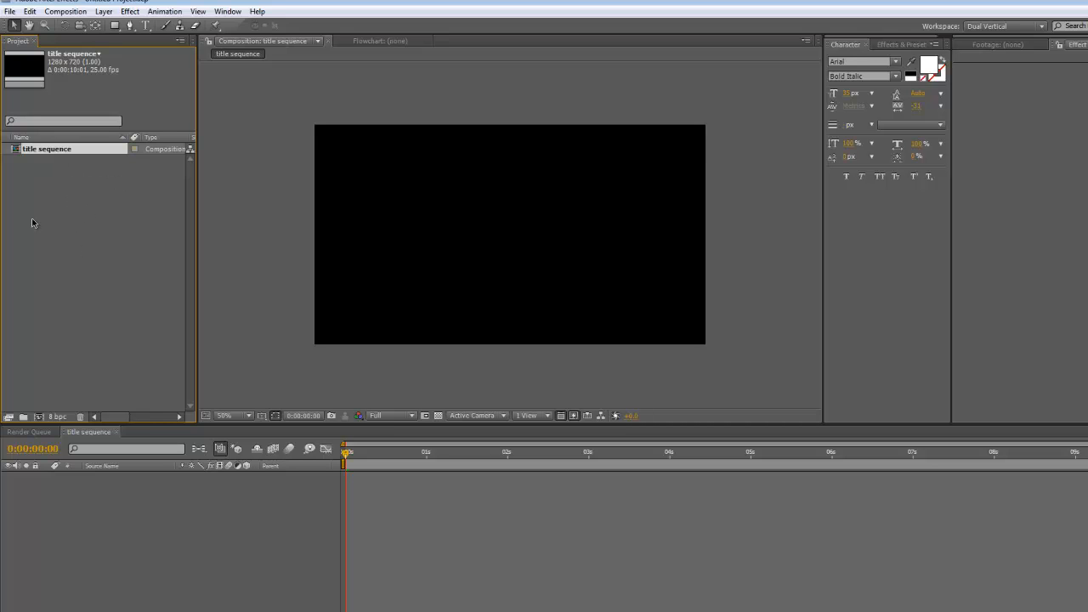
Step: Import bg.jpg and logo.psd together from the 001 folder
right_click(34, 222)
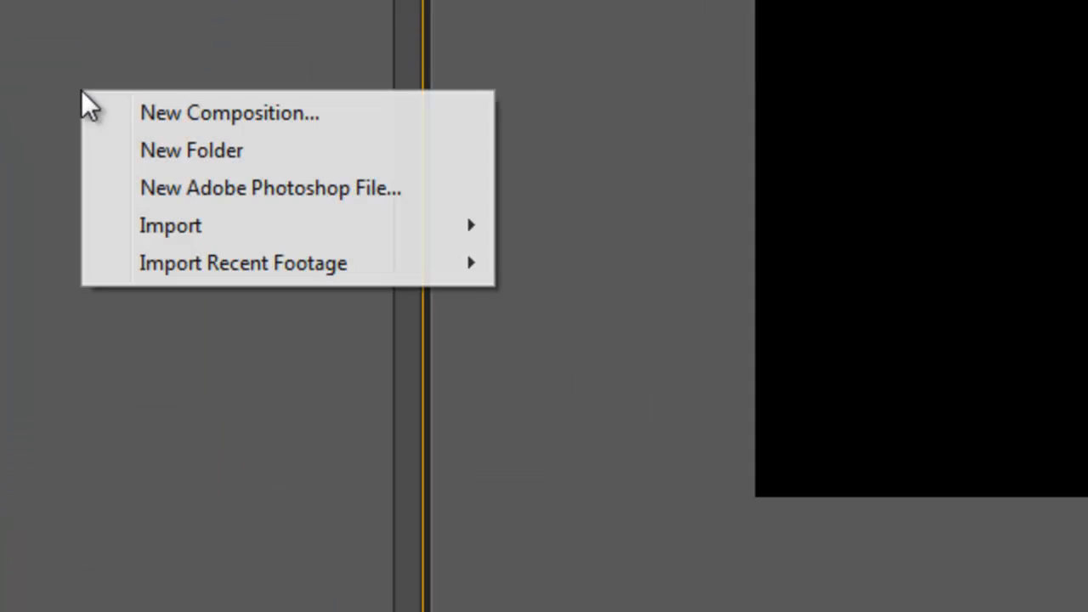
mouse_move(169, 225)
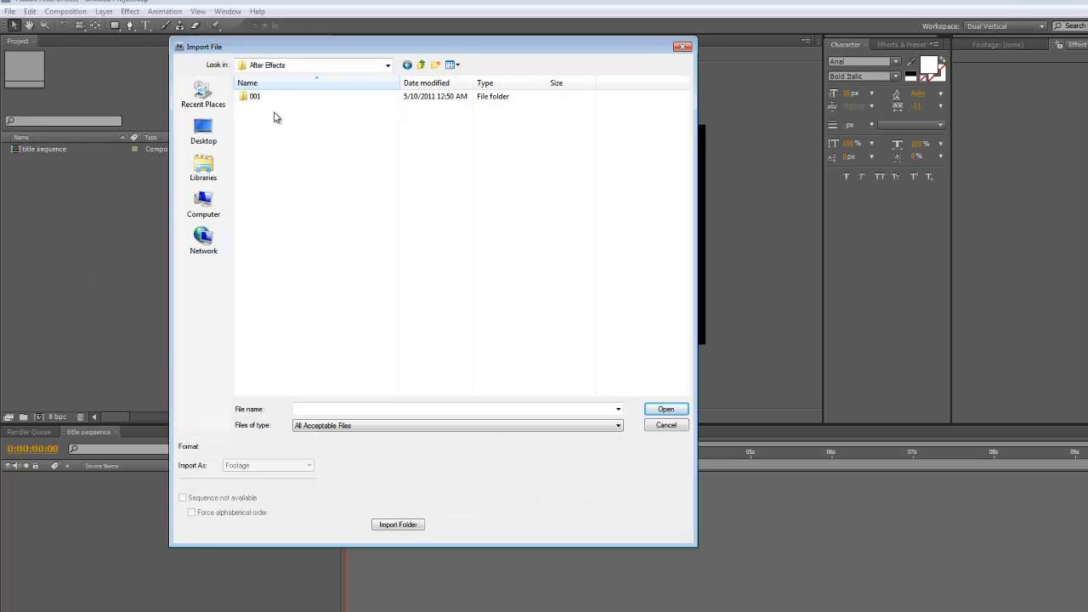
double_click(254, 96)
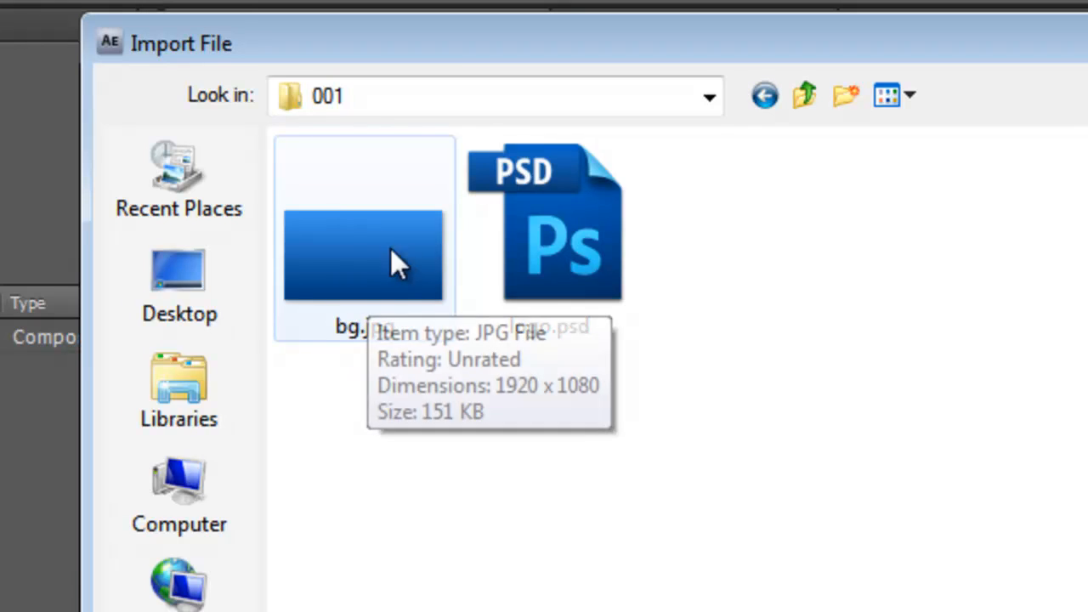
mouse_move(361, 319)
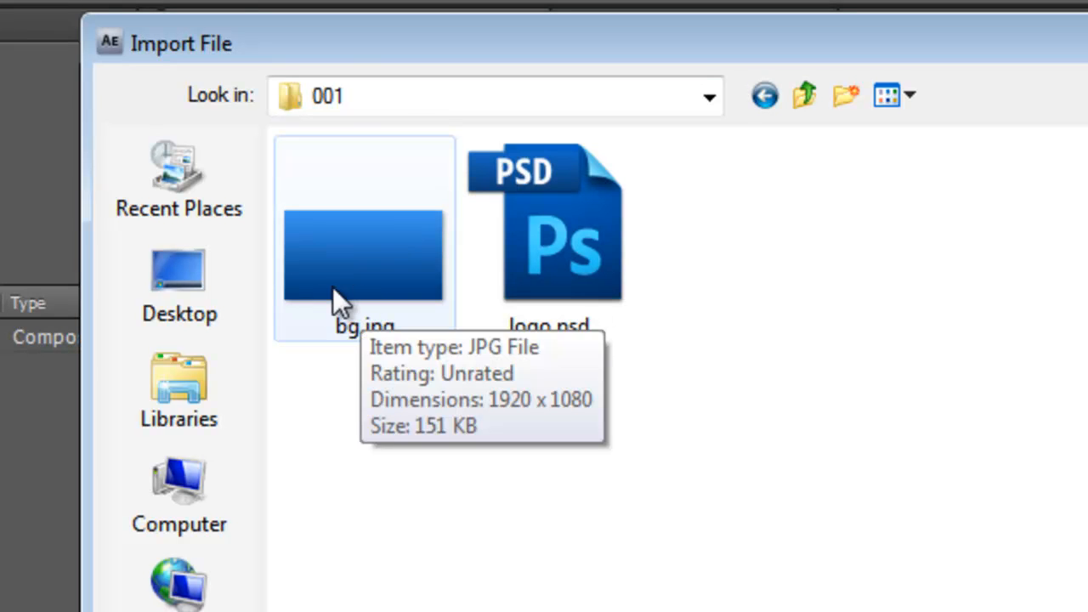
mouse_move(408, 281)
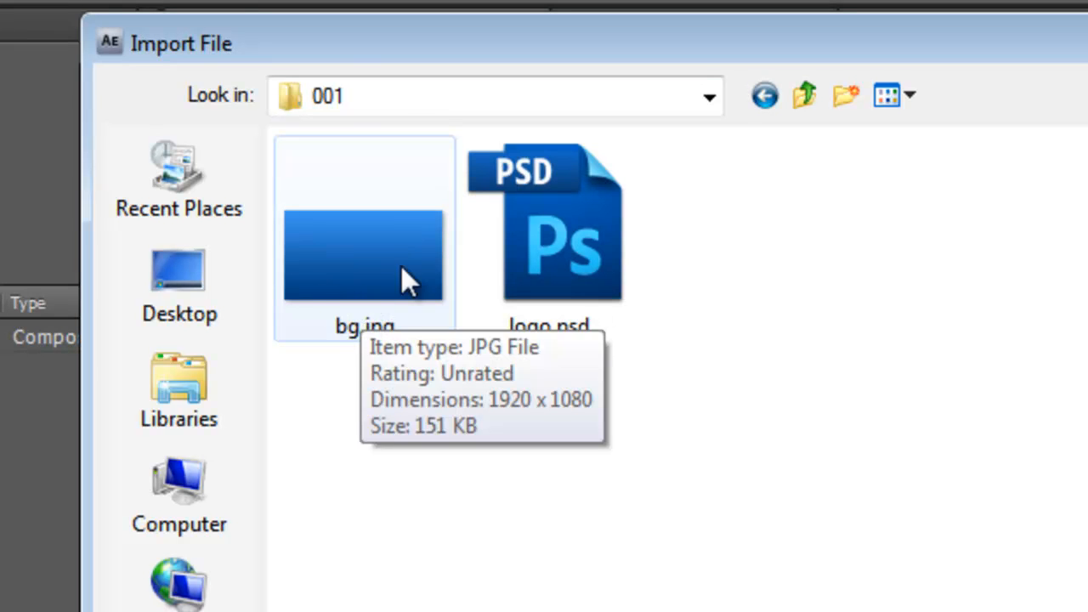
left_click(548, 238)
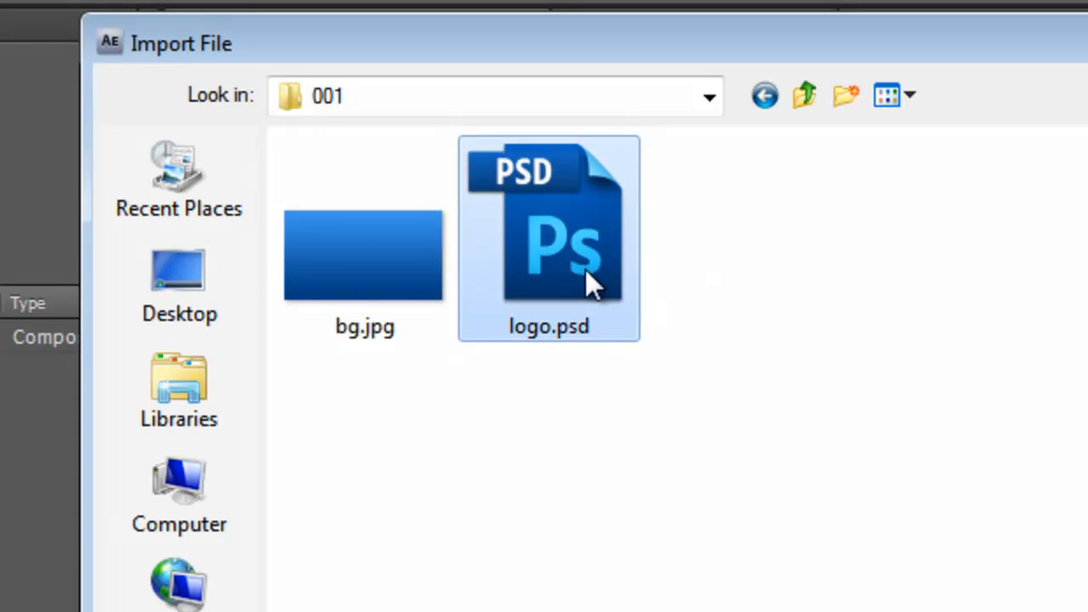
mouse_move(544, 361)
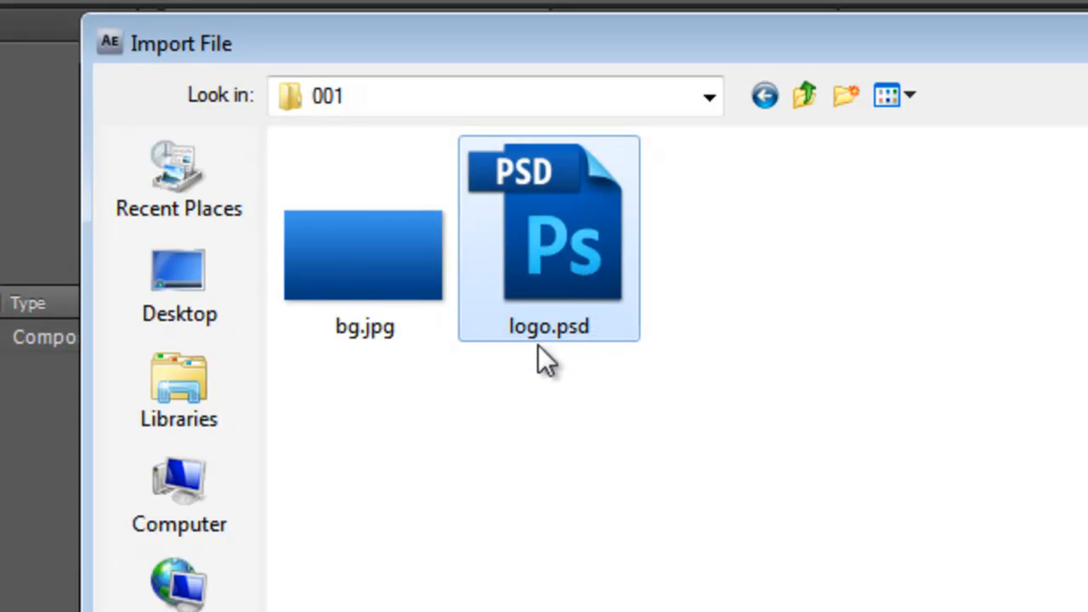
mouse_move(808, 531)
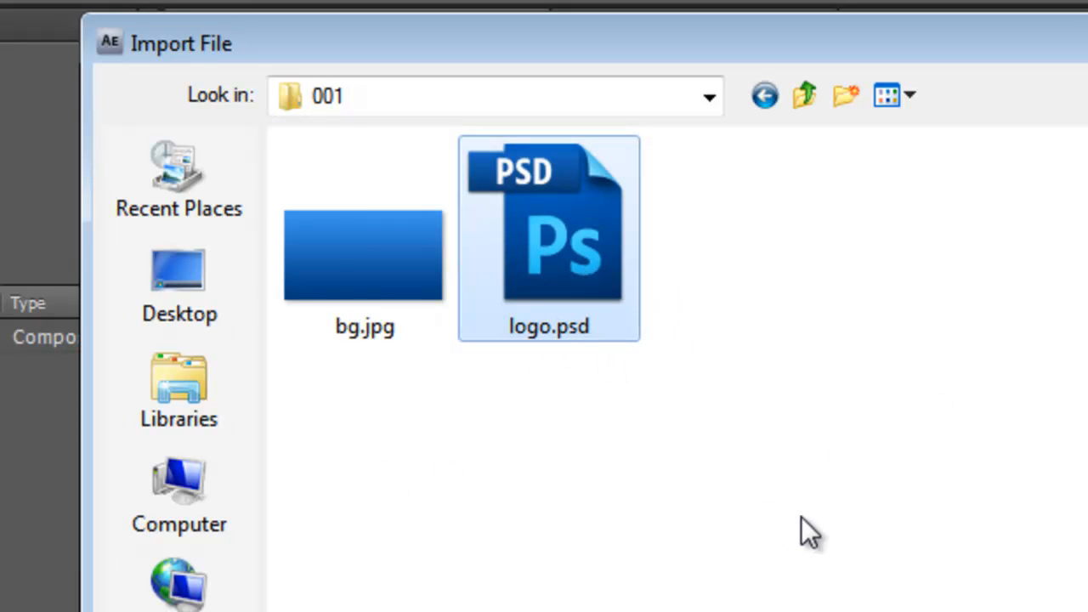
mouse_move(383, 281)
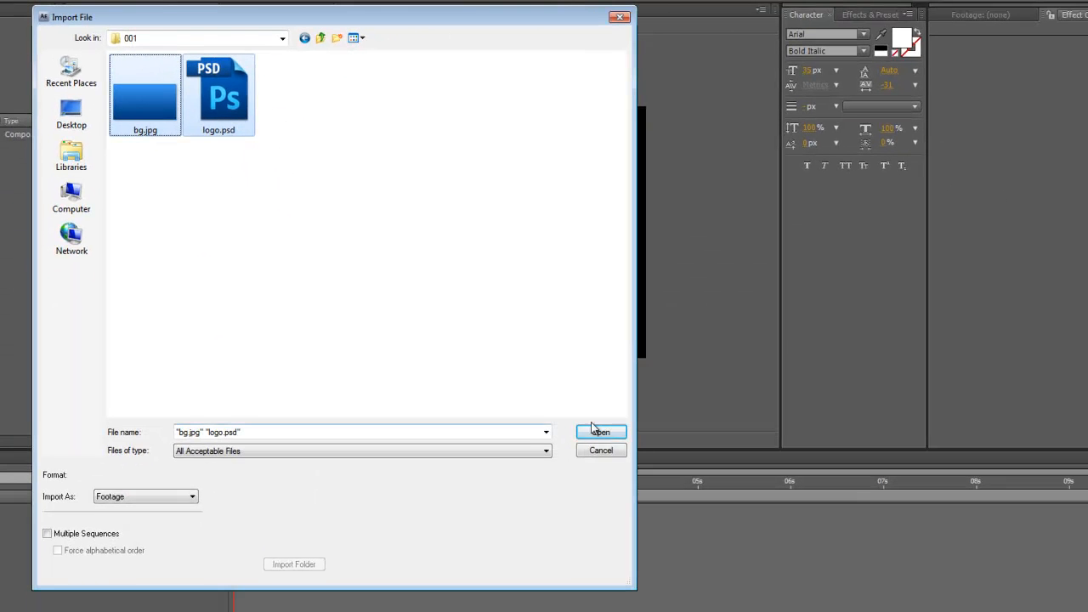
left_click(600, 431)
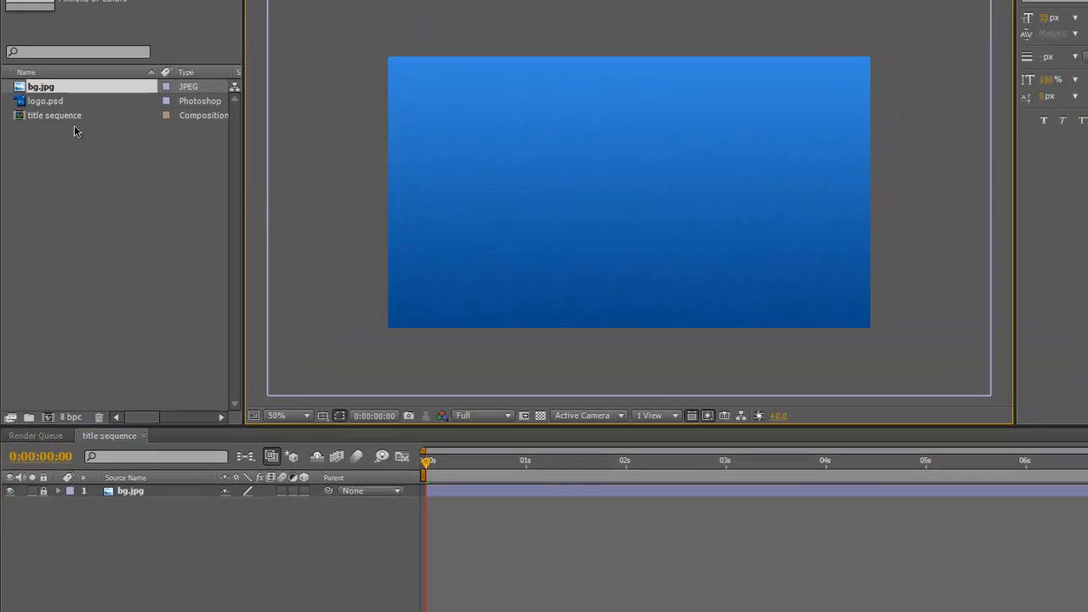
Step: Select logo.psd in the Project panel
left_click(45, 101)
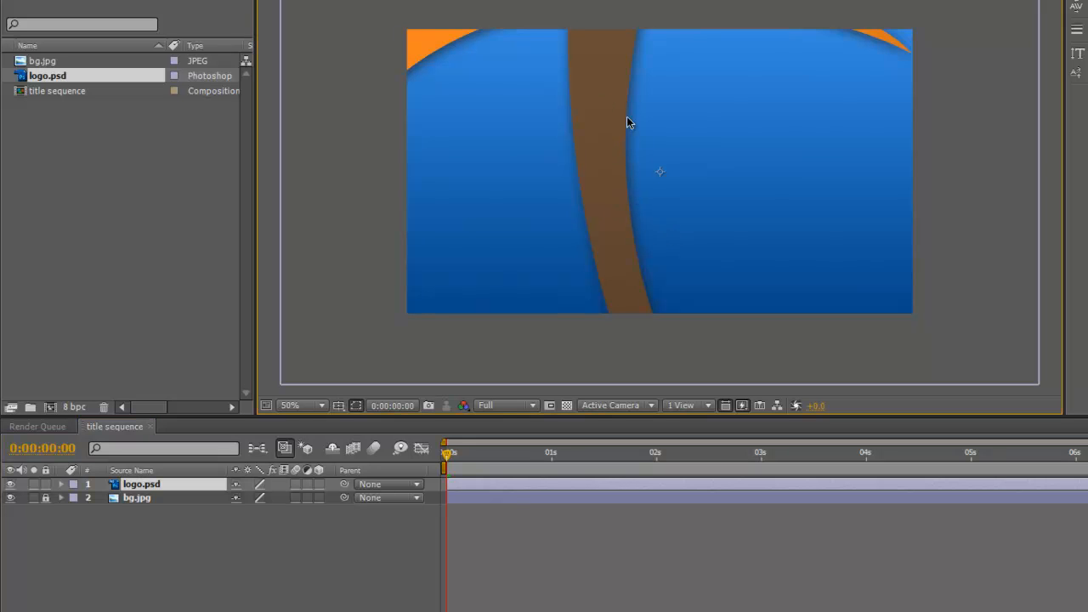
mouse_move(568, 130)
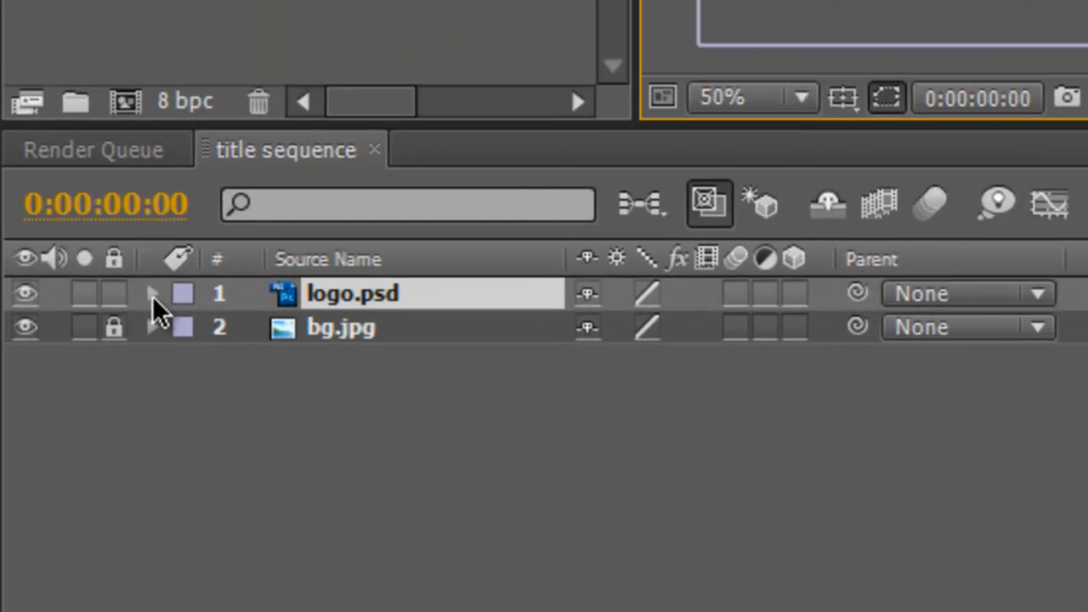
Step: Scale logo.psd to 13.6% and drag it toward the left side of the frame
left_click(153, 293)
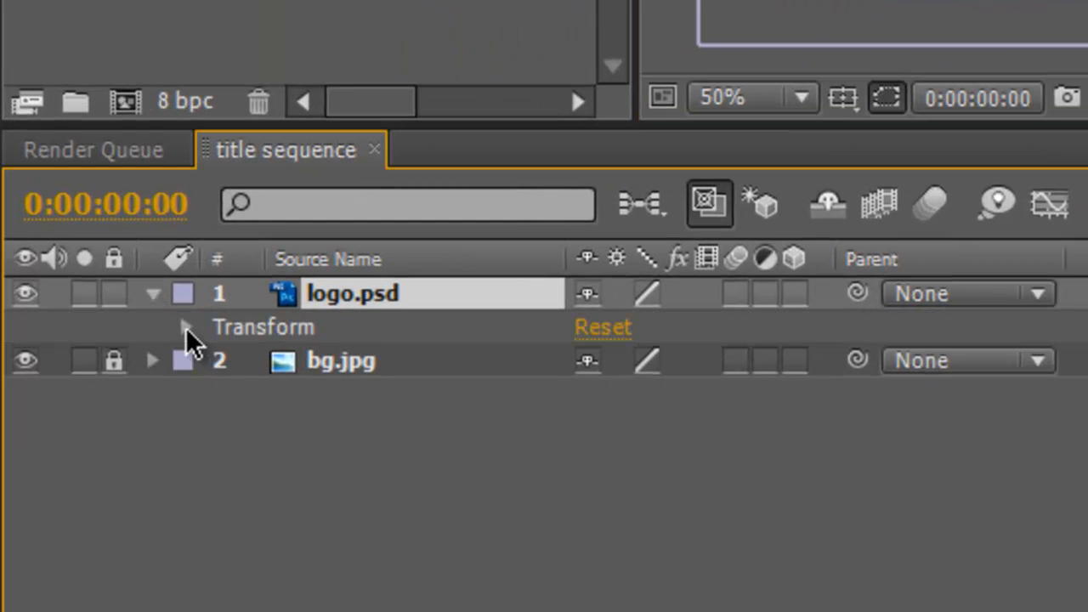
left_click(185, 327)
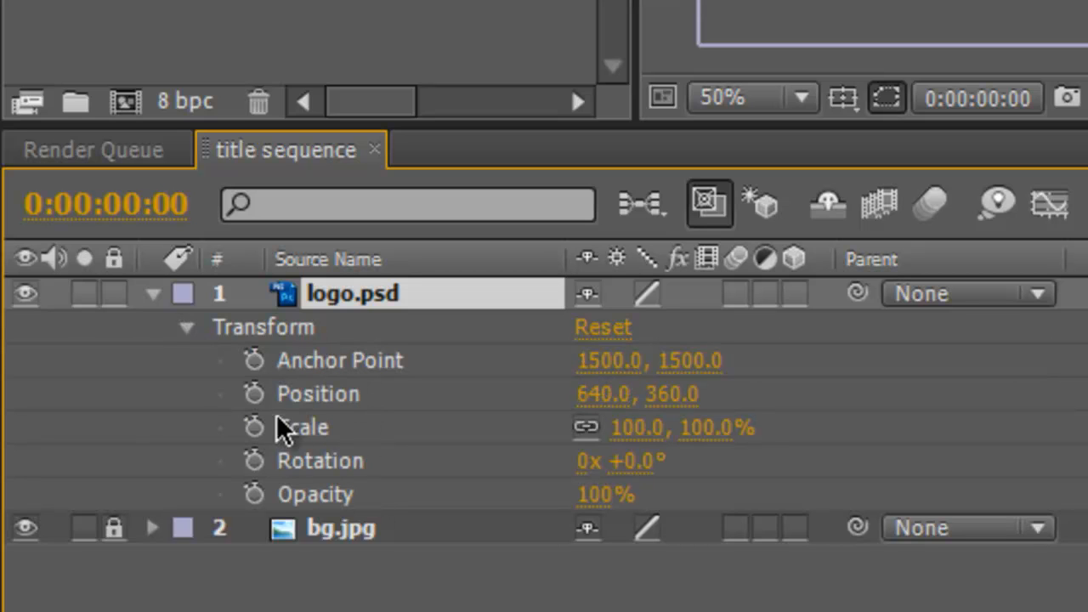
mouse_move(701, 441)
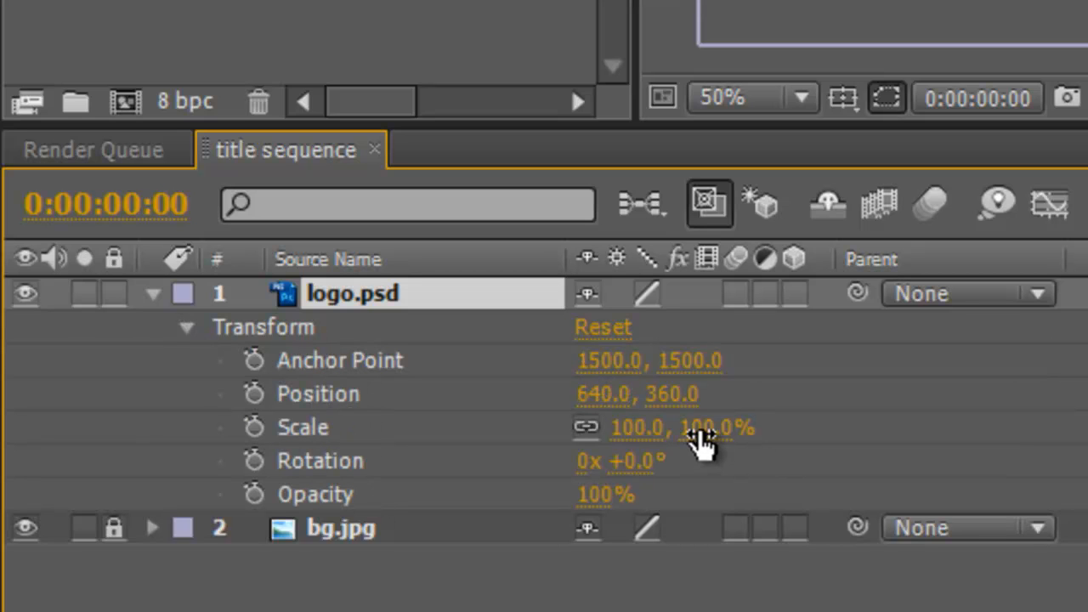
left_click_drag(679, 428, 641, 433)
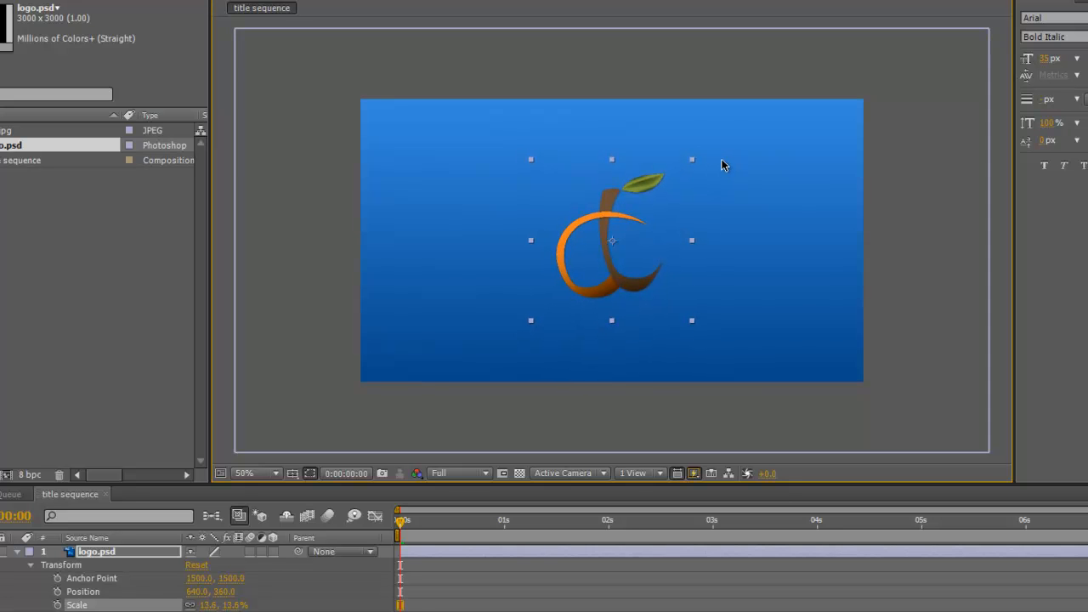
mouse_move(646, 187)
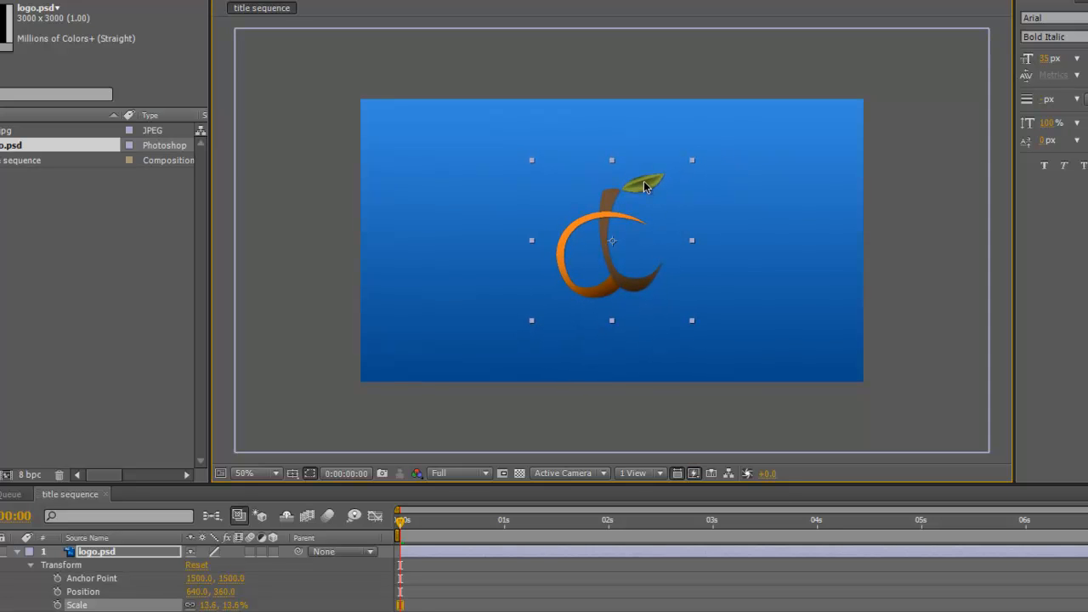
left_click_drag(646, 185, 544, 214)
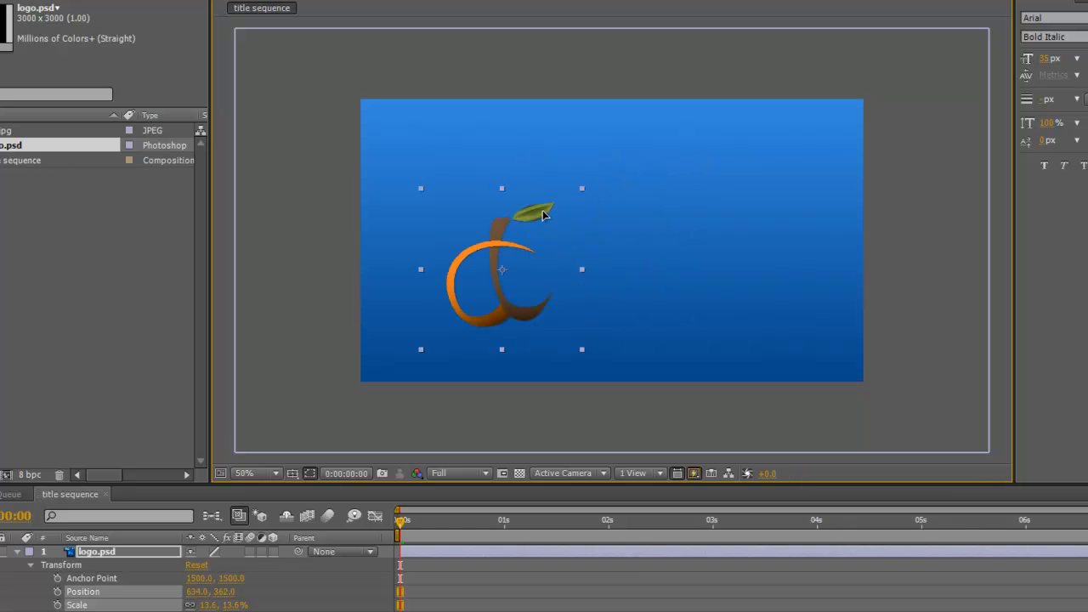
left_click_drag(544, 215, 505, 226)
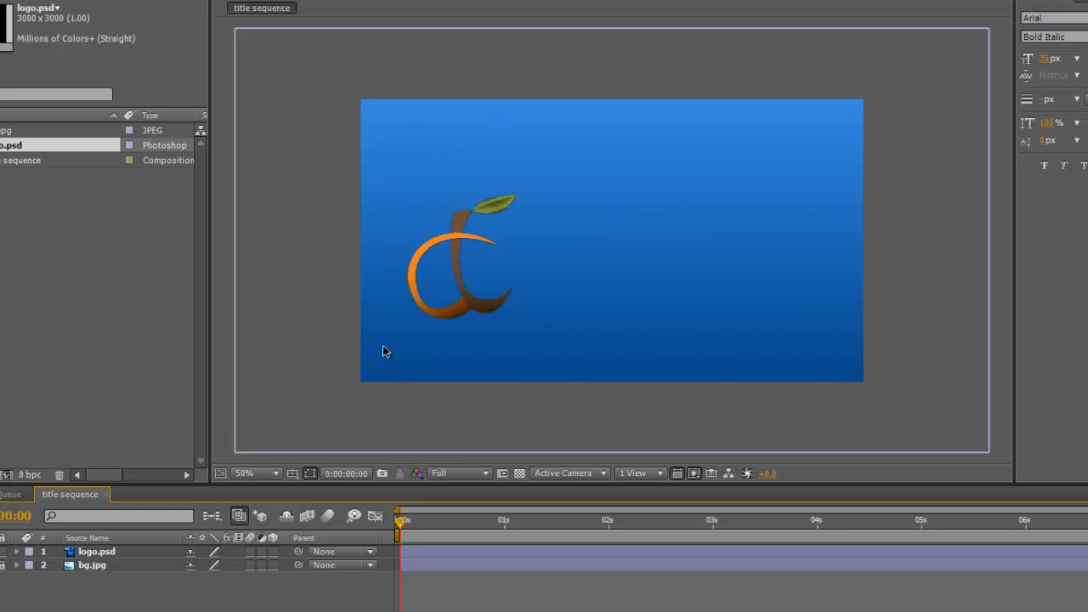
mouse_move(285, 389)
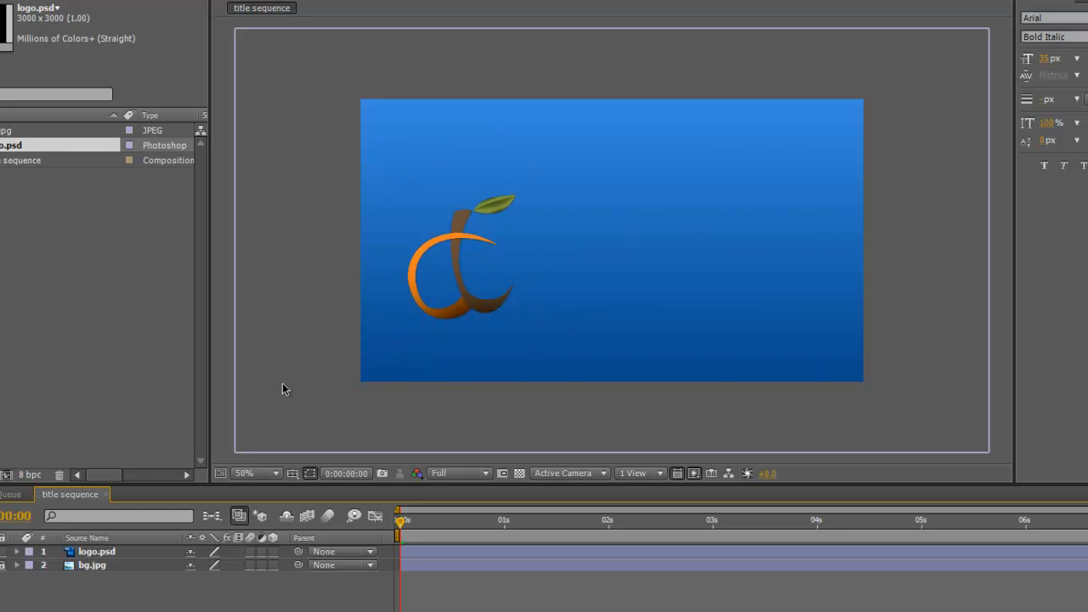
mouse_move(457, 238)
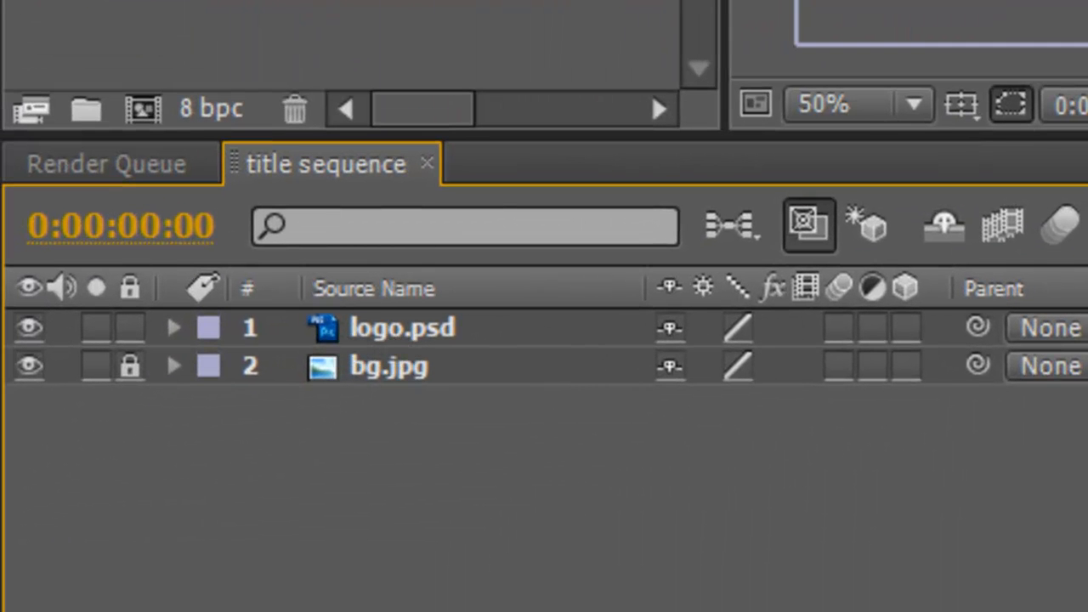
mouse_move(323, 339)
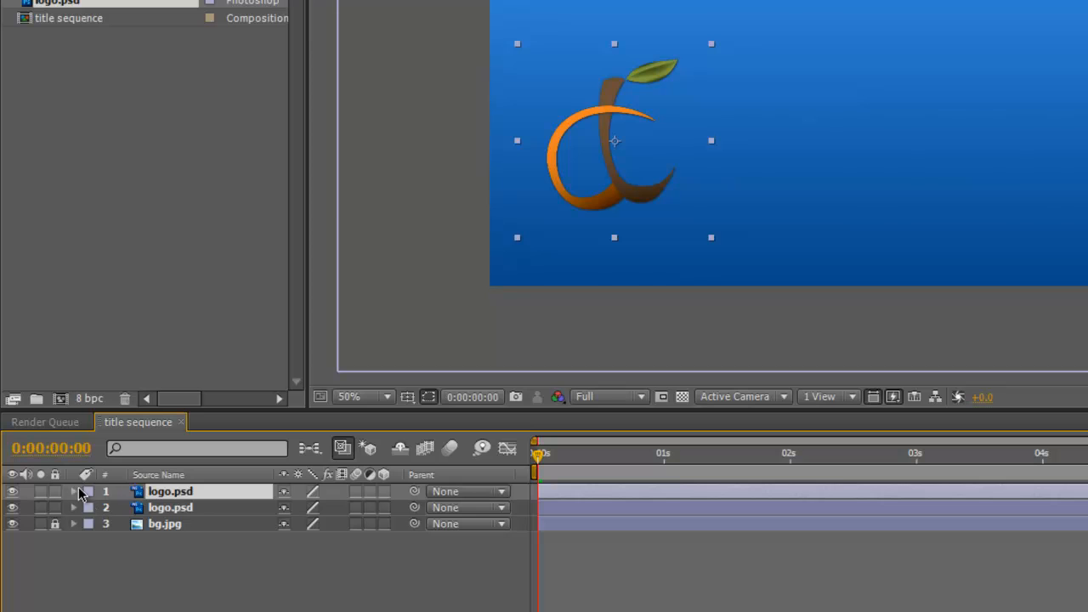
Step: Expand the top logo layer's Transform properties
left_click(73, 491)
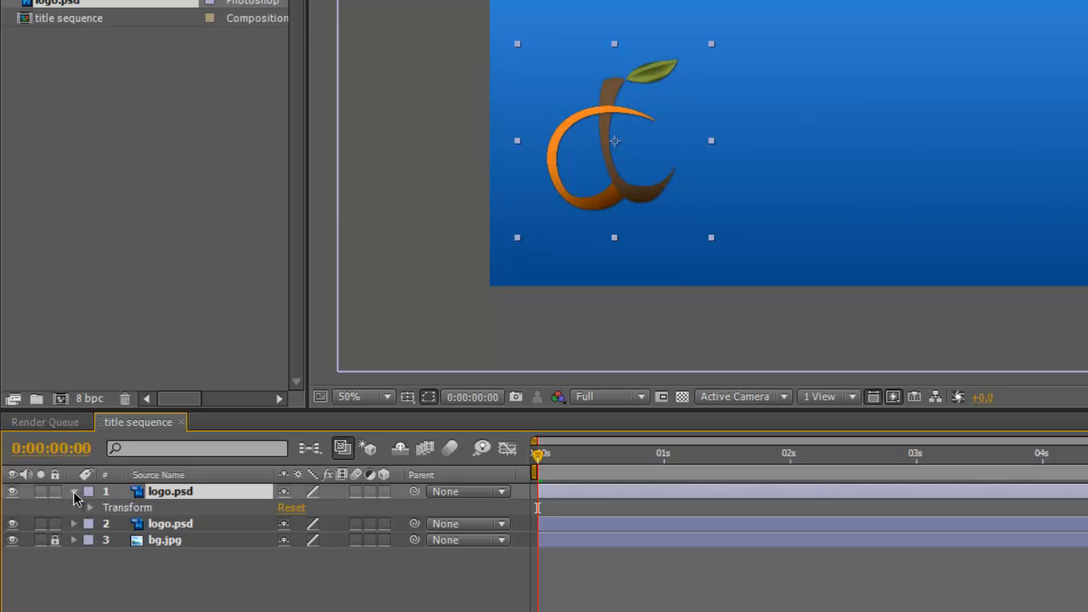
left_click(90, 507)
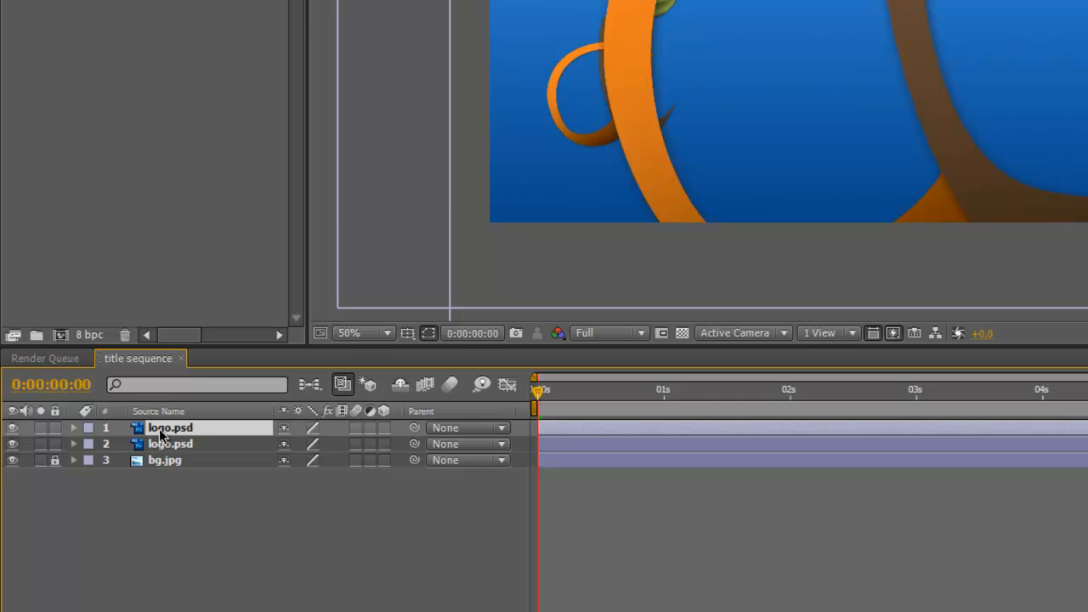
Step: Rename layer 2 to logo_background, lock the small logo layer, and expand logo_background
right_click(170, 428)
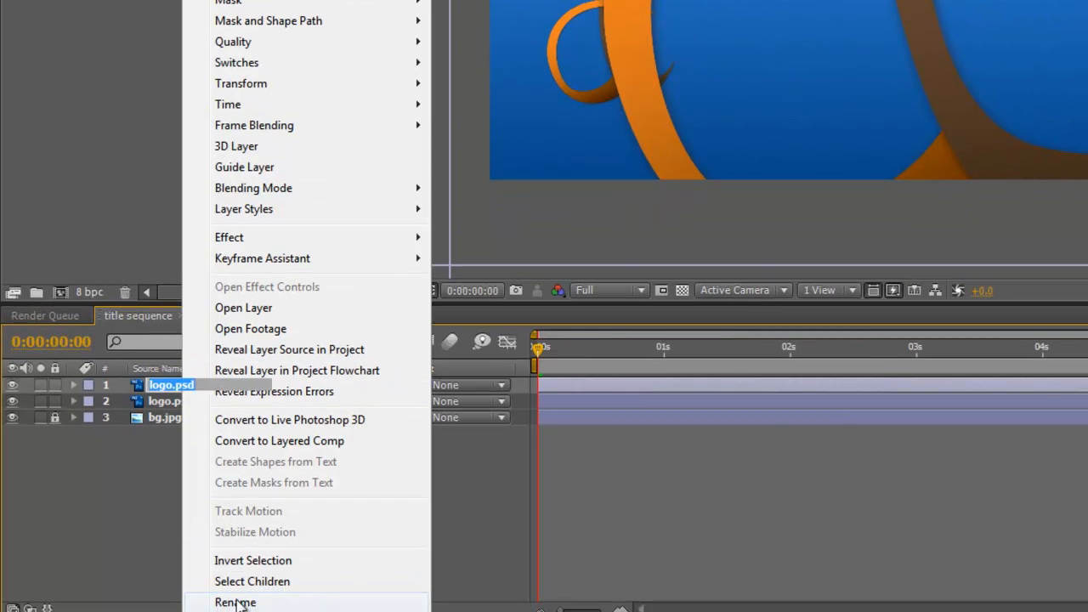
left_click(235, 601)
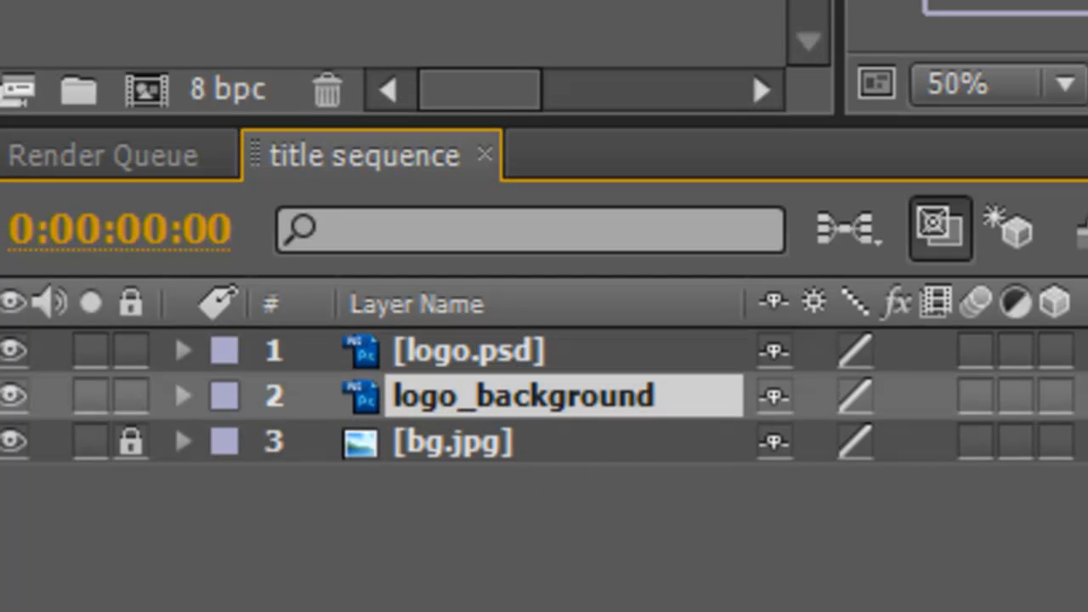
left_click(130, 350)
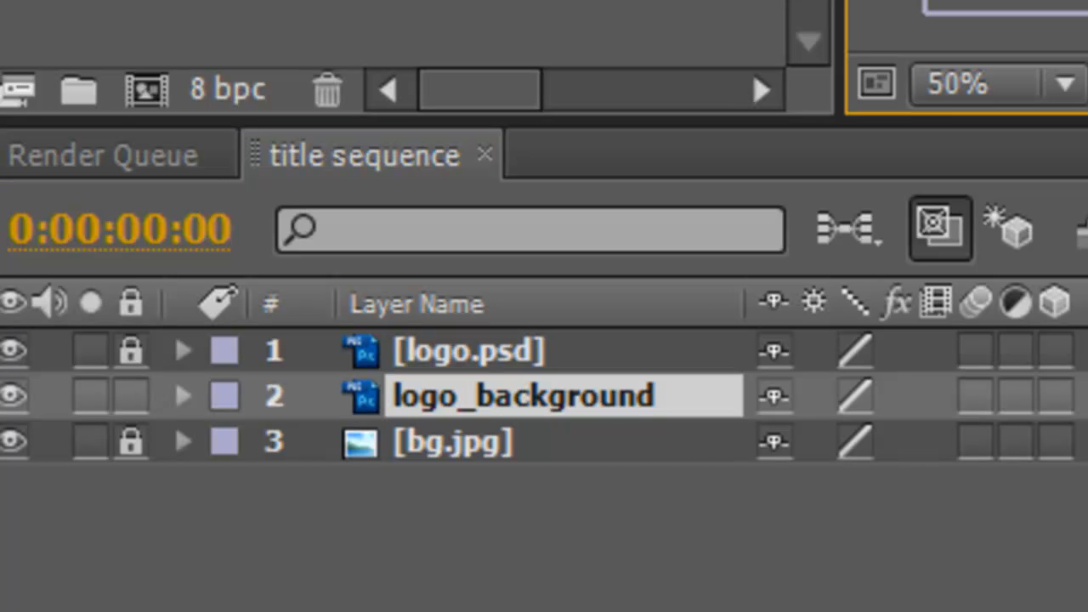
mouse_move(191, 417)
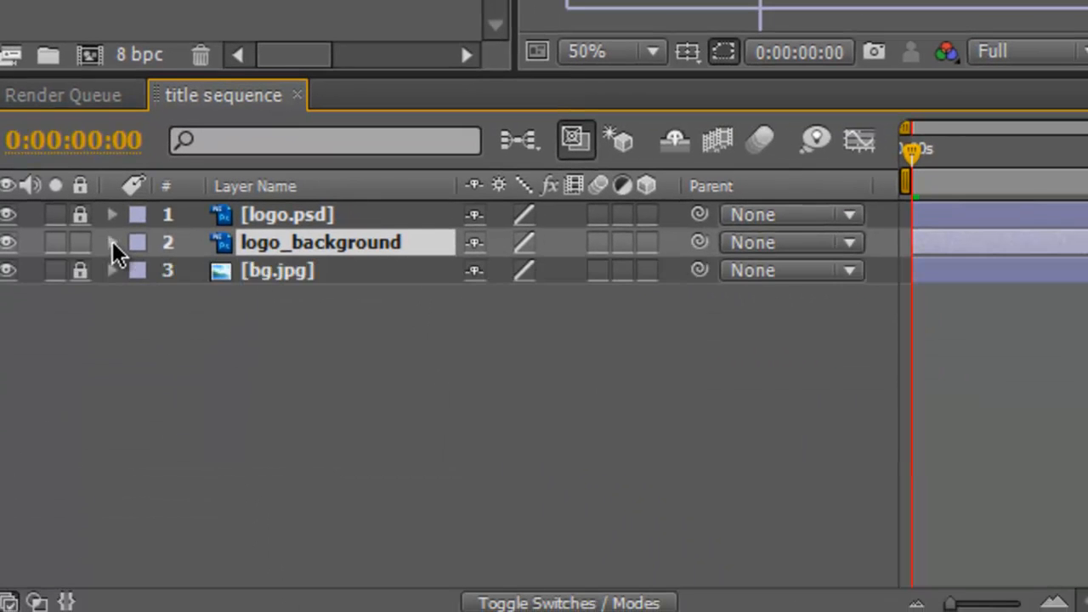
left_click(112, 242)
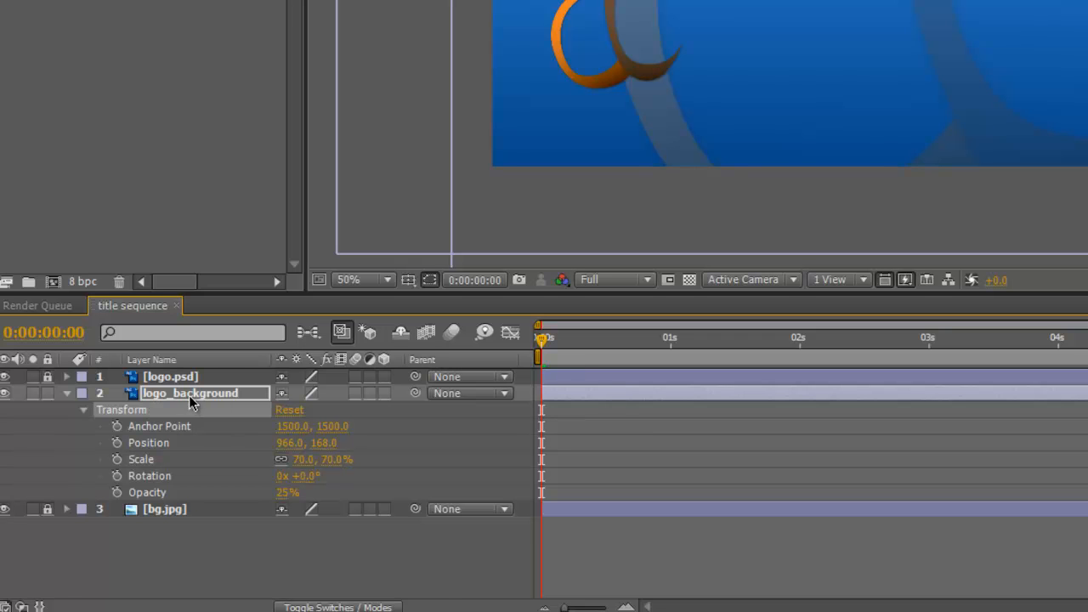
Step: Add an Inner Shadow style to logo_background with size 10 and distance 5
right_click(189, 392)
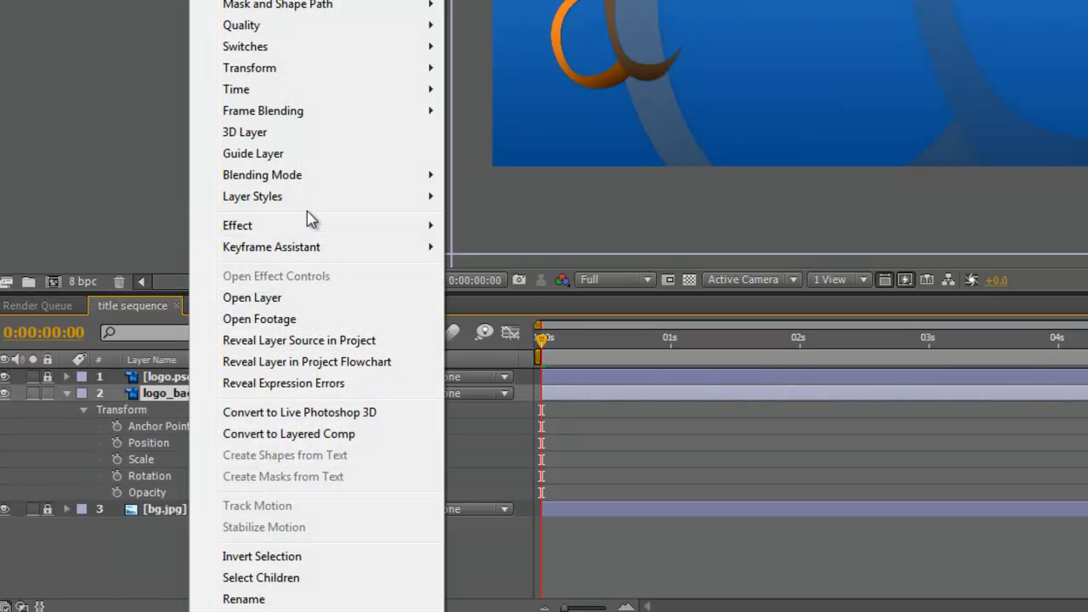
mouse_move(251, 196)
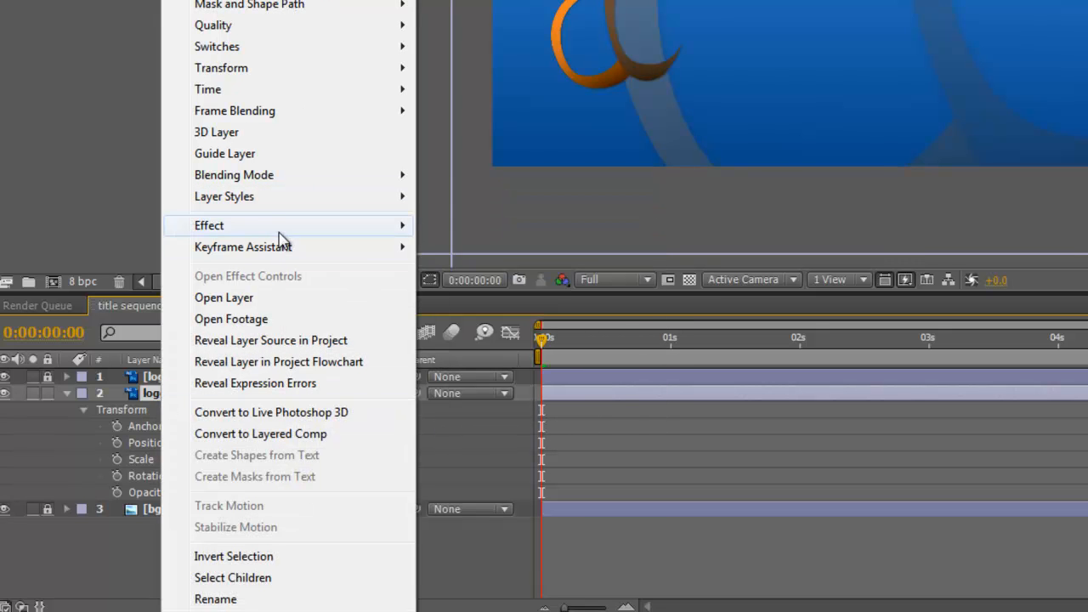
mouse_move(223, 197)
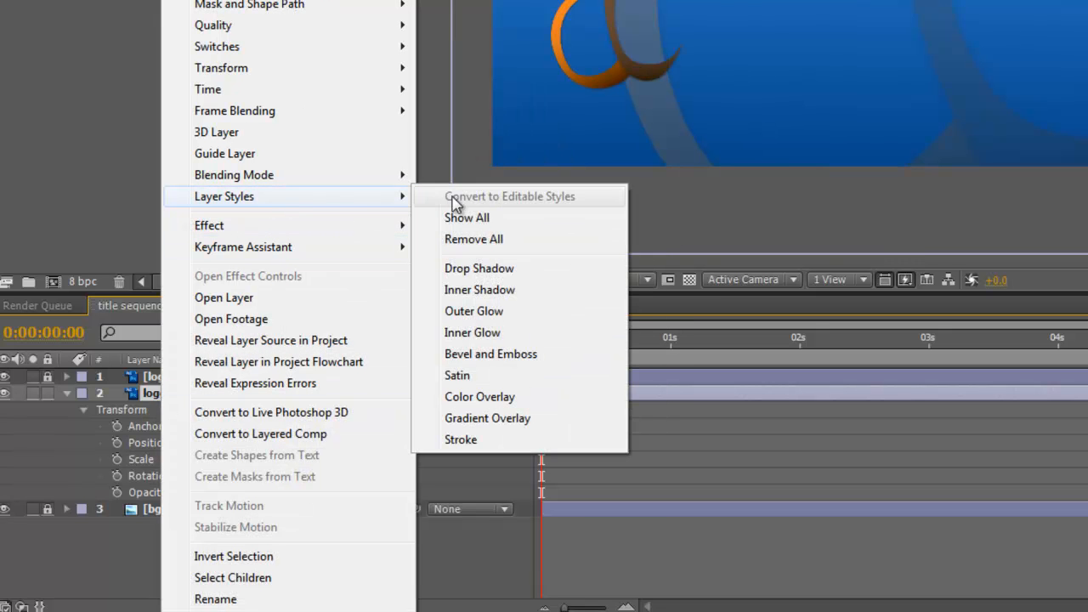
mouse_move(498, 298)
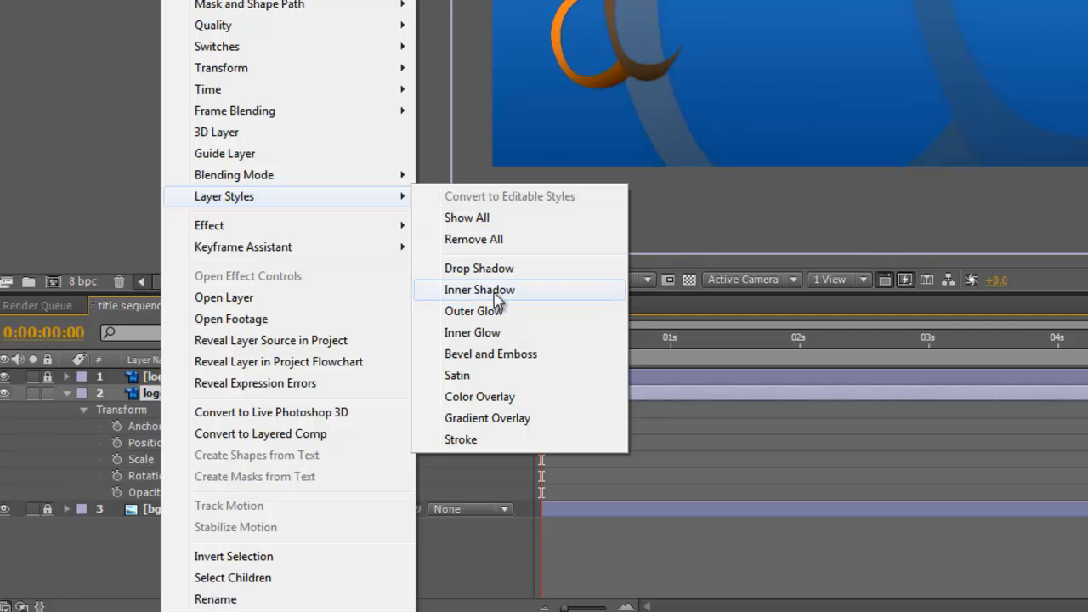
left_click(478, 290)
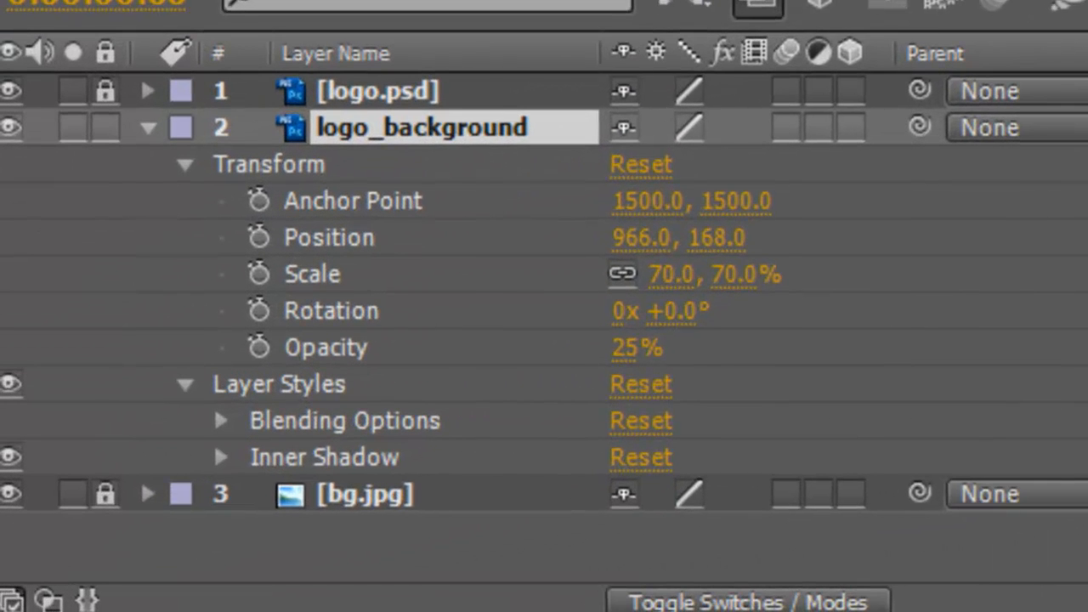
mouse_move(383, 46)
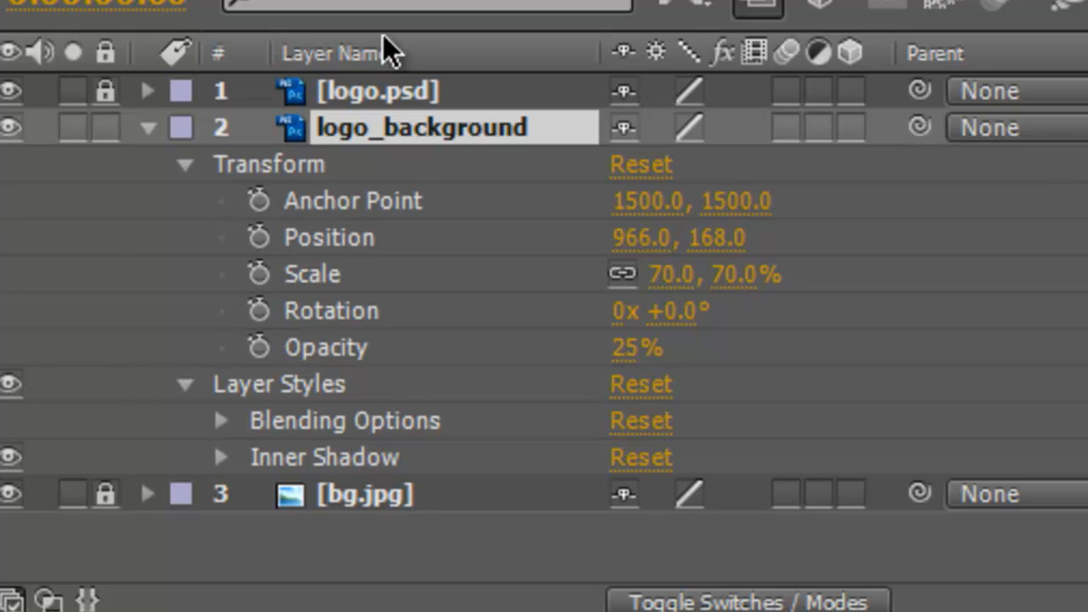
mouse_move(298, 425)
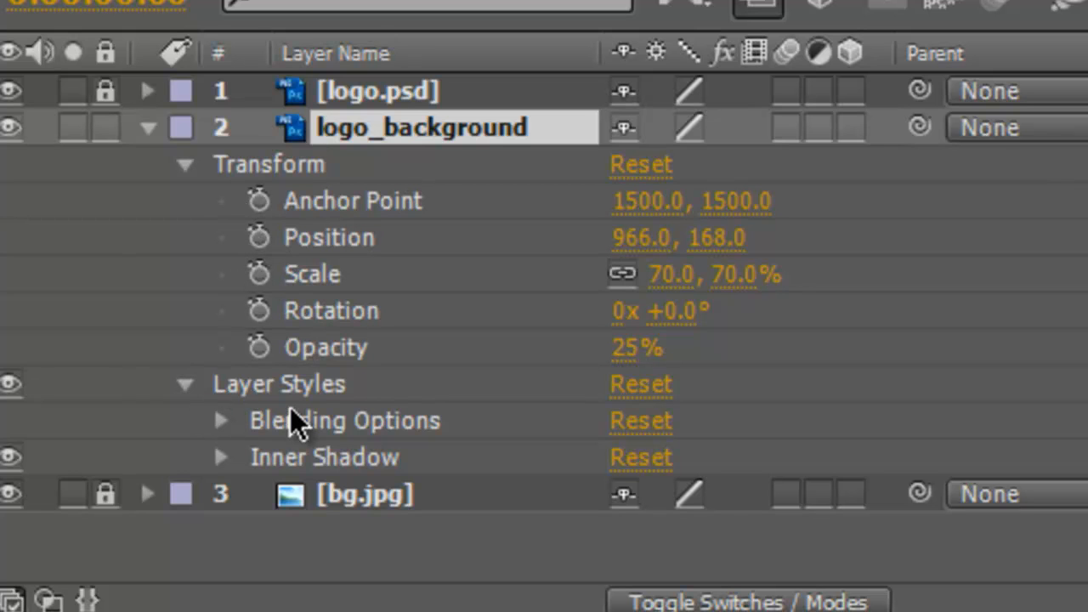
mouse_move(225, 472)
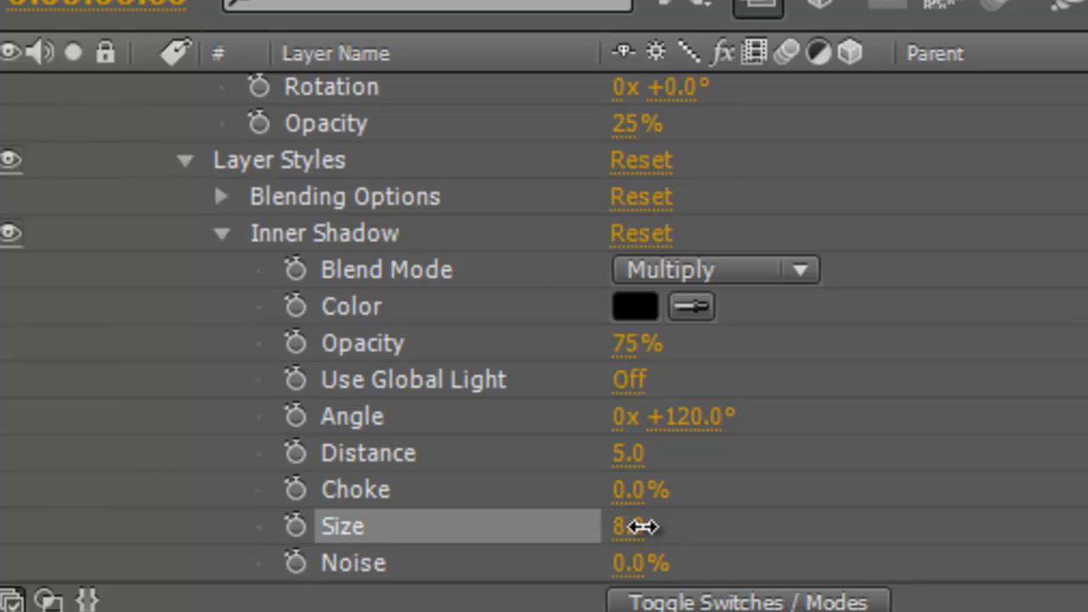
left_click_drag(633, 525, 688, 548)
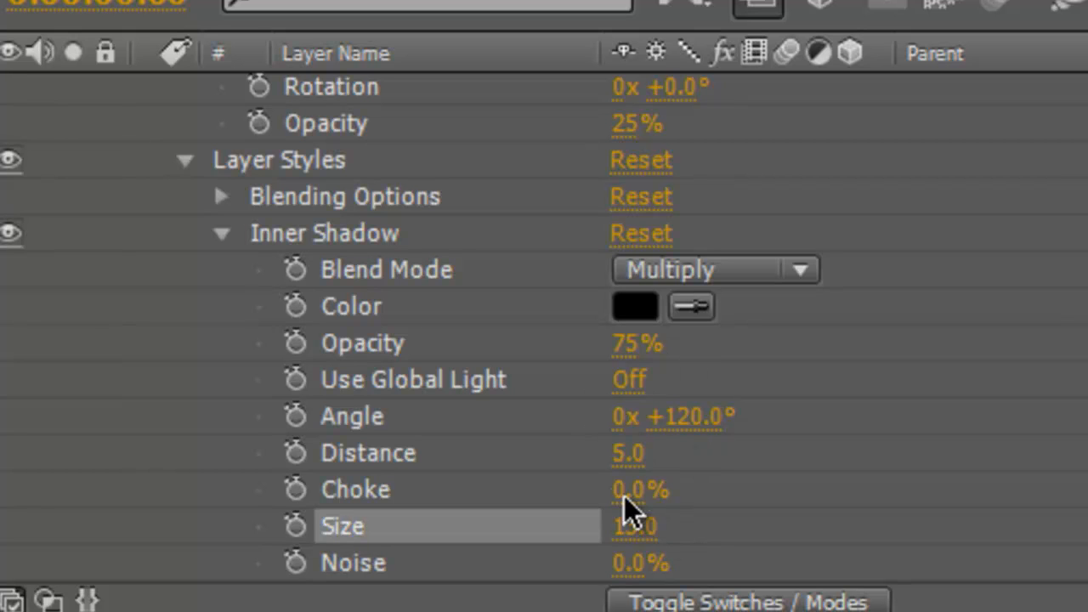
double_click(633, 525)
type("10")
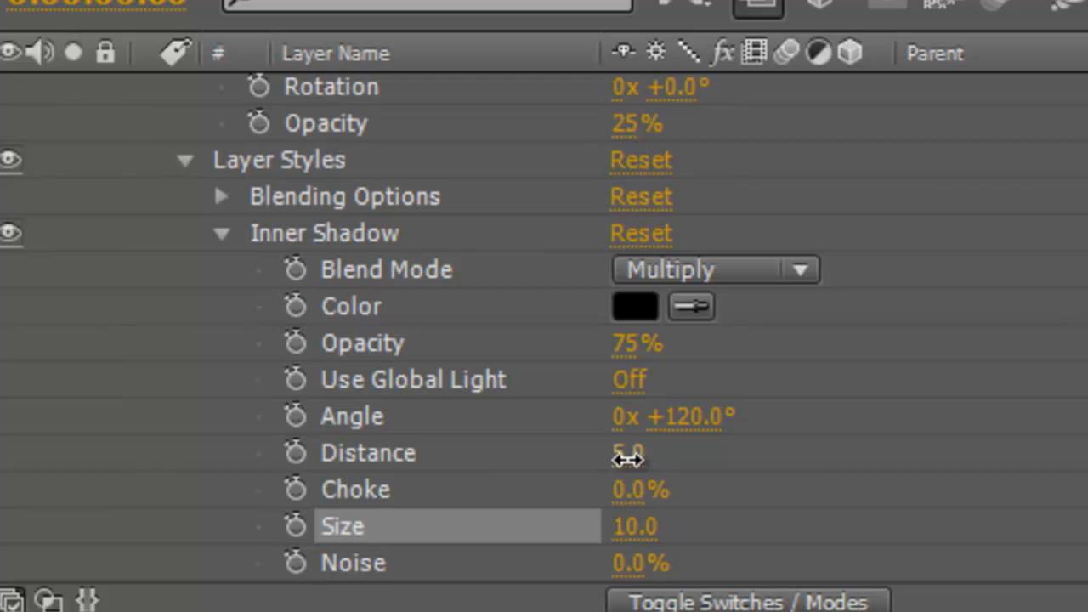
left_click_drag(627, 451, 637, 464)
type("logo_background")
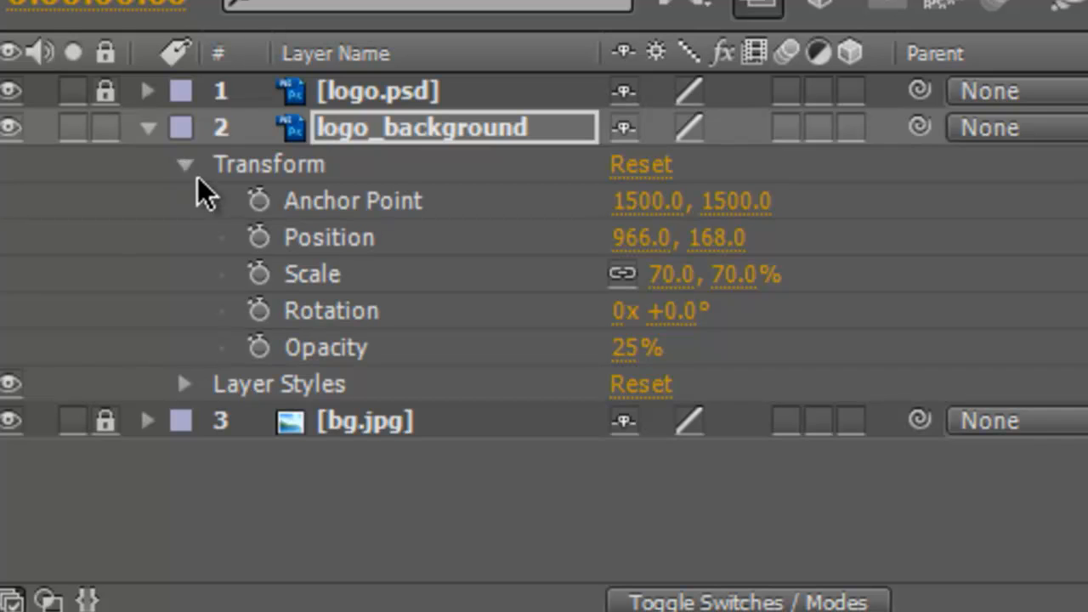
left_click(184, 164)
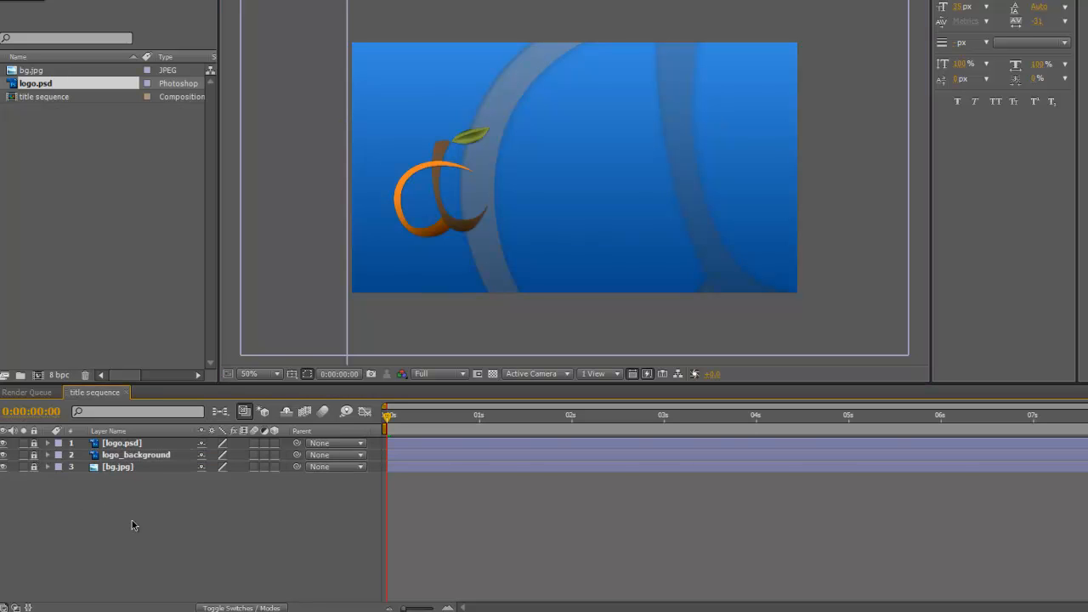
mouse_move(53, 473)
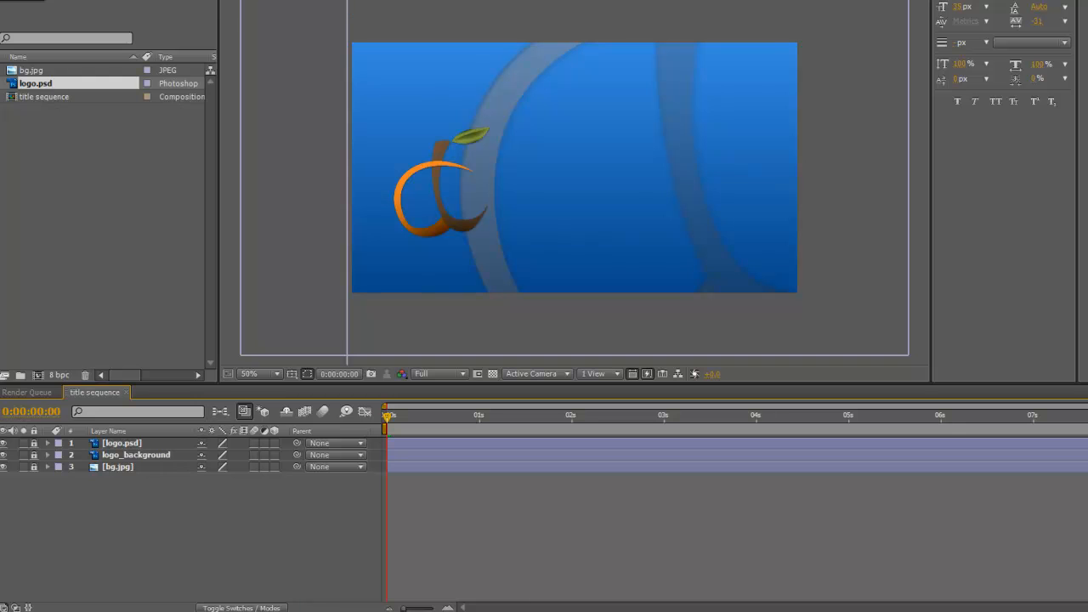
mouse_move(156, 490)
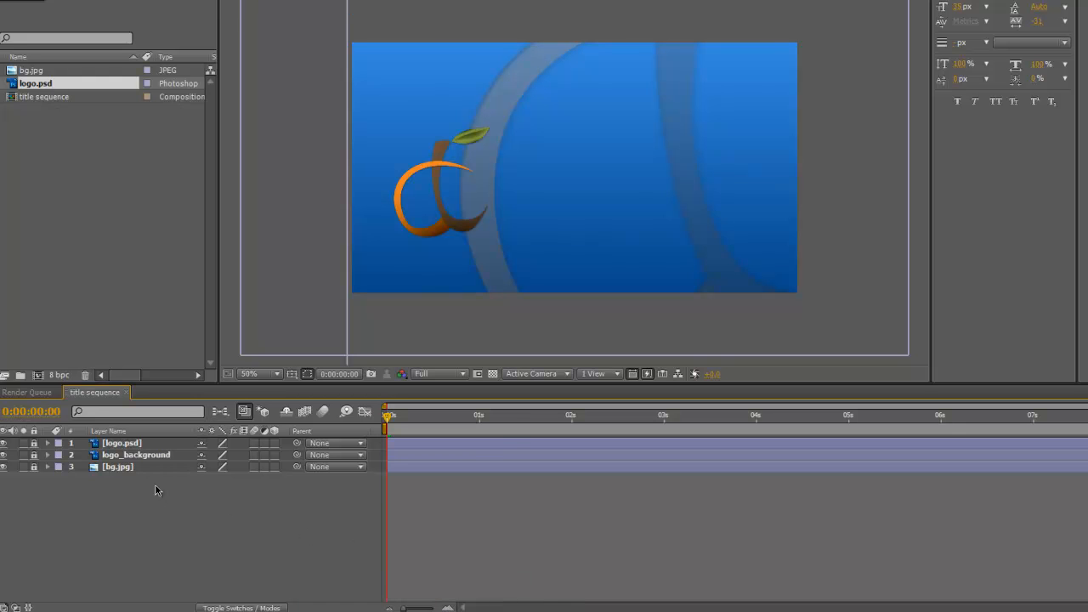
mouse_move(476, 296)
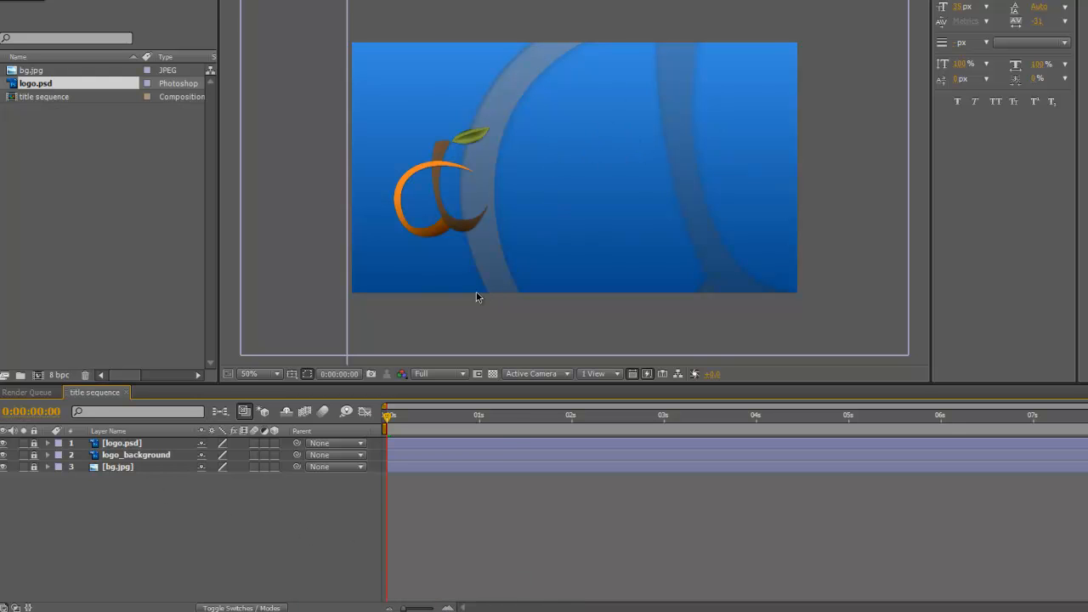
mouse_move(110, 459)
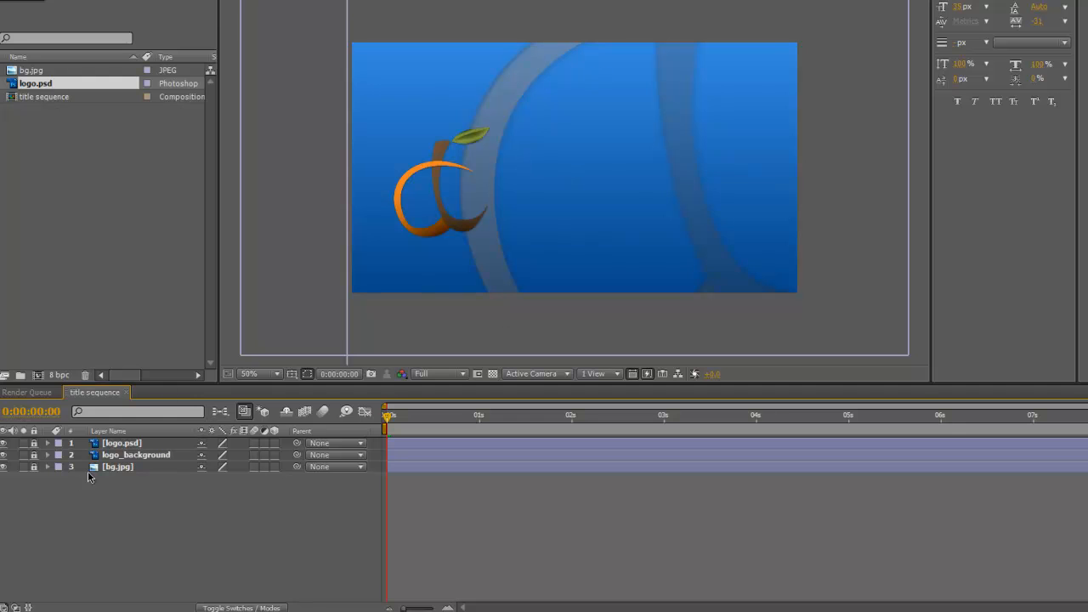
mouse_move(130, 470)
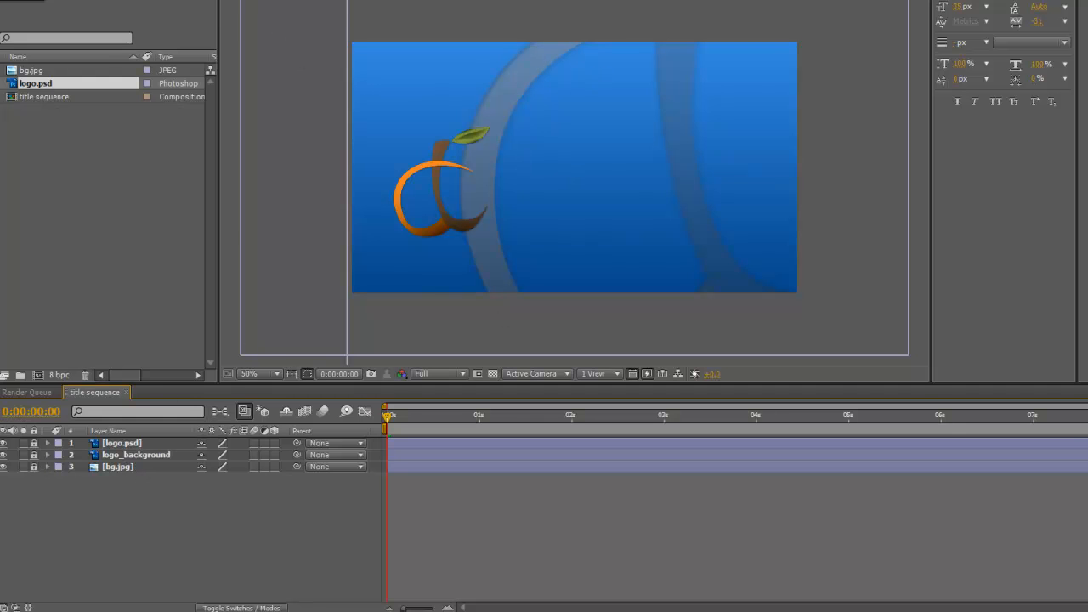
Step: Create Adjustment Layer 1 from the Layer menu and give it a default Hue/Saturation effect
left_click(118, 22)
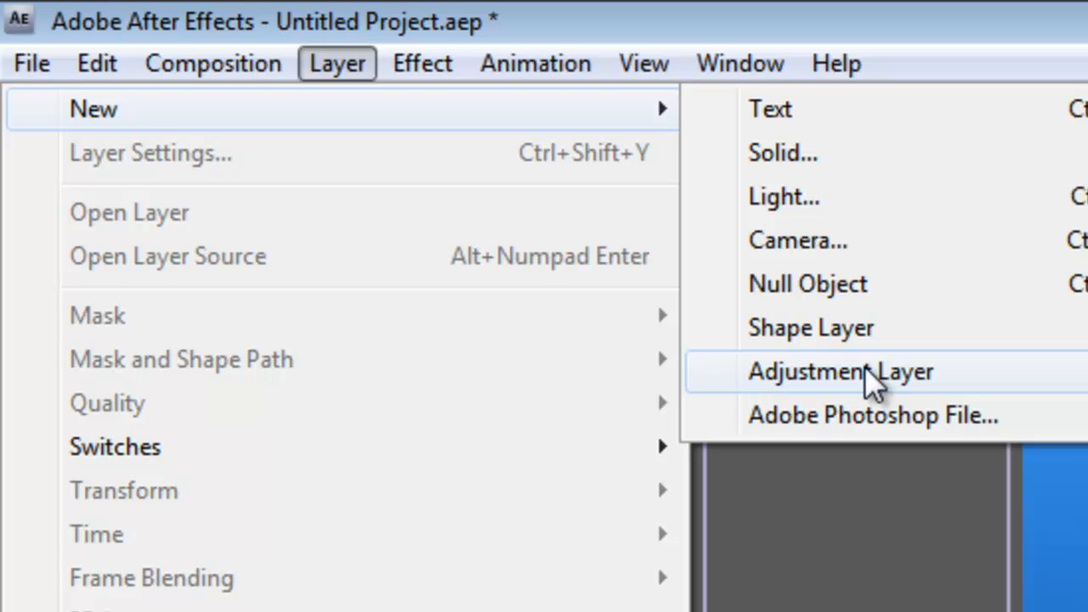
left_click(841, 371)
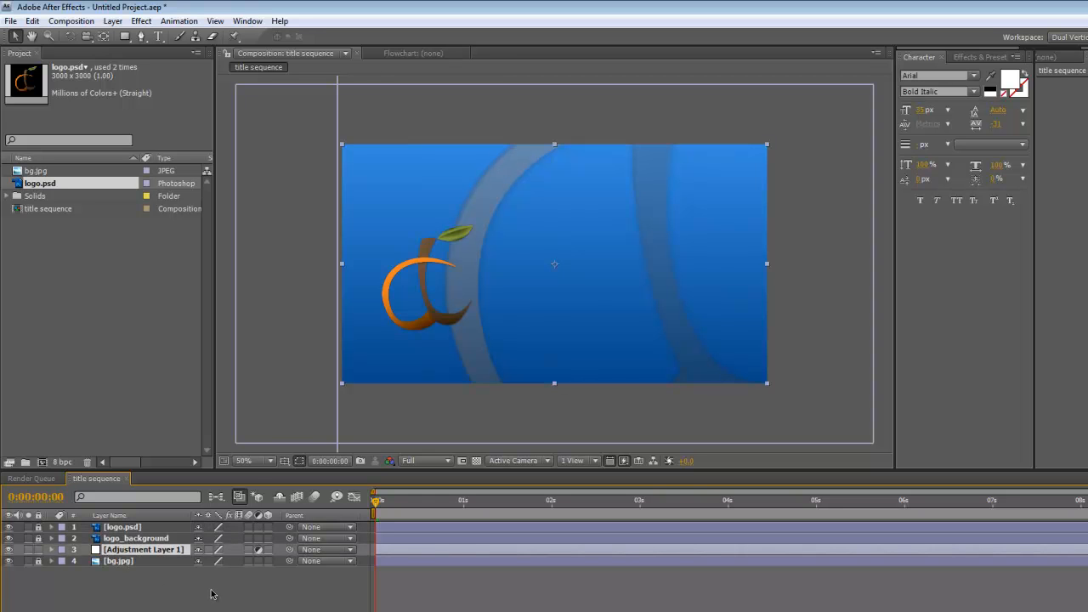
mouse_move(101, 553)
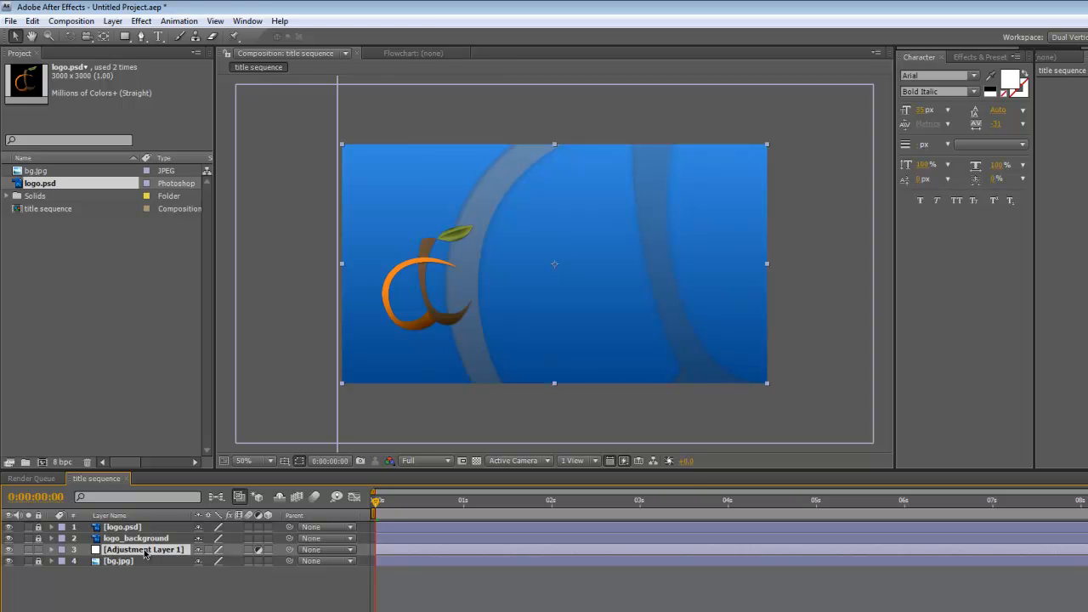
right_click(143, 549)
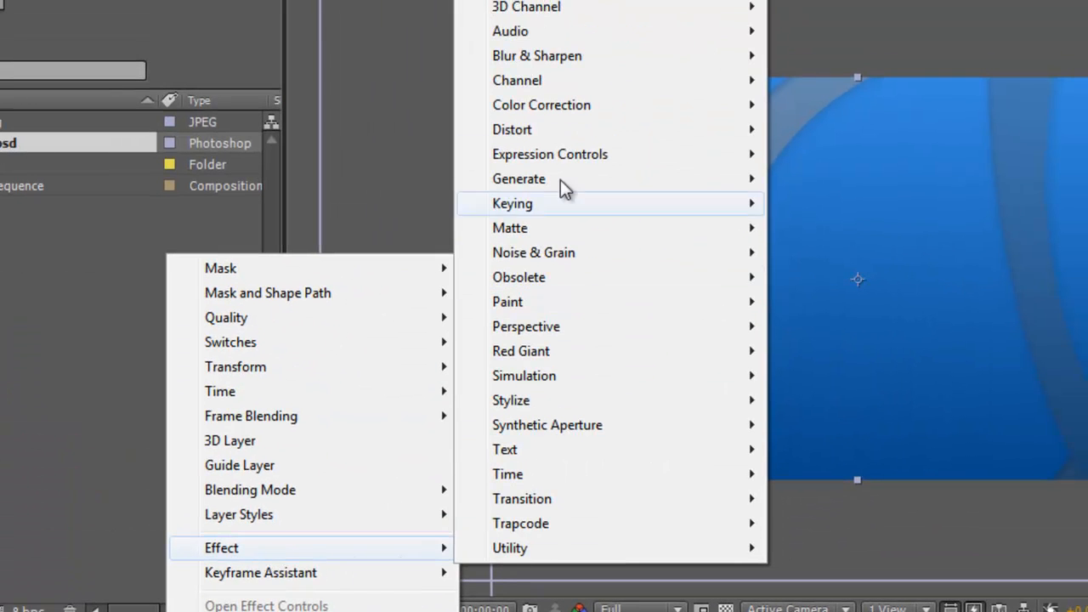
mouse_move(541, 105)
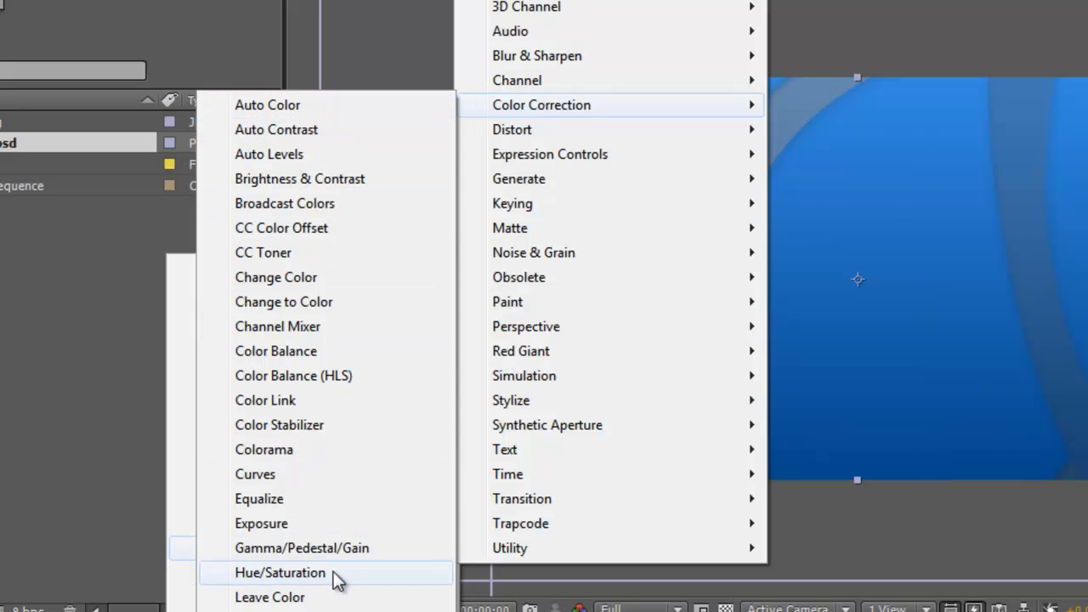
left_click(280, 572)
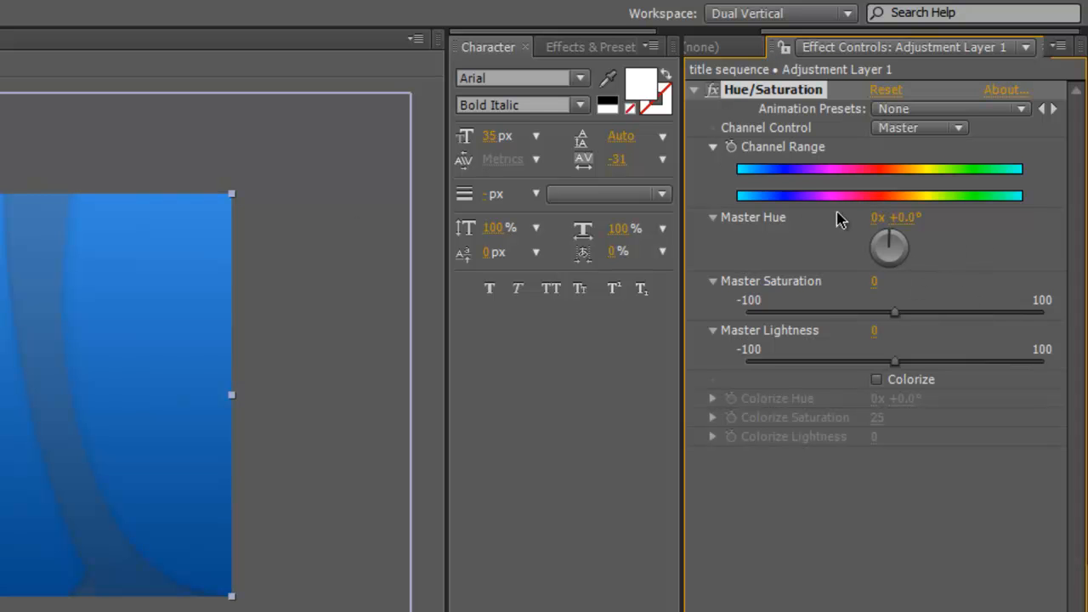
mouse_move(755, 206)
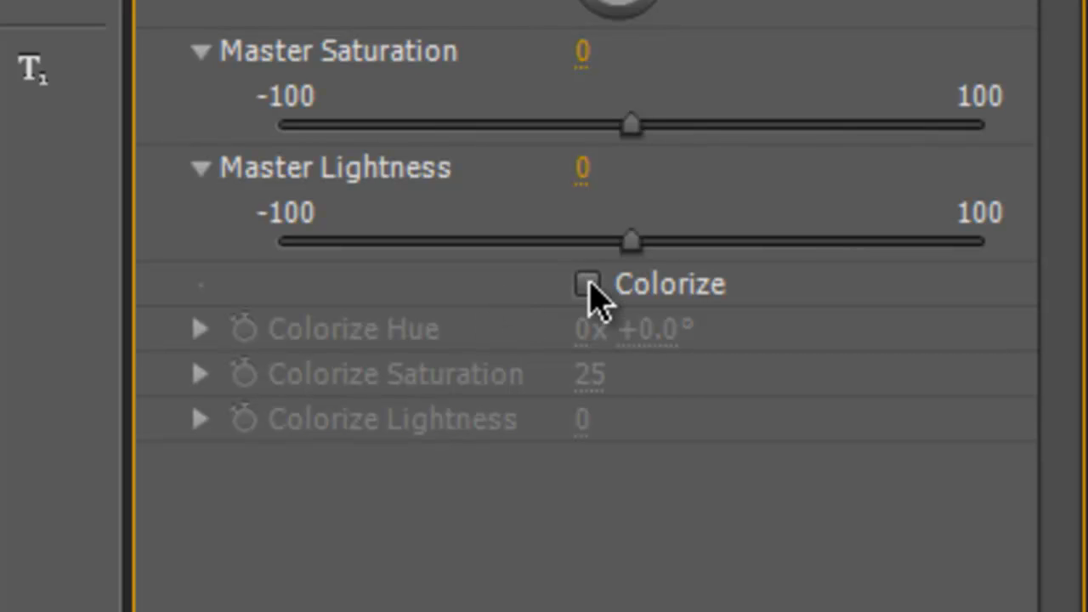
left_click(588, 284)
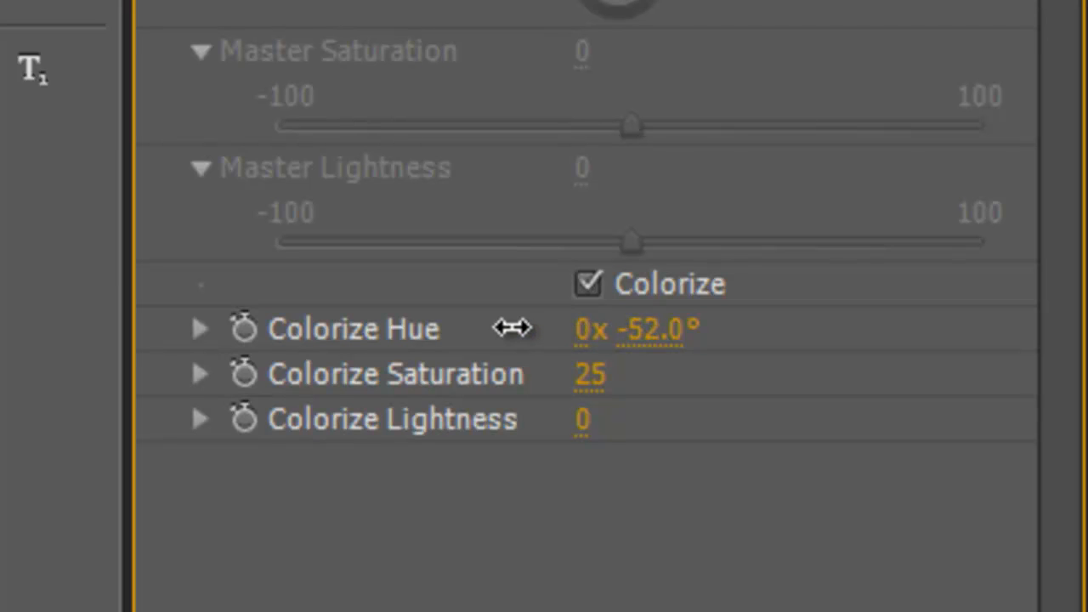
left_click_drag(510, 328, 332, 340)
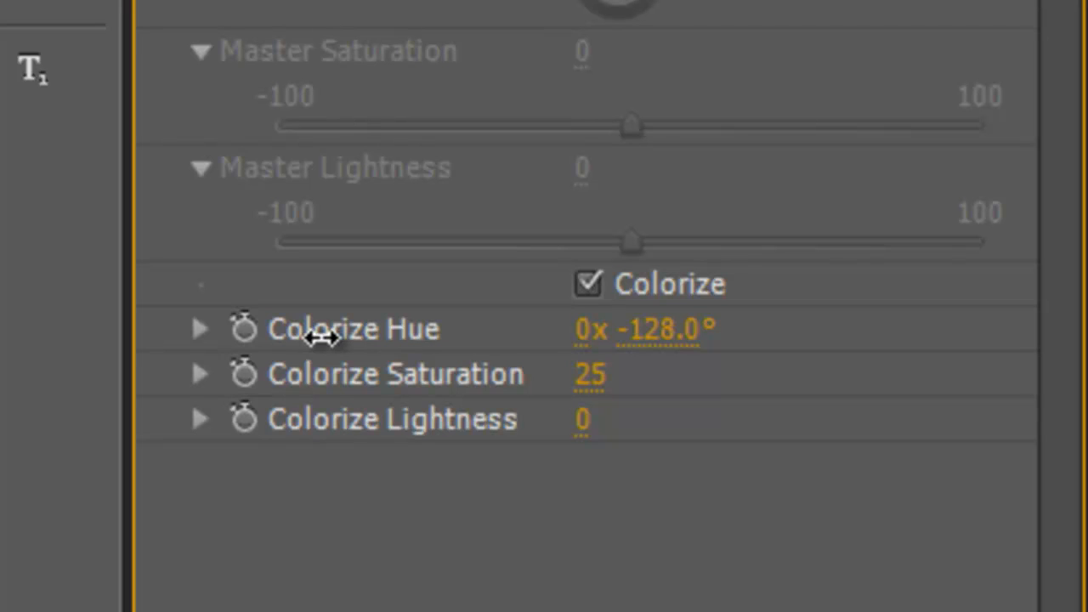
mouse_move(675, 515)
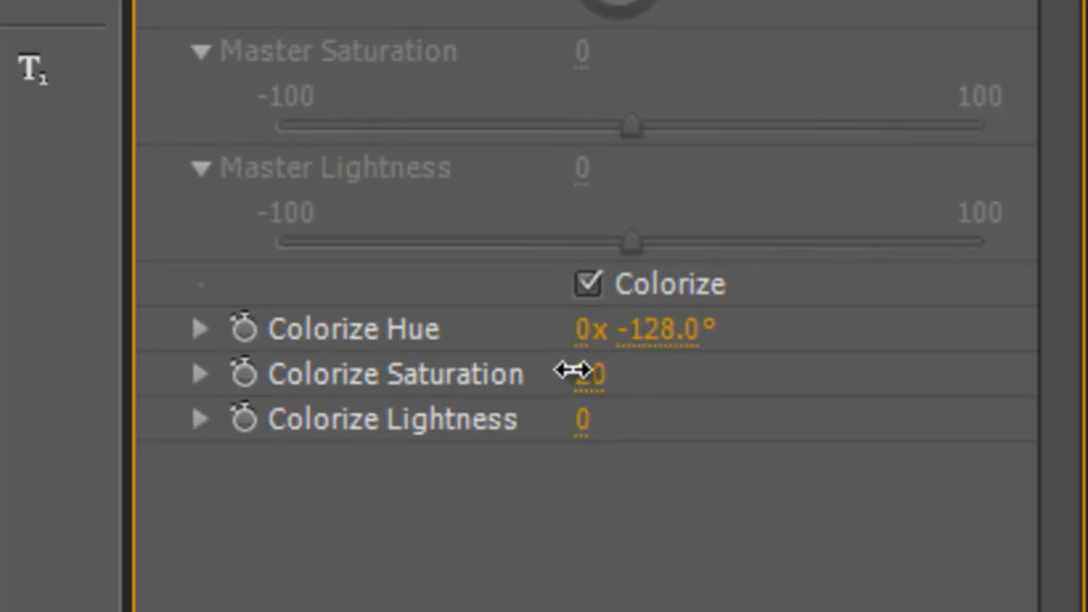
left_click_drag(553, 373, 594, 373)
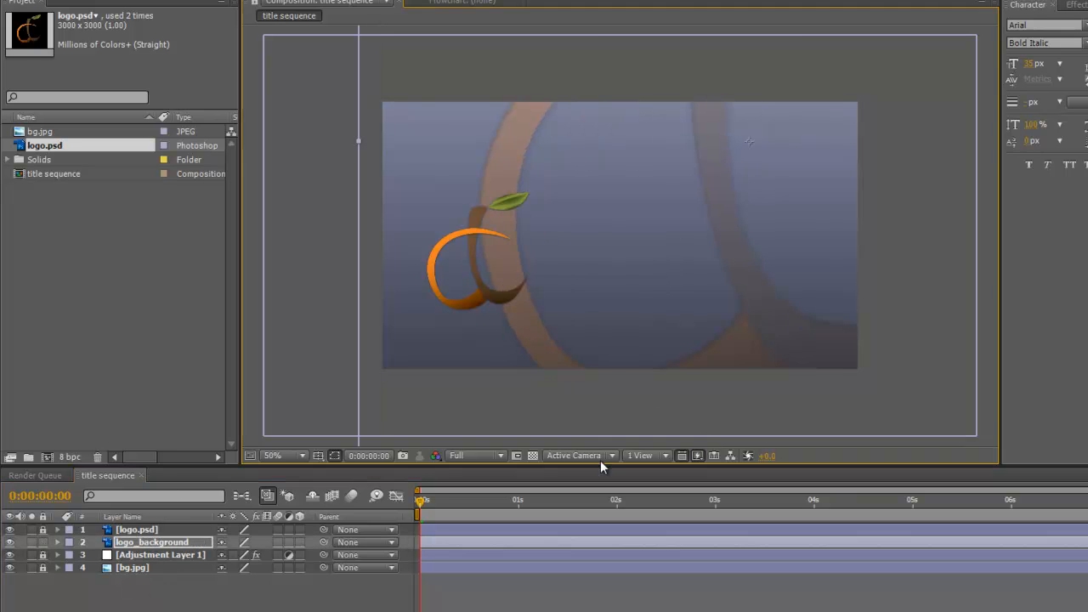
mouse_move(165, 294)
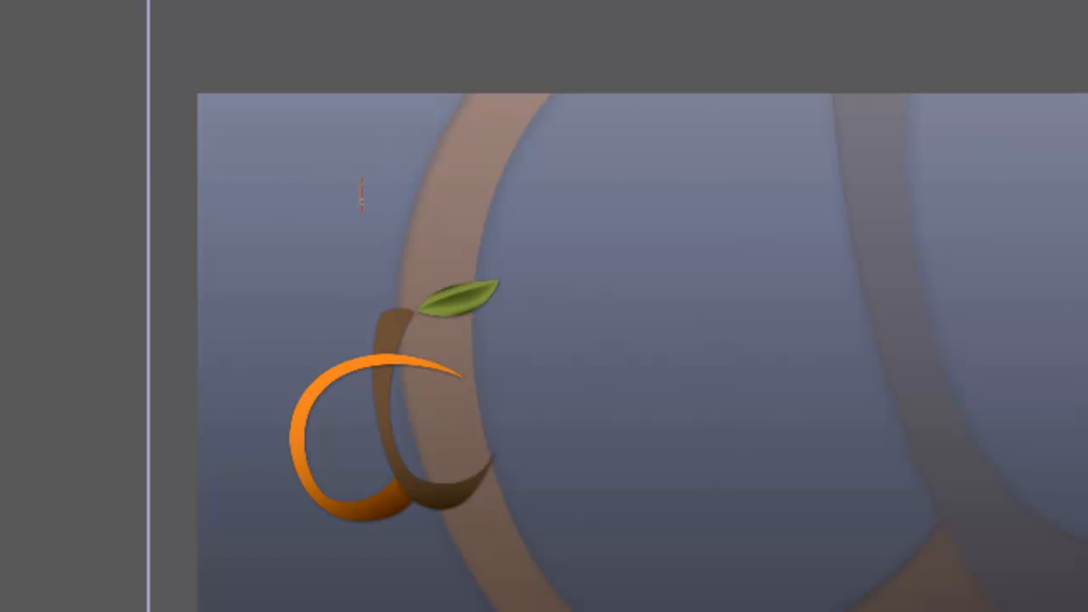
mouse_move(491, 363)
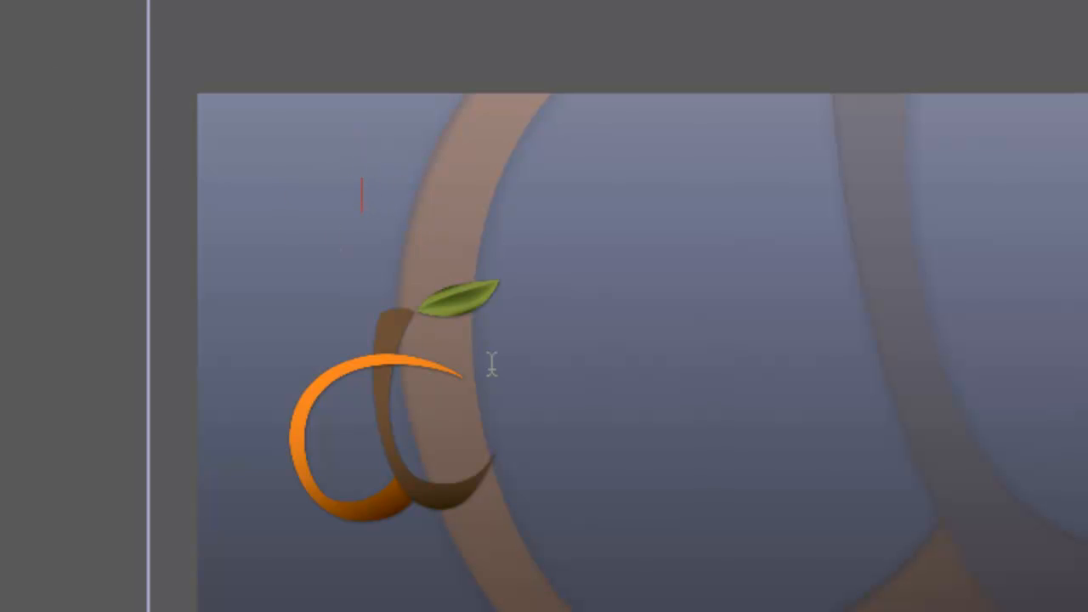
Step: Type 'After Effects - Title Card', left-align it, and set the size to 60 px
type("After Effects - Title Card")
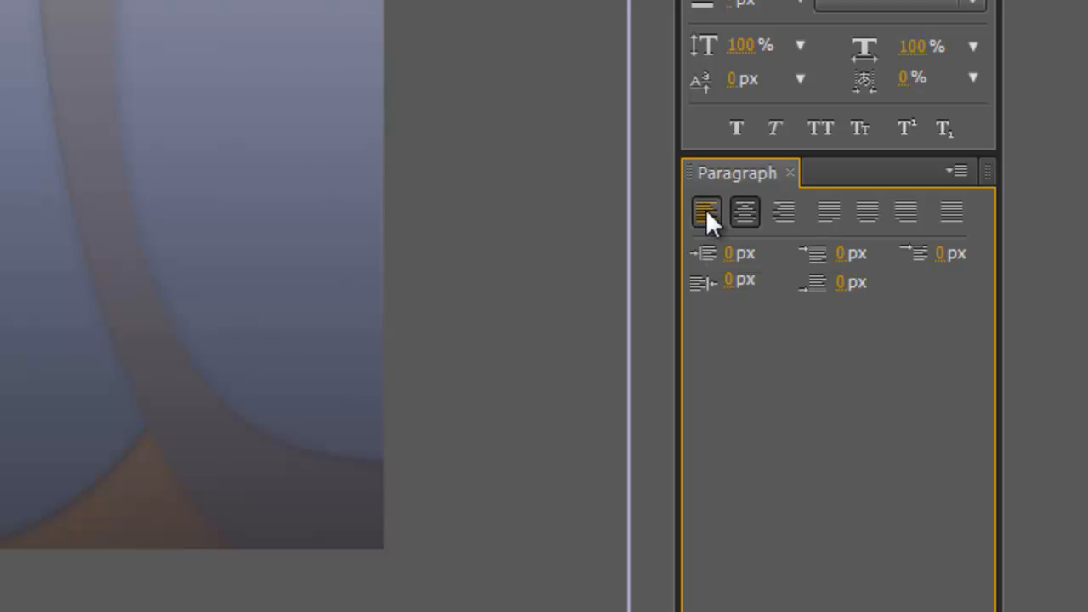
left_click(1015, 133)
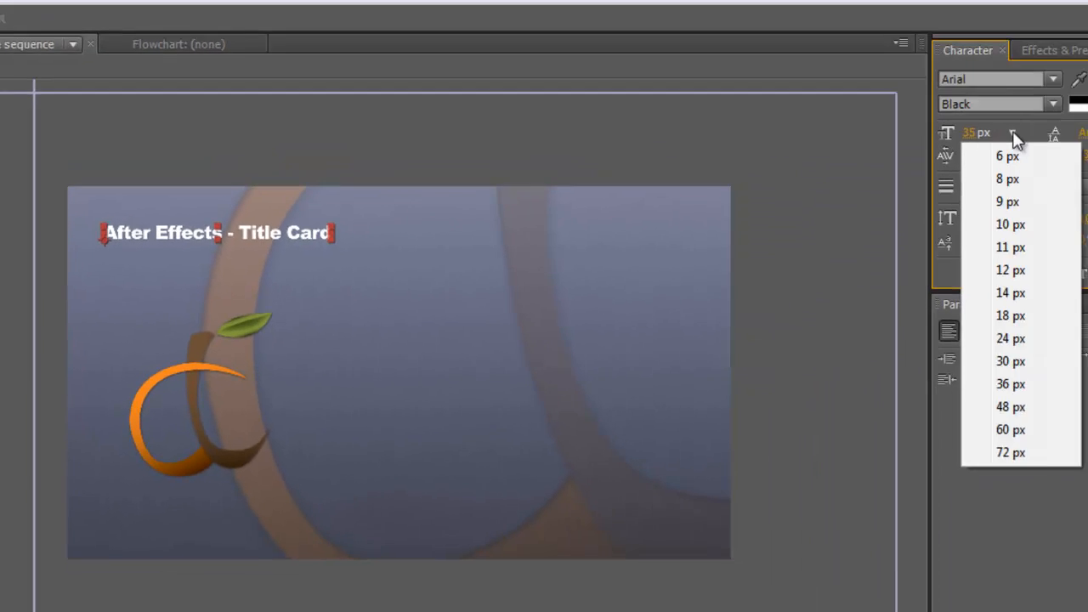
left_click(1010, 406)
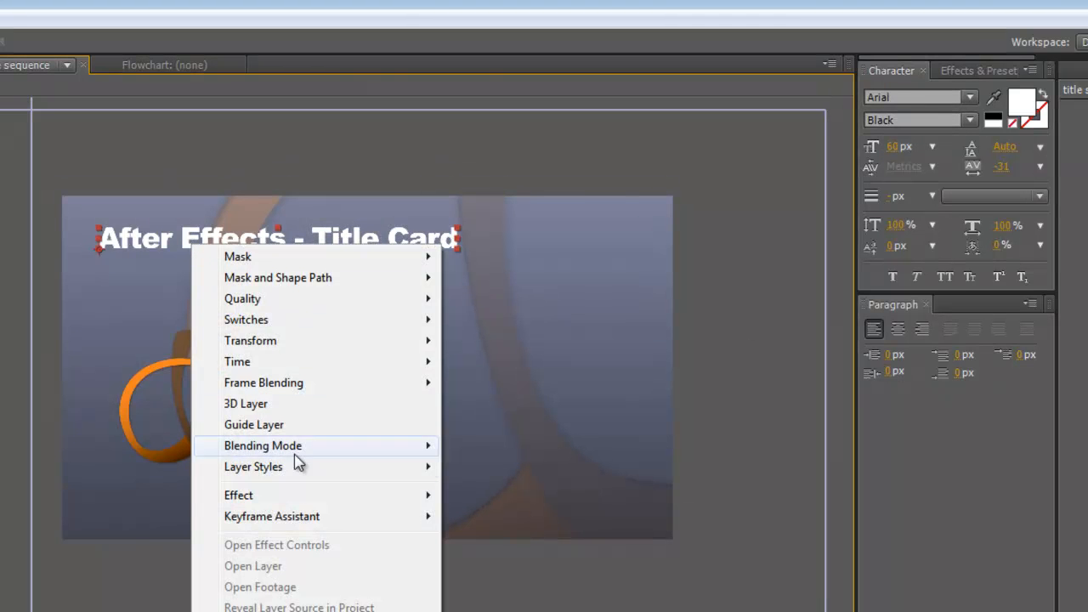
Step: Add a Drop Shadow layer style to the heading text layer and expand its settings
left_click(237, 495)
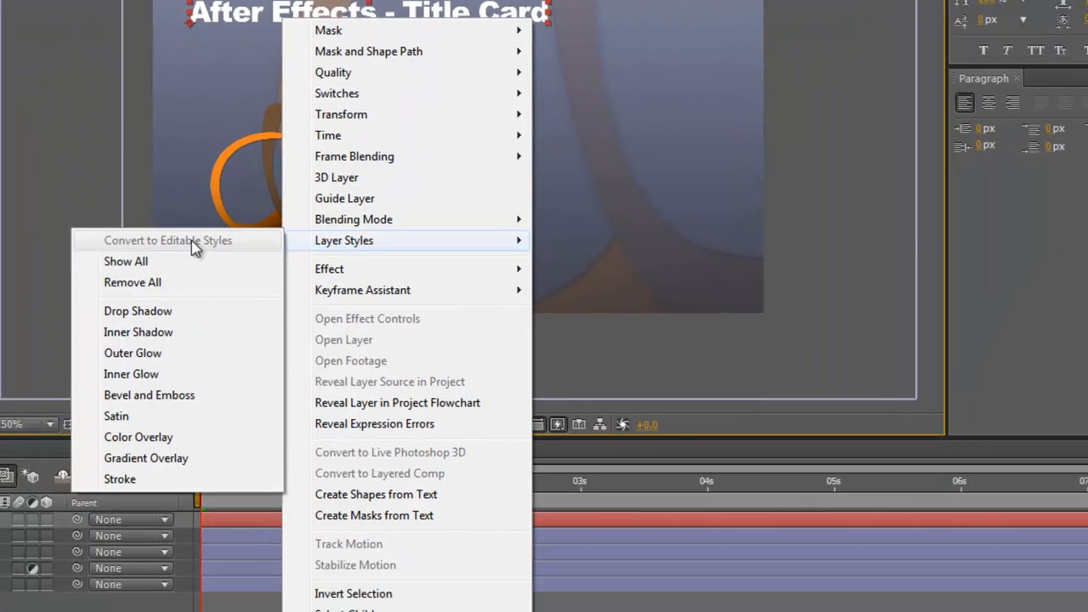
left_click(138, 311)
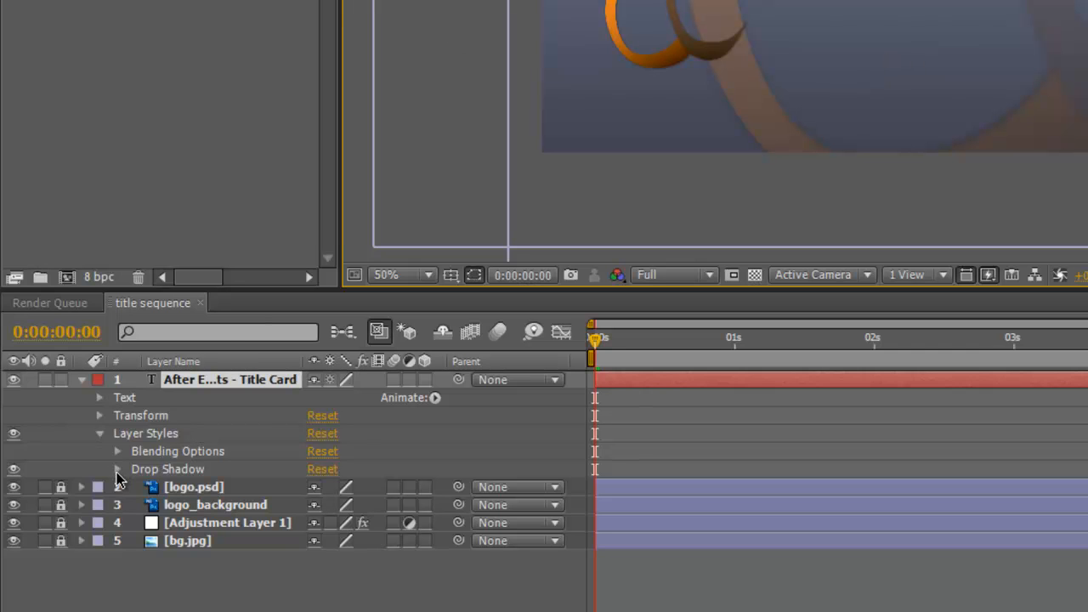
left_click(117, 469)
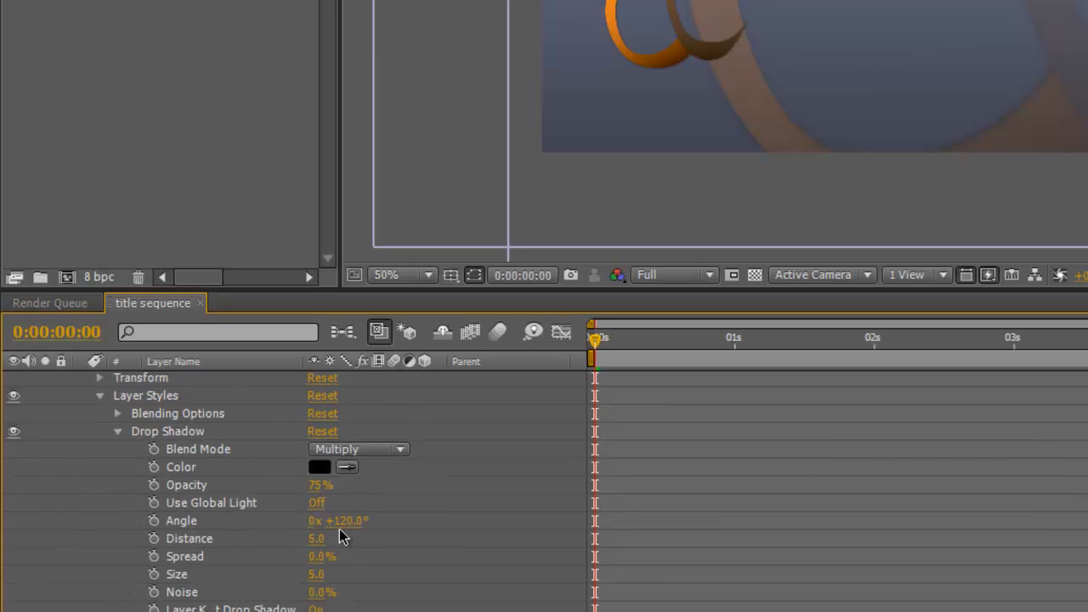
mouse_move(318, 605)
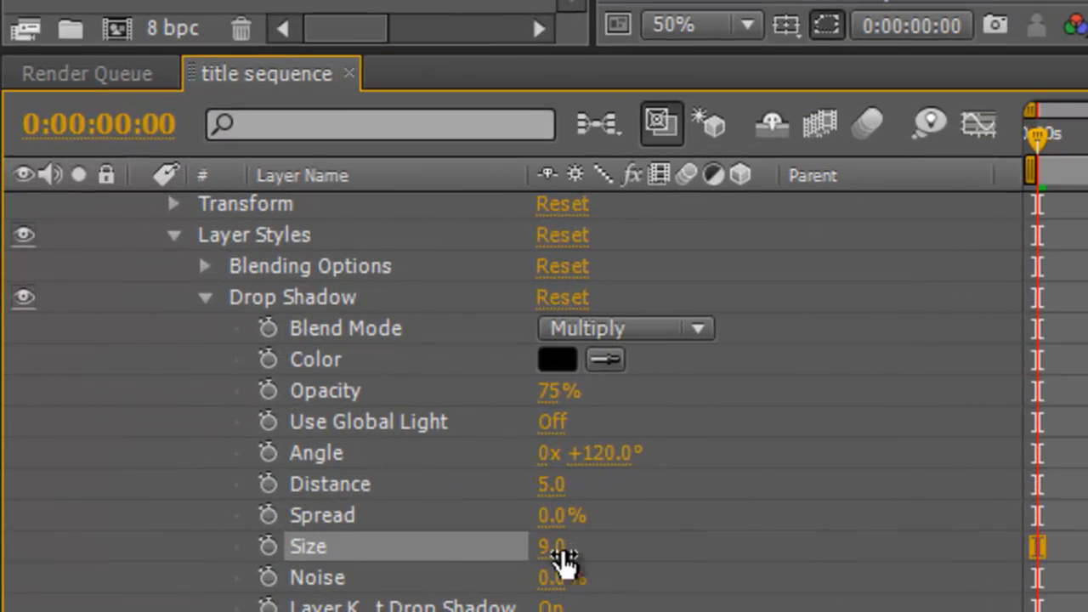
mouse_move(642, 297)
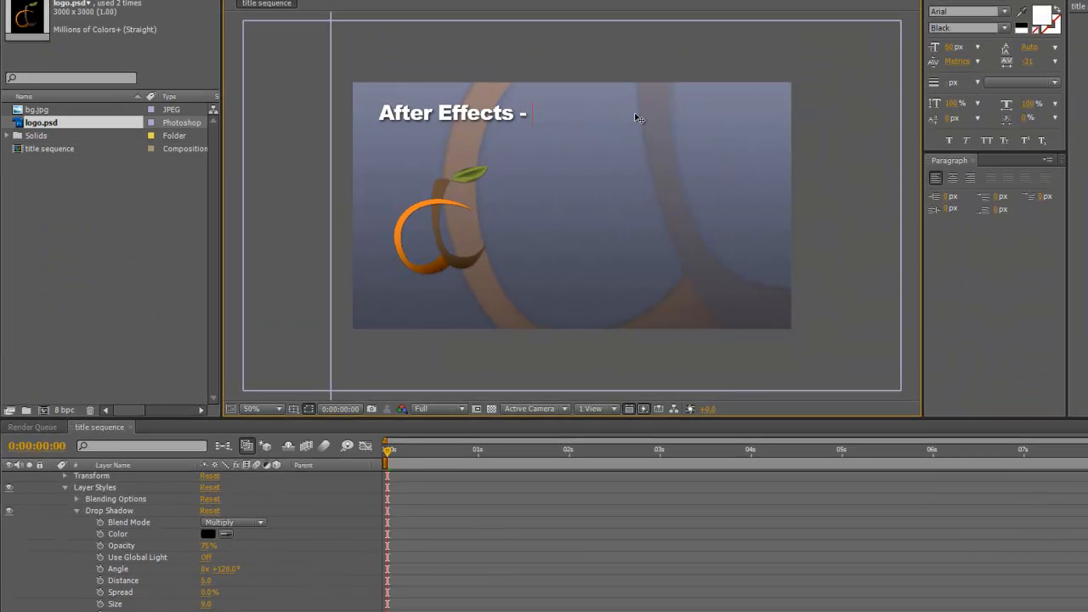
Step: Change the heading to 'After Effects - Basics' and type subtitle 'Creating A Title Card'
type("Basics")
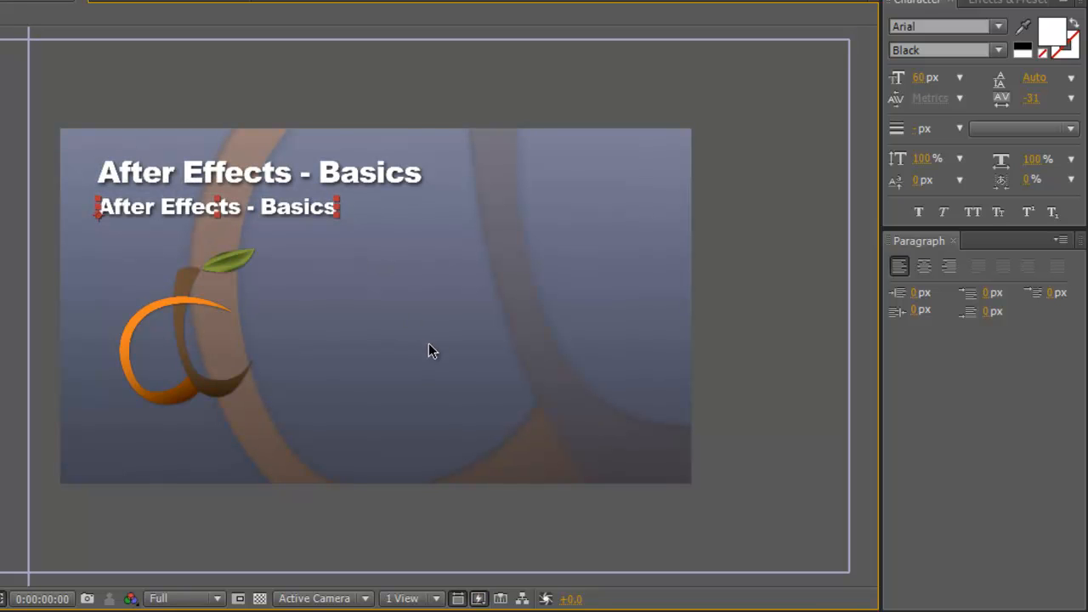
mouse_move(266, 257)
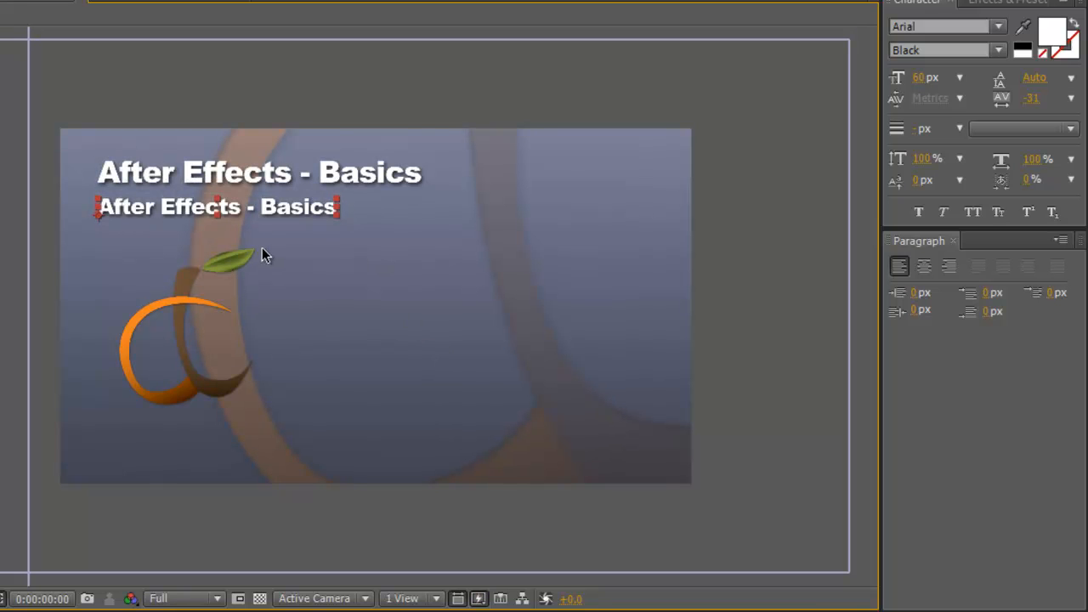
mouse_move(145, 213)
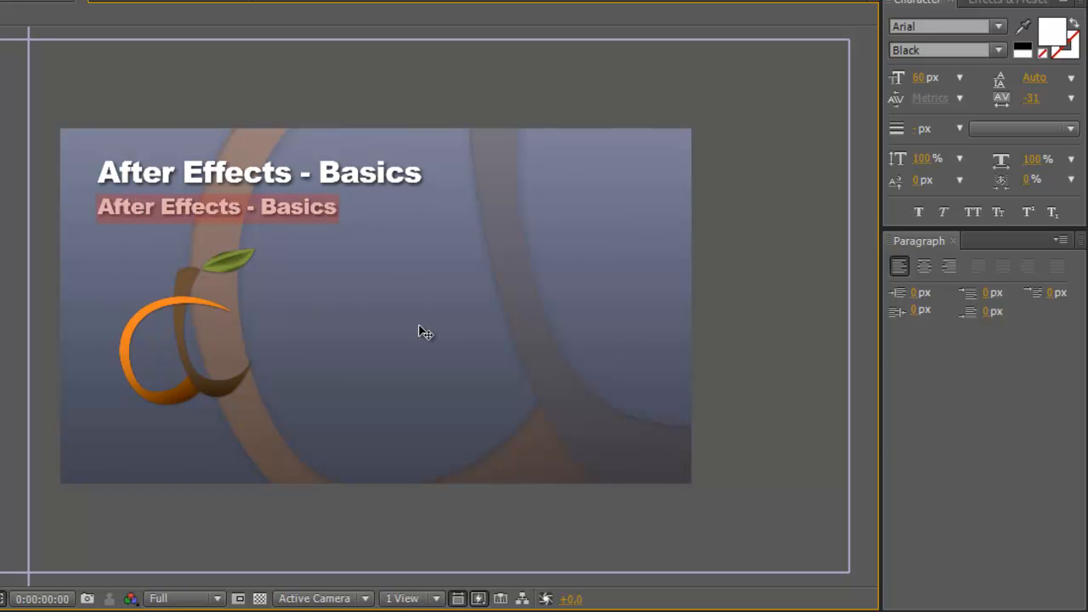
type("Creating A Title Card")
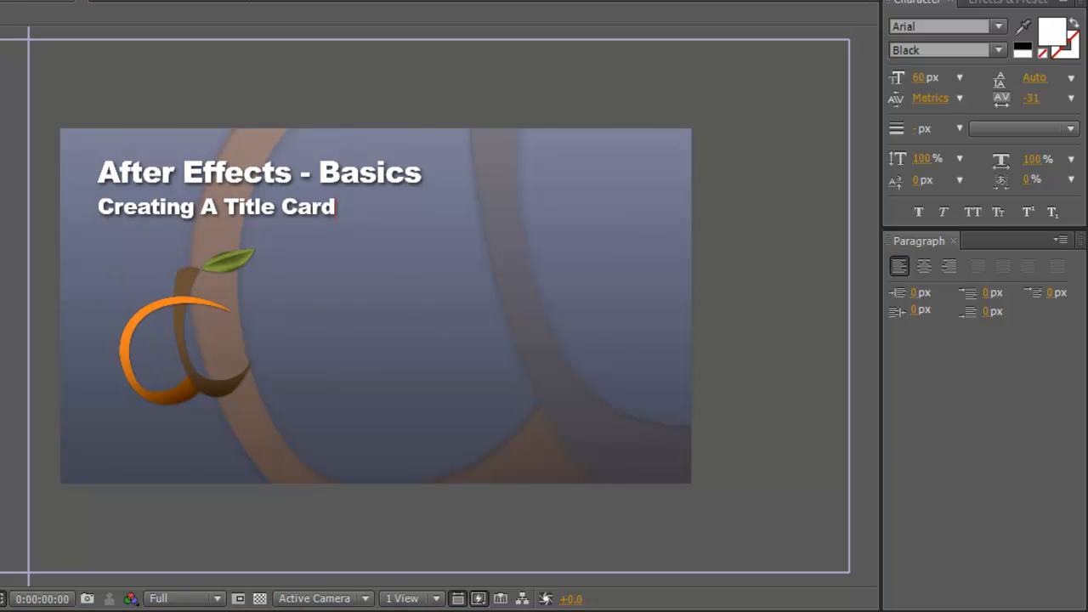
left_click(217, 207)
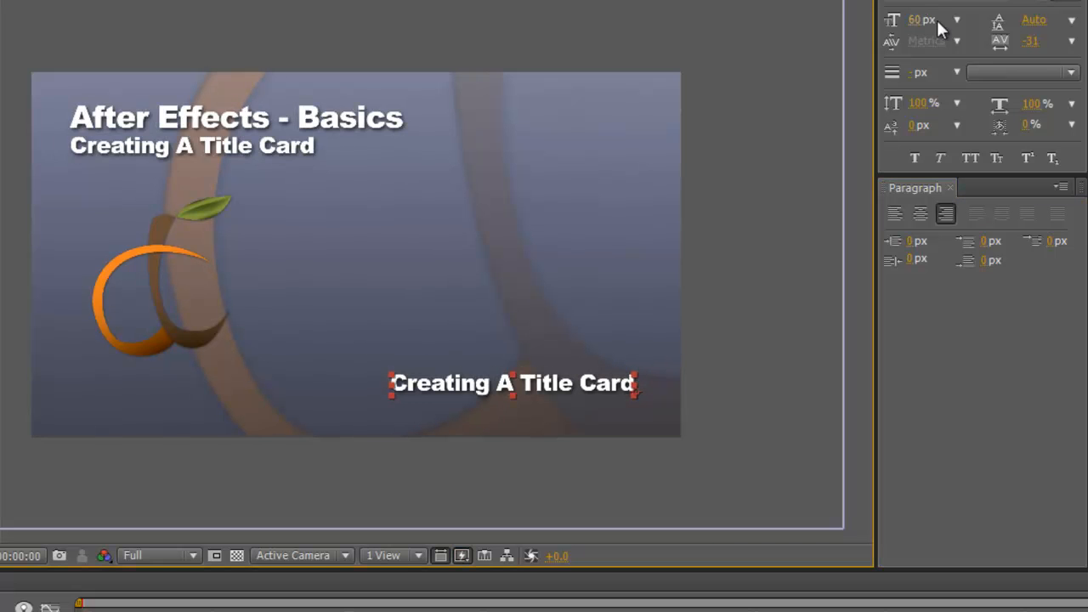
Step: Set the bottom-right credit to 48 px reading 'By: Alan Quandt', with the web address line below
left_click(956, 20)
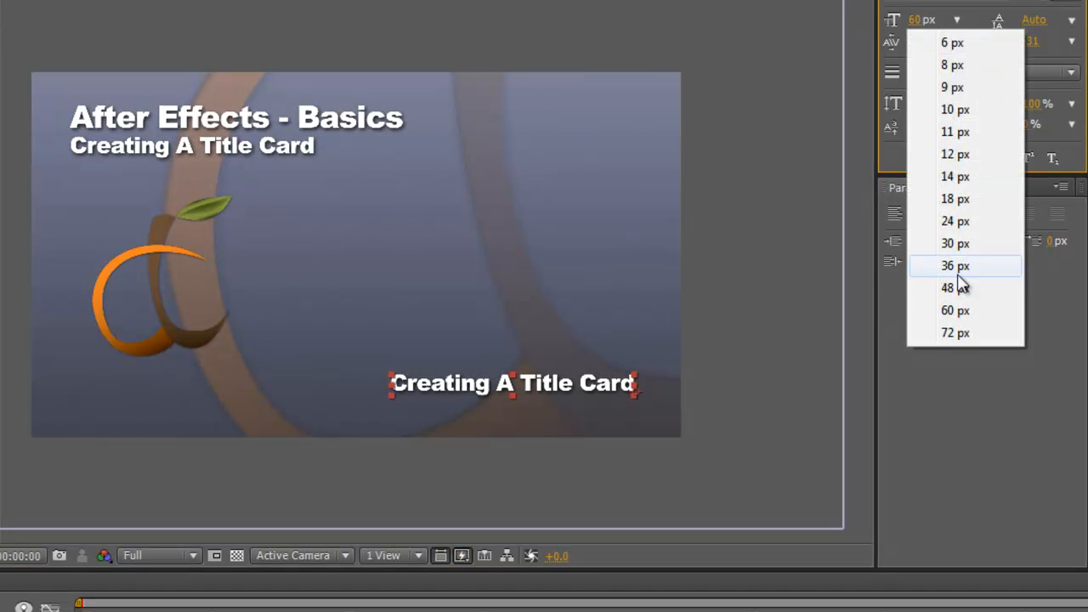
left_click(954, 265)
type("By")
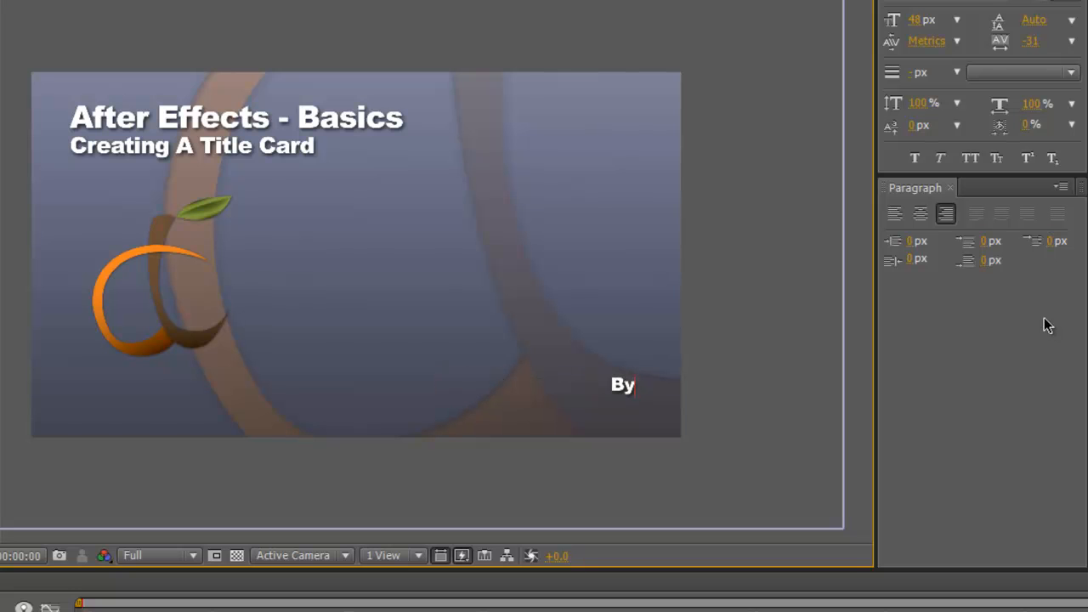
type(": Alan Quandt")
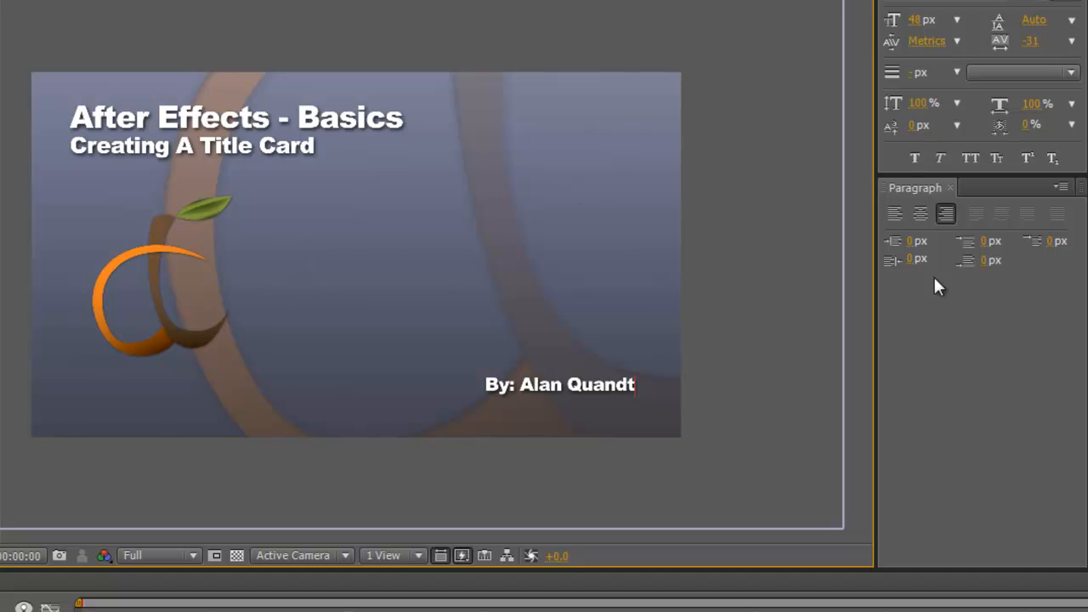
left_click(559, 383)
type("alanquandt.com")
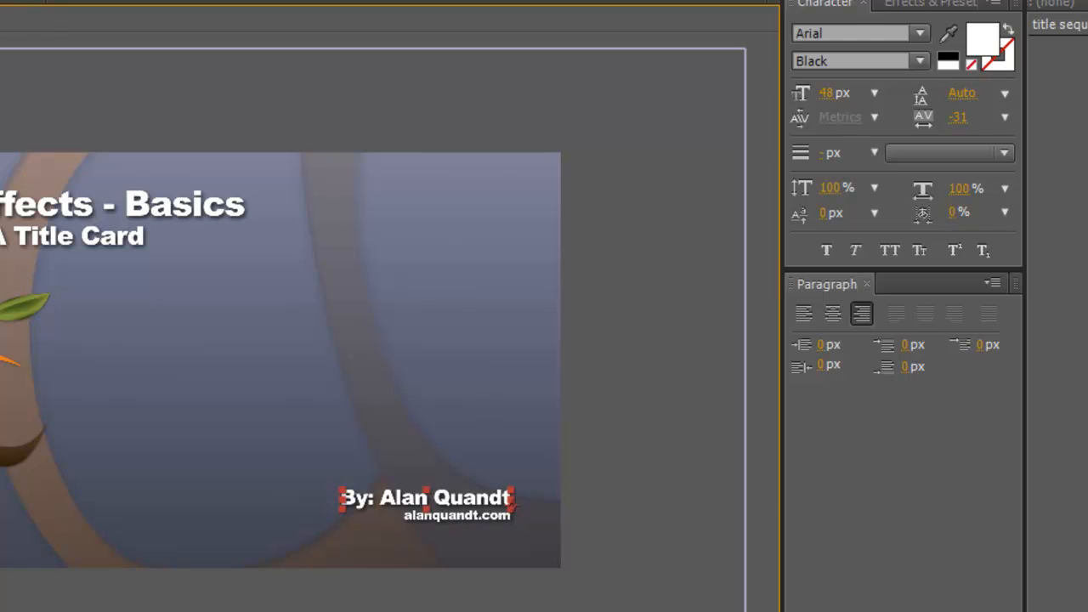
left_click(472, 518)
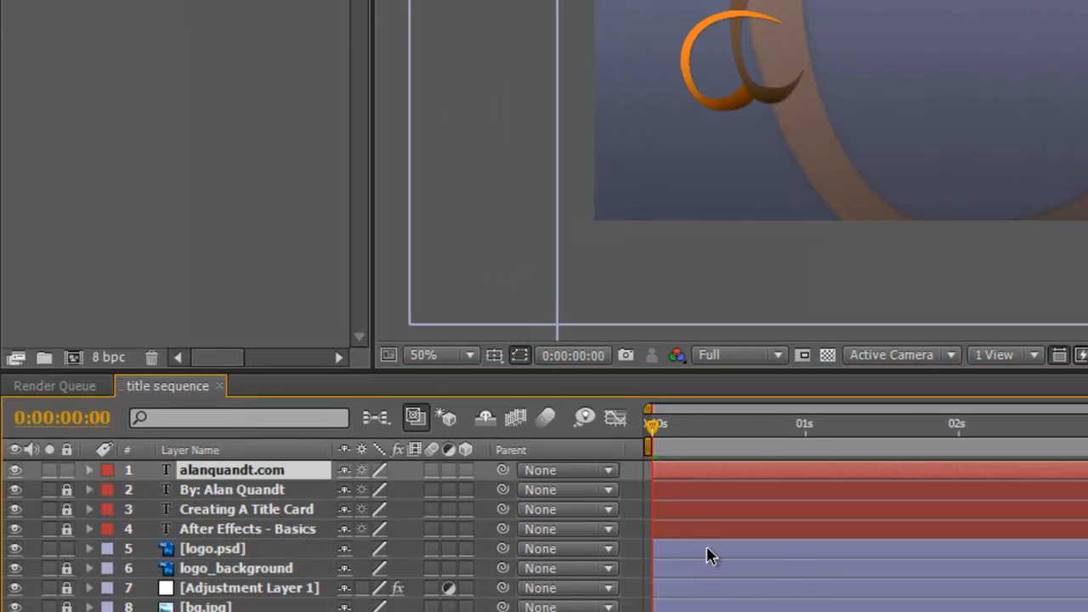
mouse_move(557, 308)
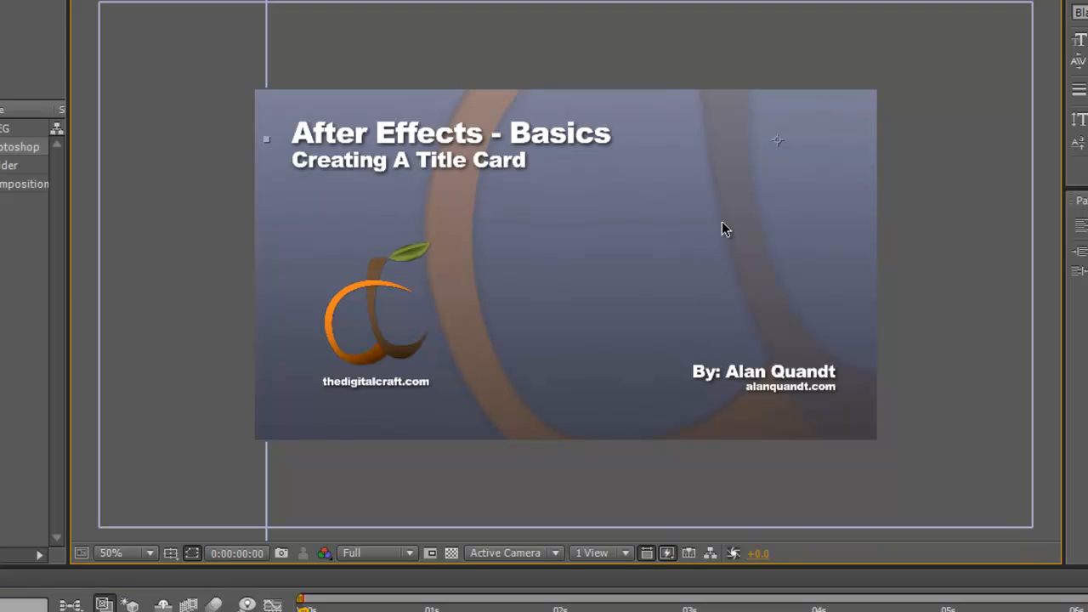
mouse_move(368, 238)
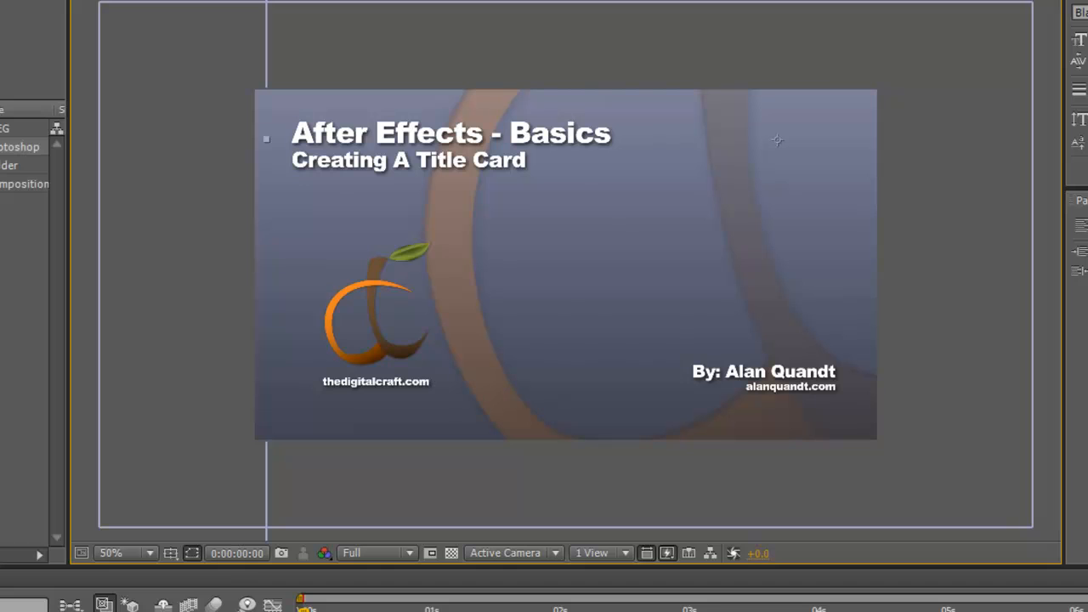
mouse_move(28, 422)
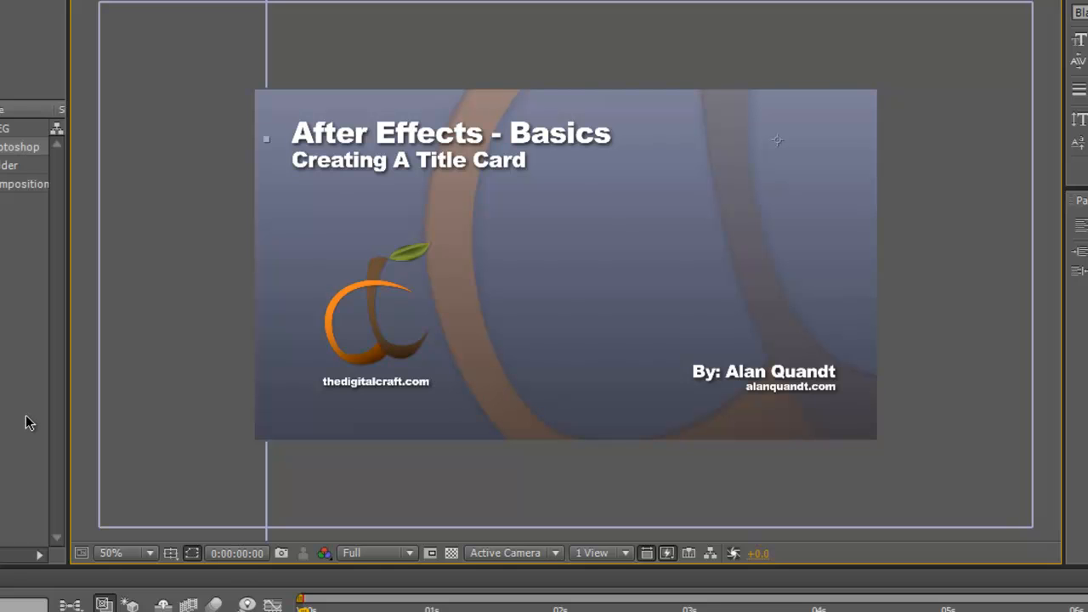
mouse_move(34, 418)
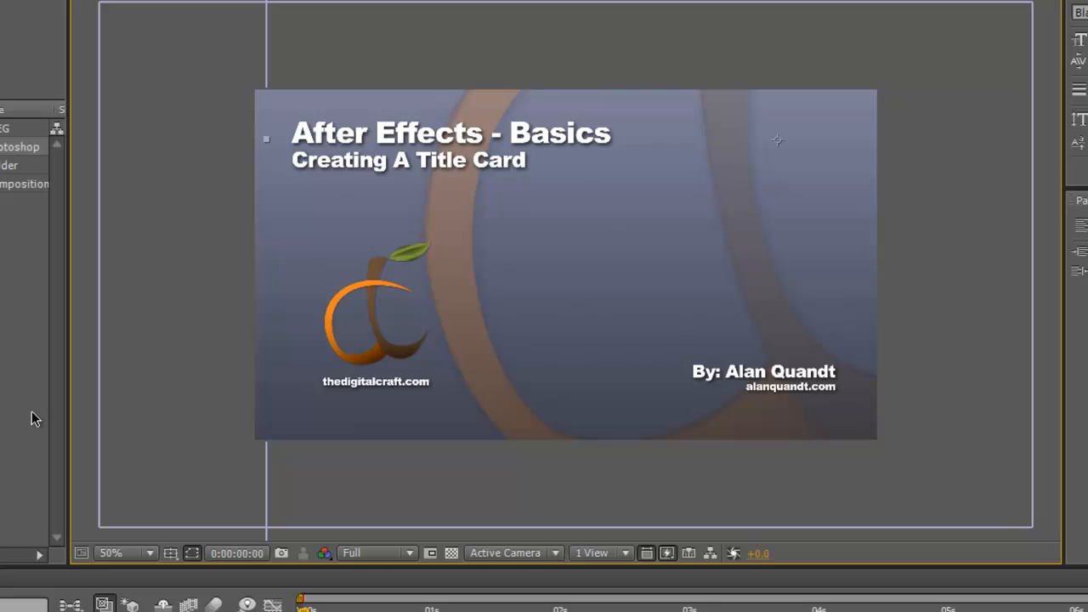
mouse_move(718, 378)
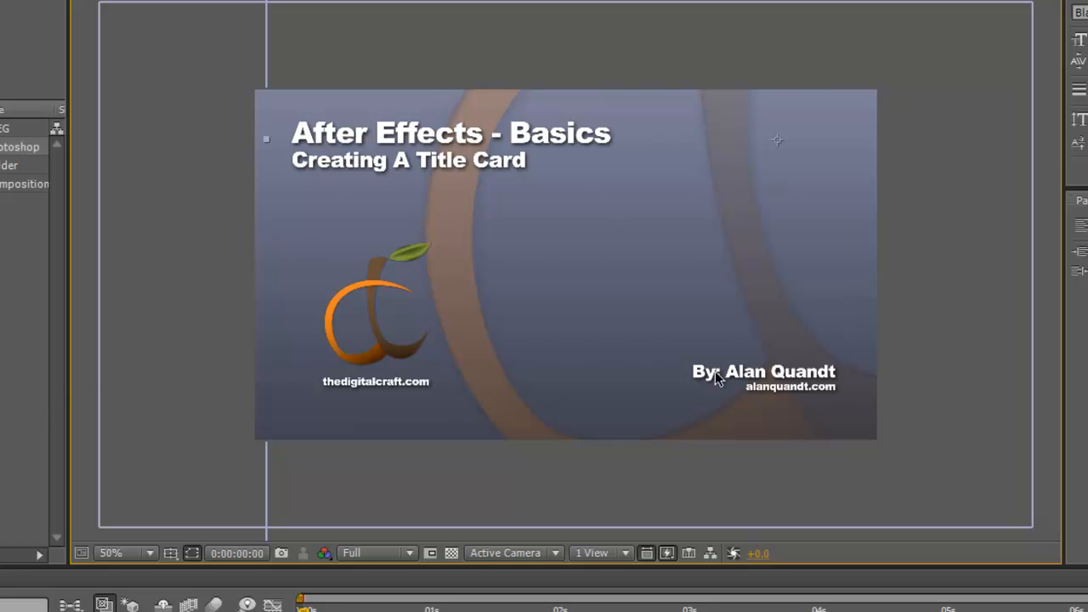